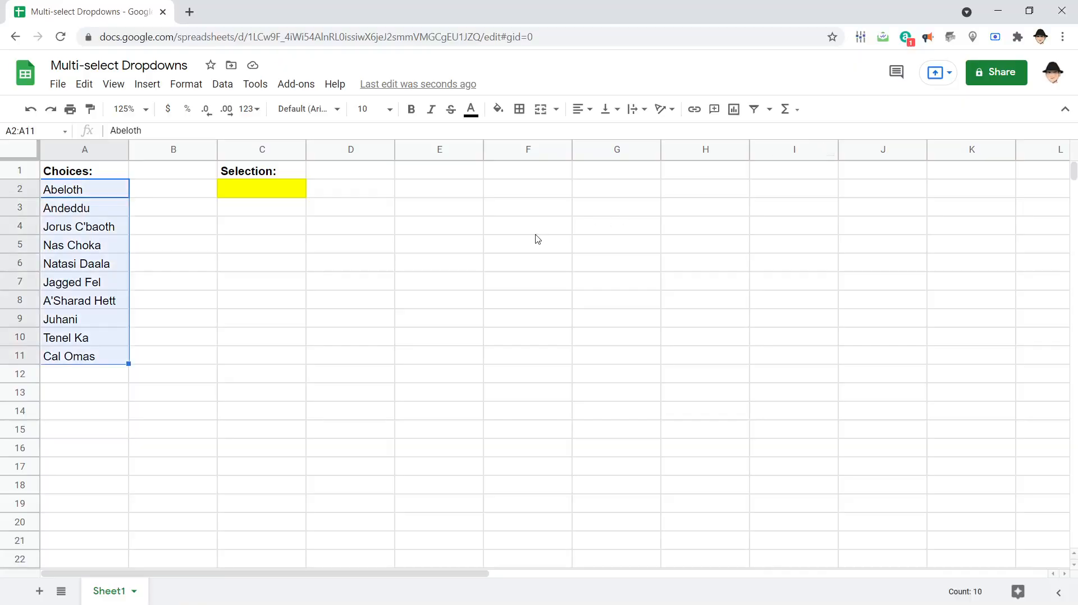
# Step: Add a data validation rule making C2 a dropdown of the names in A2:A11
pyautogui.click(262, 188)
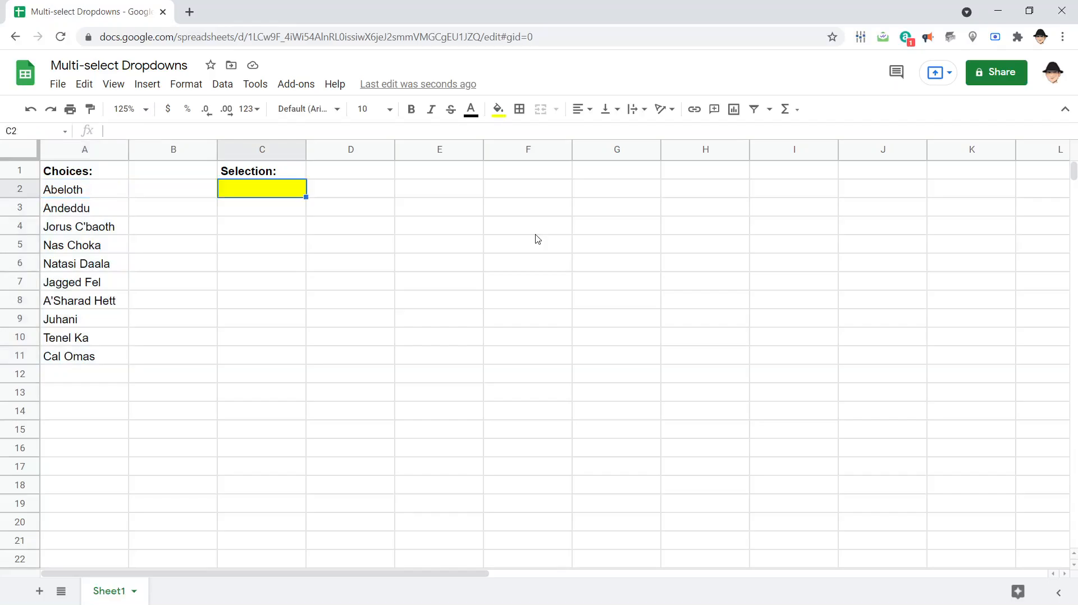
pyautogui.moveTo(260, 190)
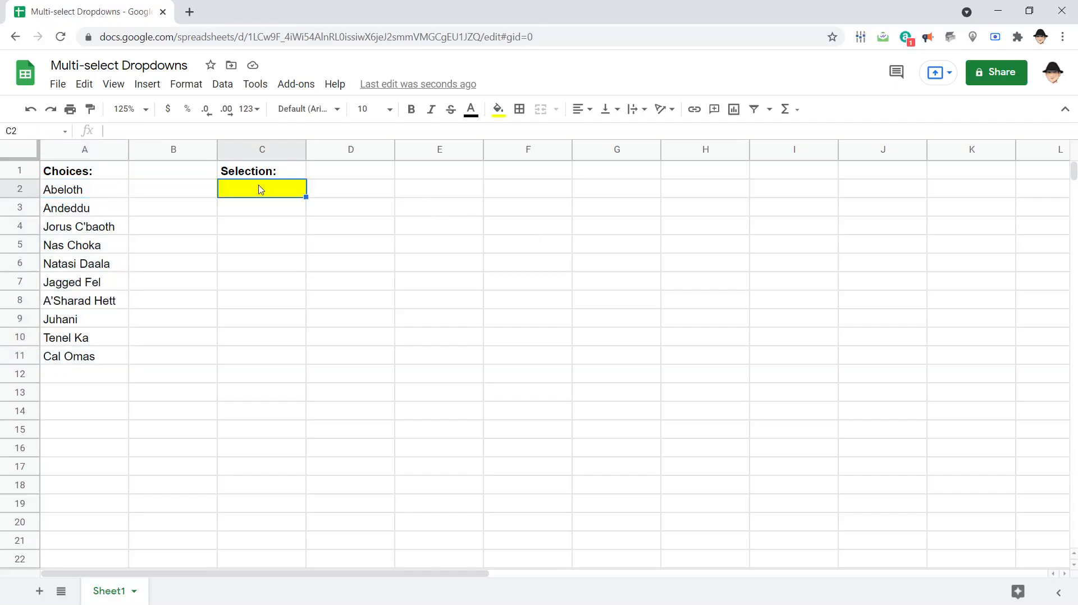
pyautogui.rightClick(261, 188)
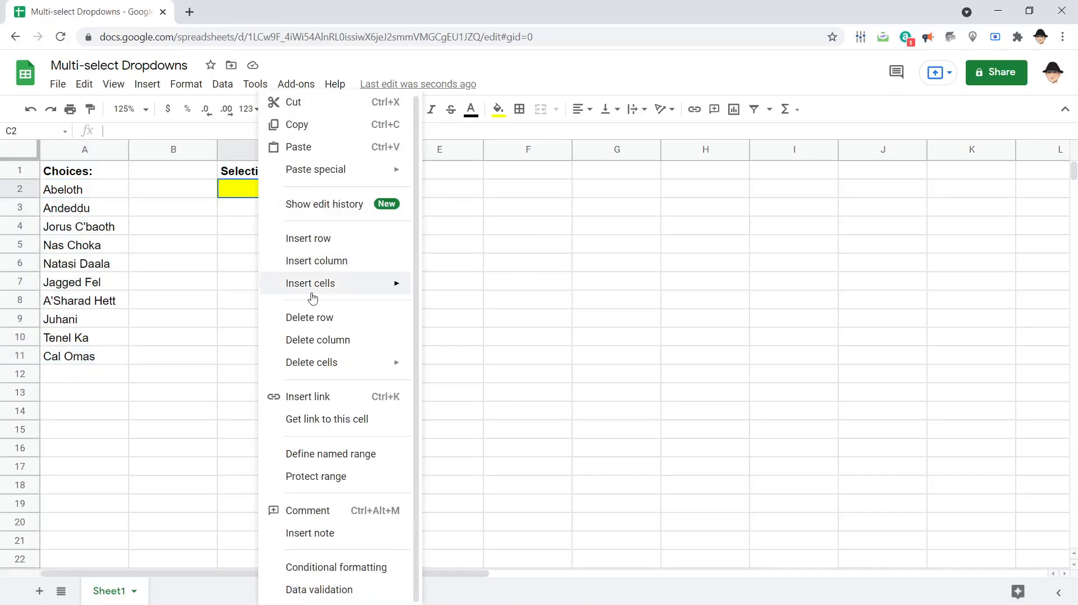
pyautogui.click(318, 590)
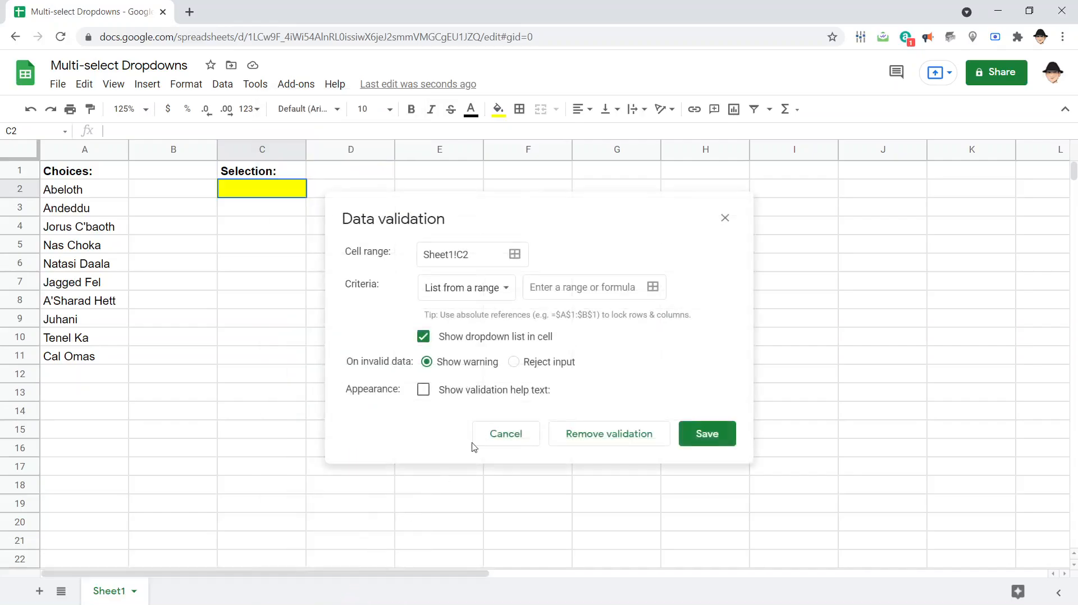
pyautogui.click(588, 287)
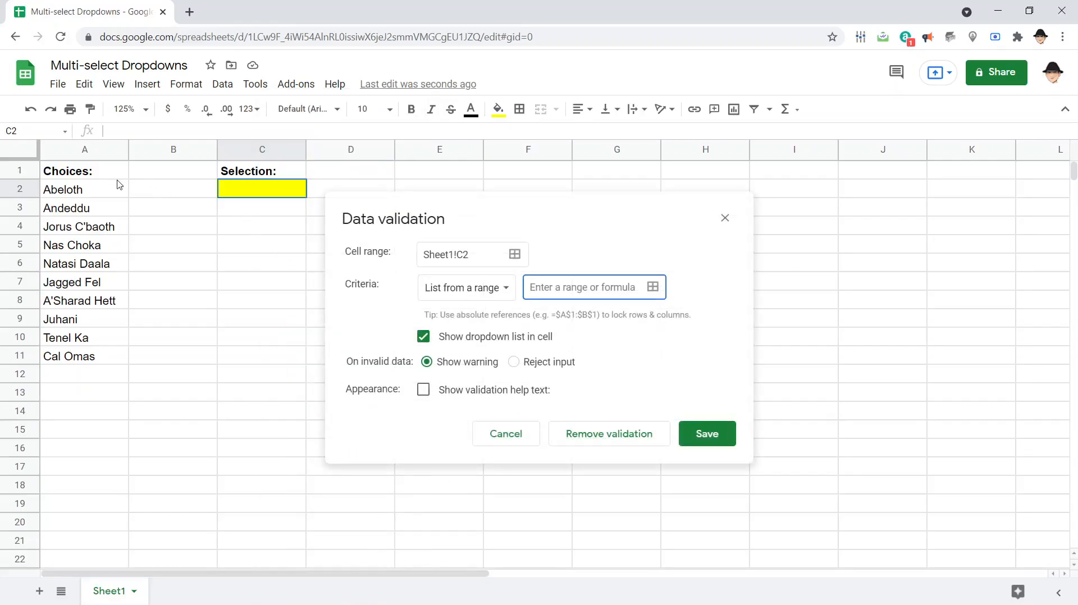
pyautogui.click(652, 287)
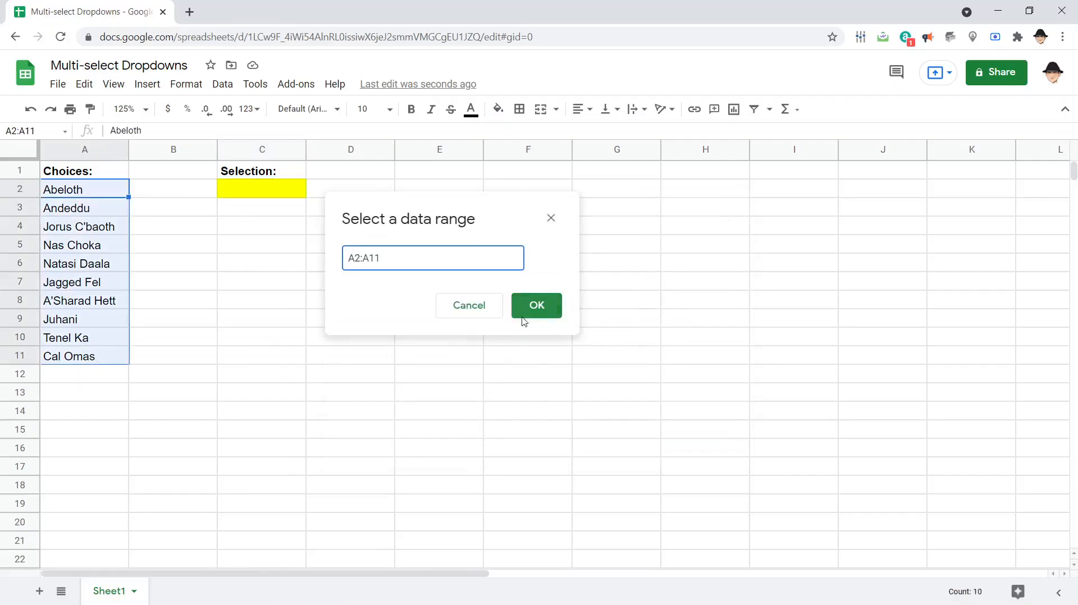
pyautogui.click(537, 305)
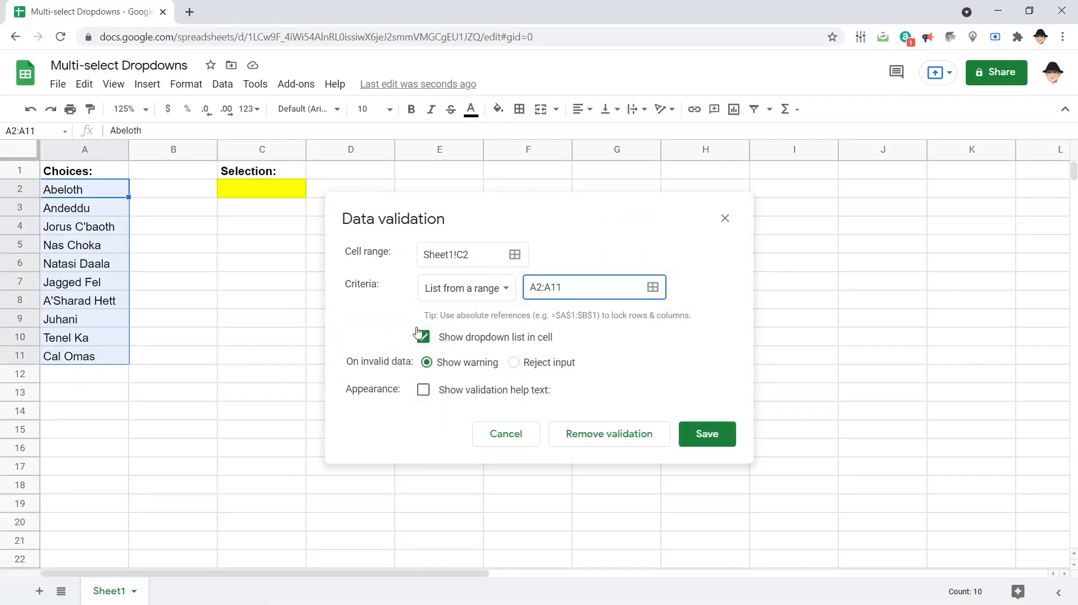
pyautogui.click(706, 434)
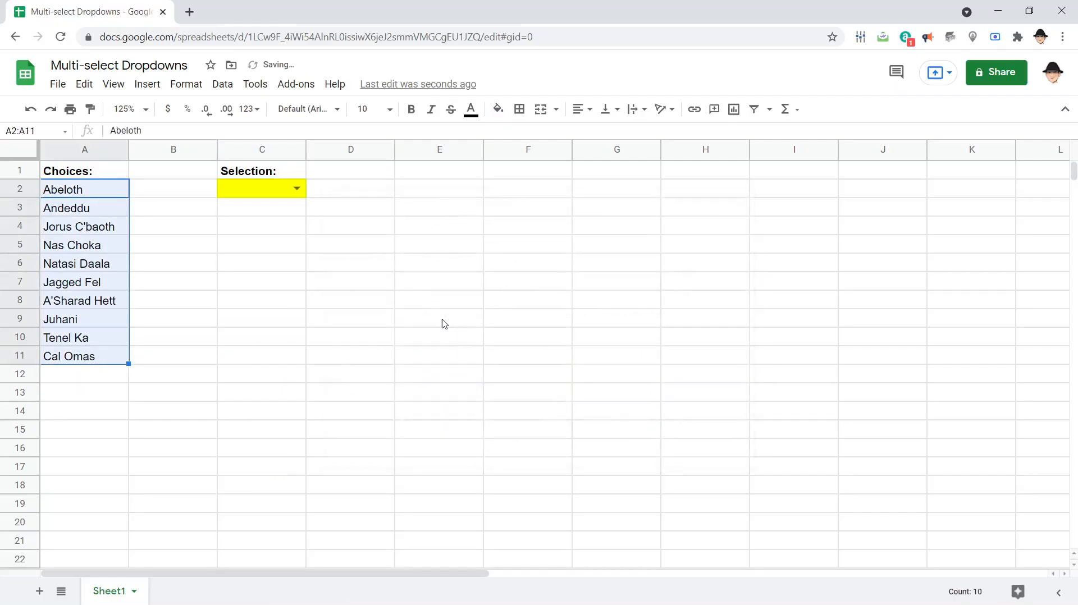
# Step: Choose A'Sharad Hett, then Nas Choka, from the C2 dropdown
pyautogui.click(296, 188)
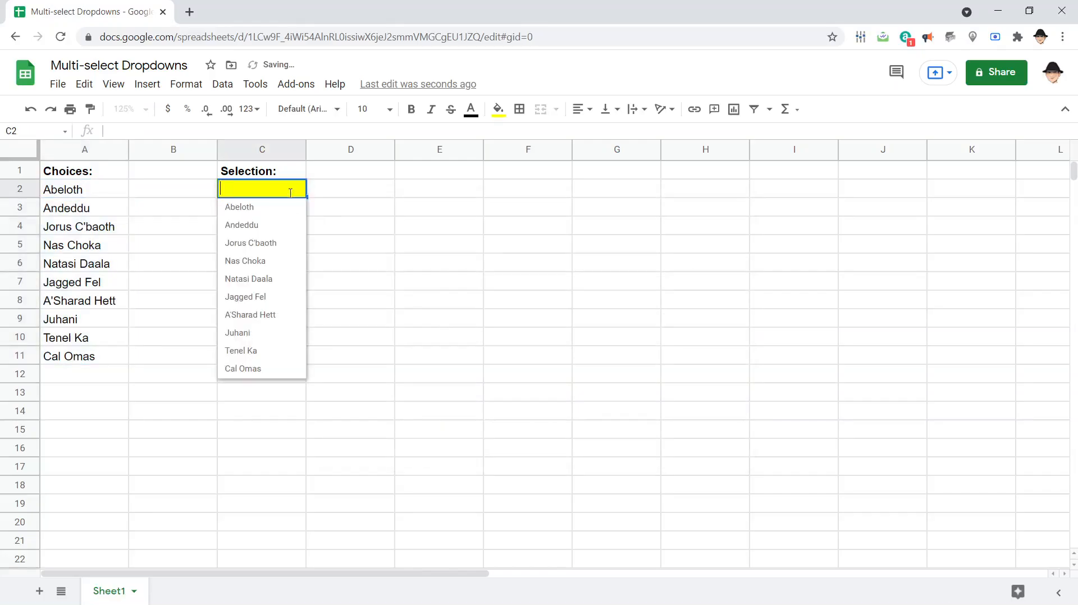
pyautogui.click(241, 225)
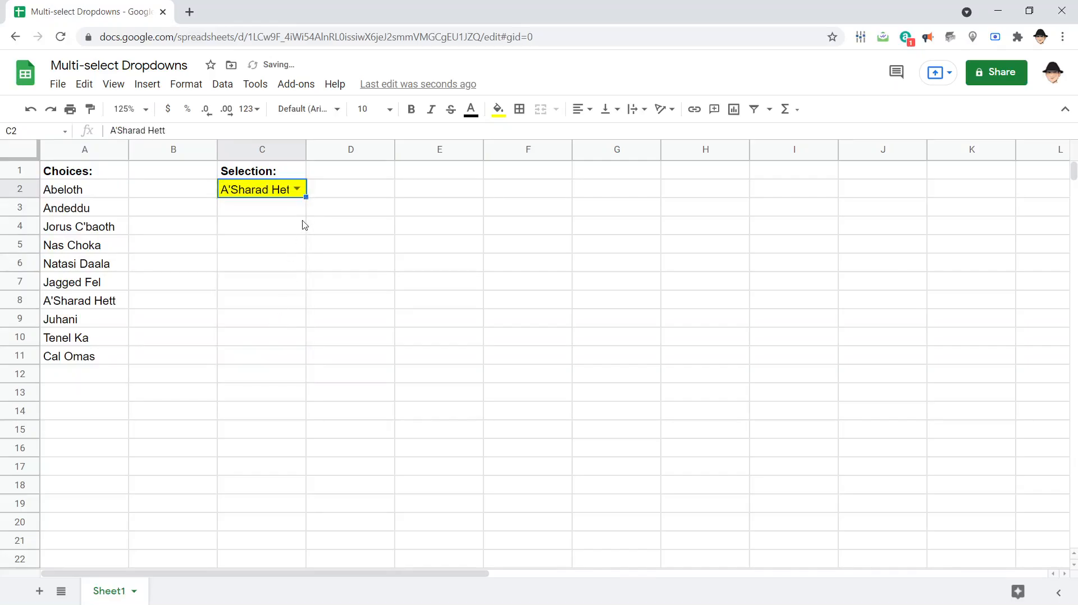
pyautogui.moveTo(294, 219)
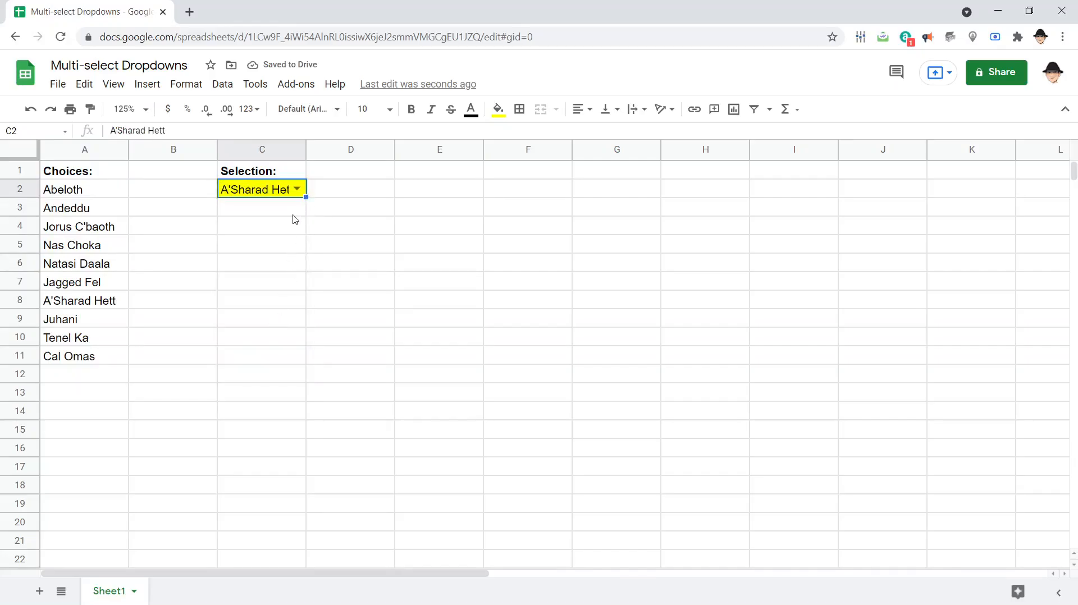
pyautogui.click(261, 207)
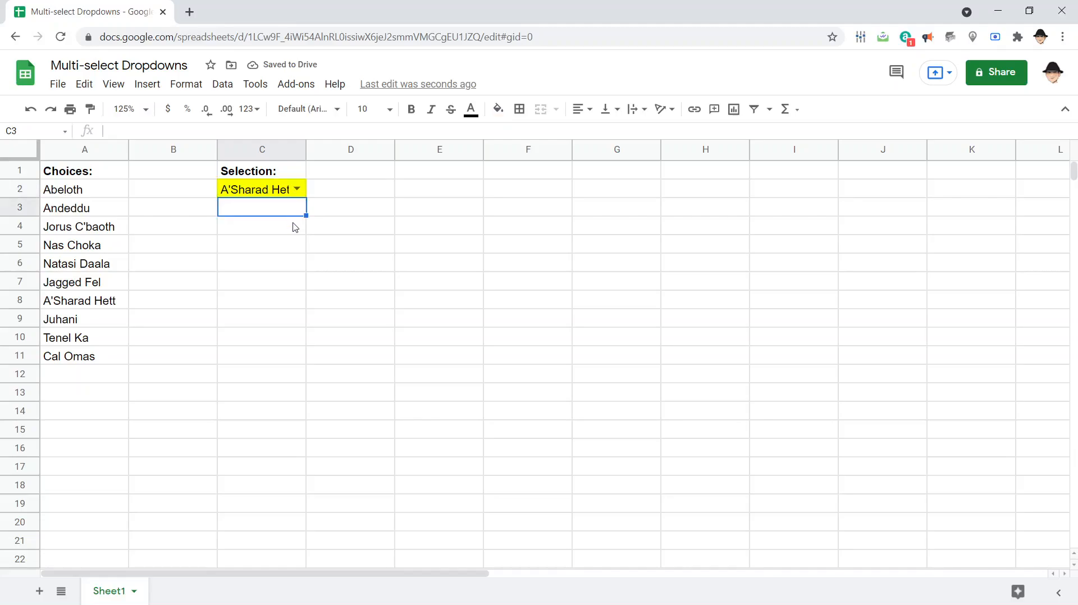
pyautogui.click(261, 189)
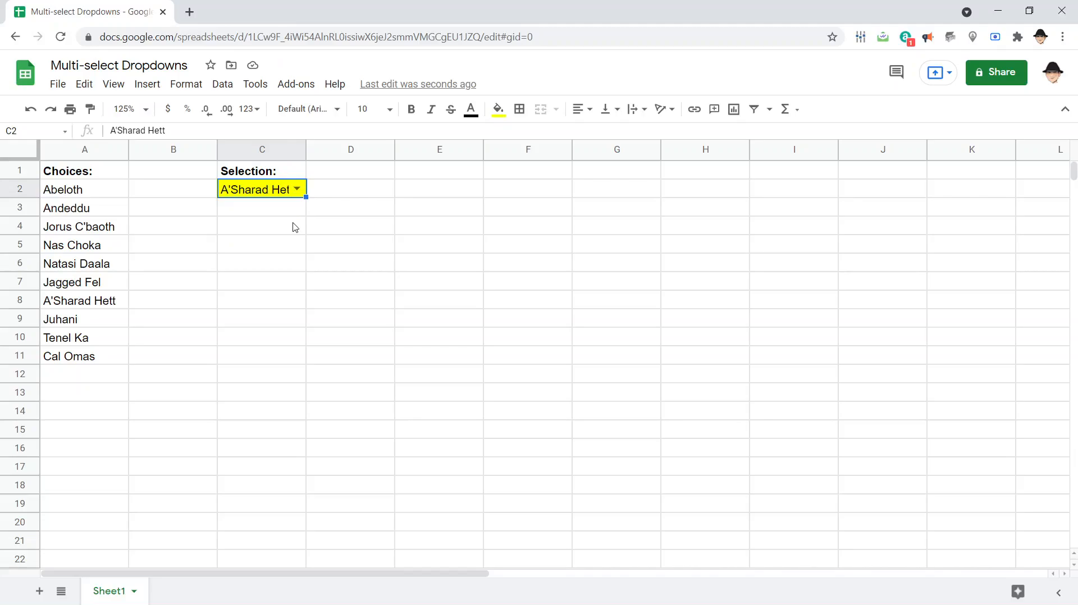
pyautogui.click(296, 189)
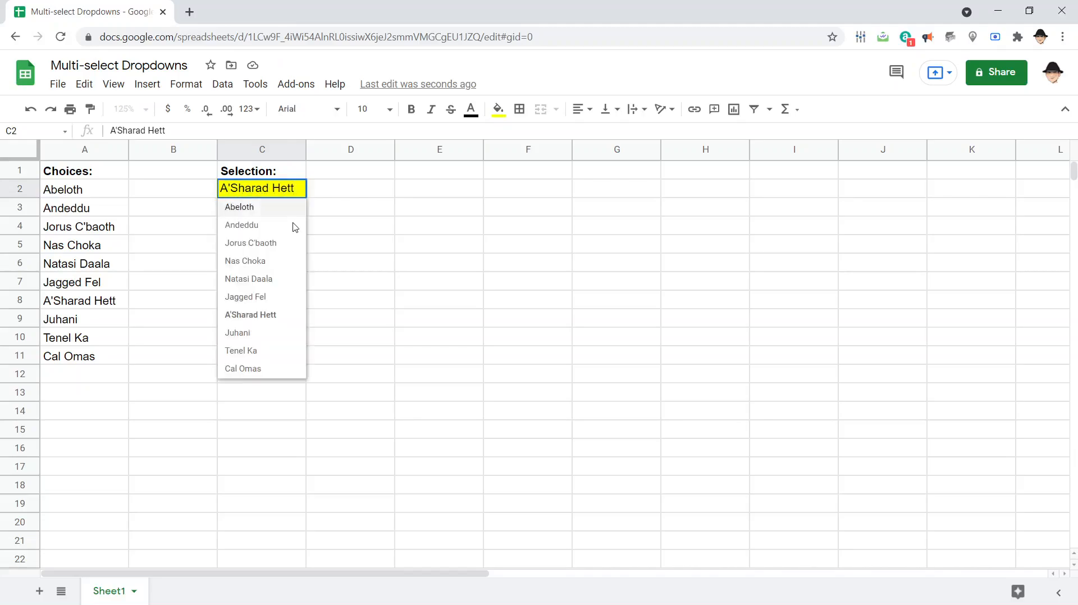
pyautogui.click(244, 260)
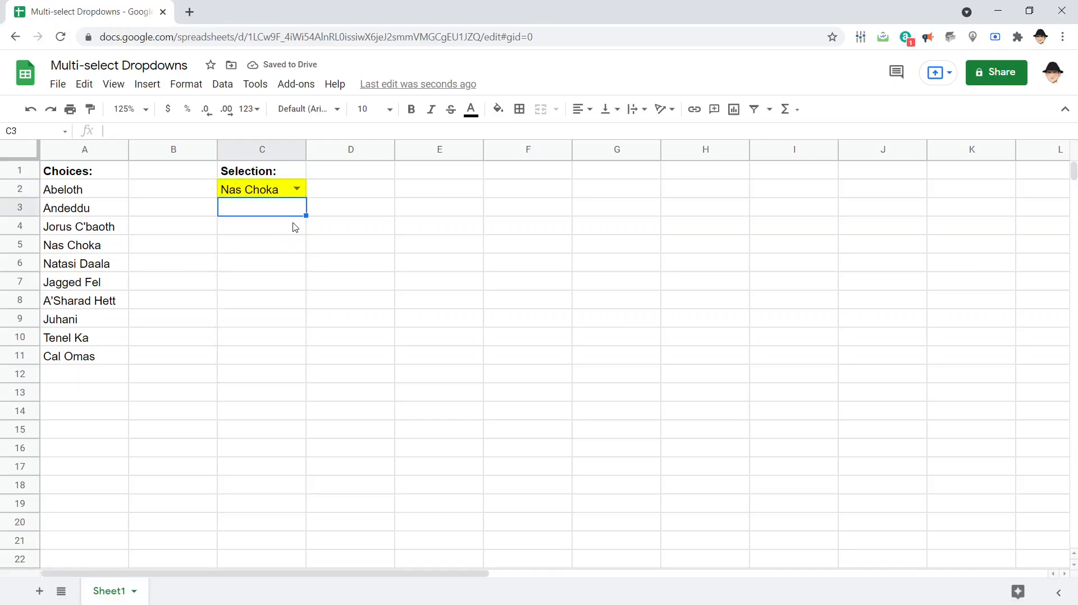
# Step: Type the sample list 'A'Shar, Nas Choka' in C3 and discard it
pyautogui.write("A'Sharad Hett")
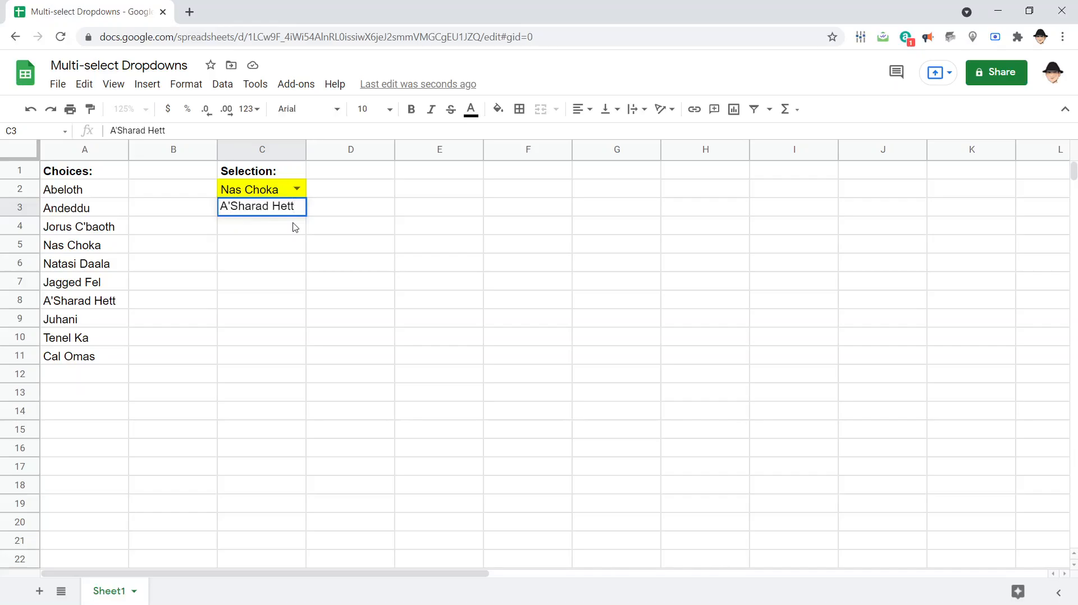
pyautogui.write(', Nas Choka')
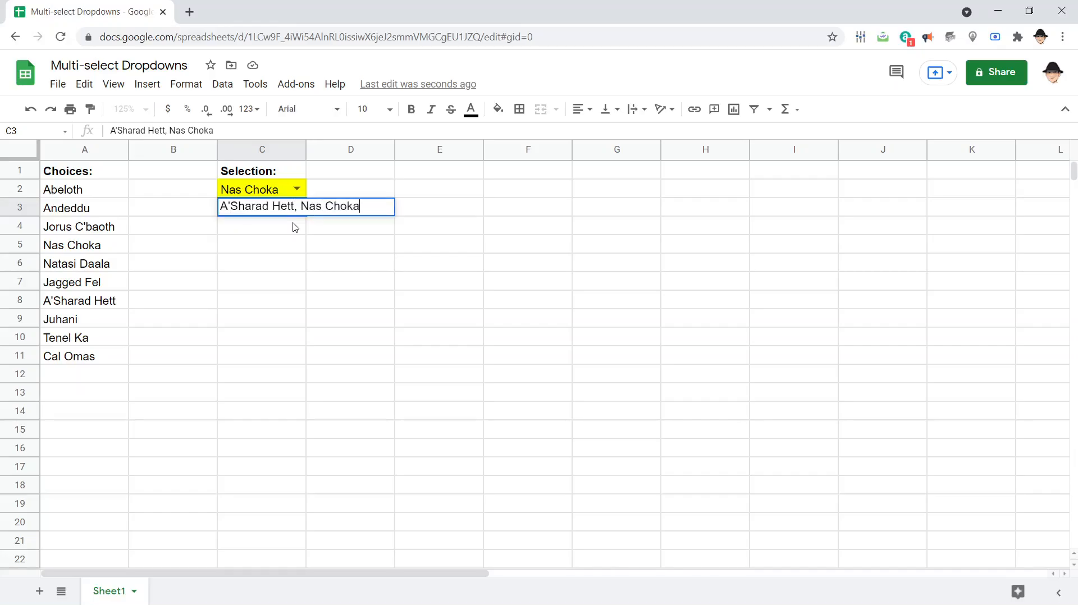
pyautogui.press('Return')
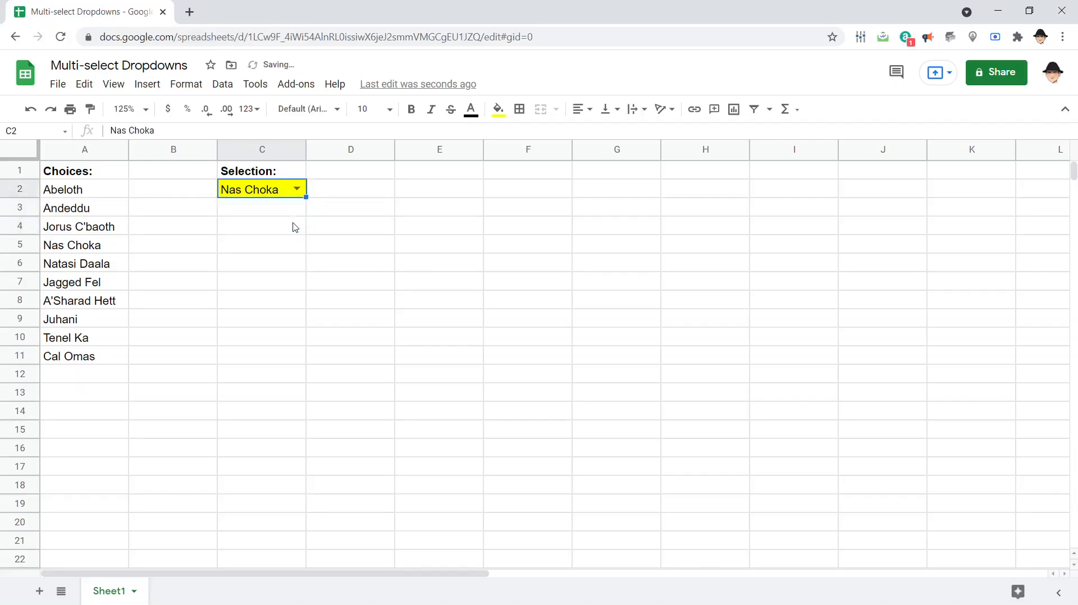
# Step: Open the script editor and begin writing 'function onEdit(e){' in Code.gs
pyautogui.click(254, 84)
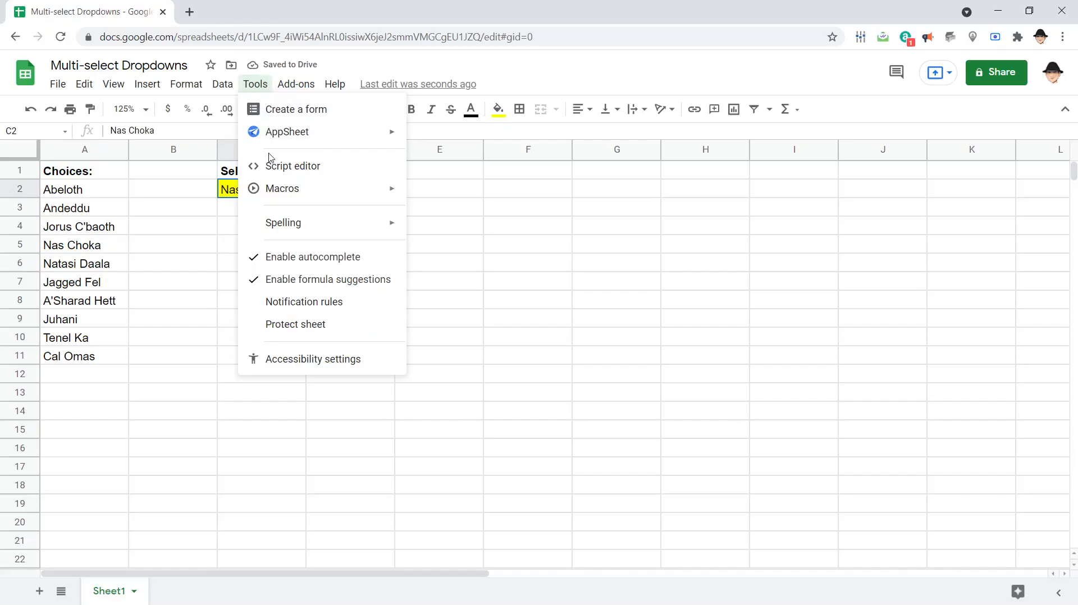
pyautogui.click(293, 166)
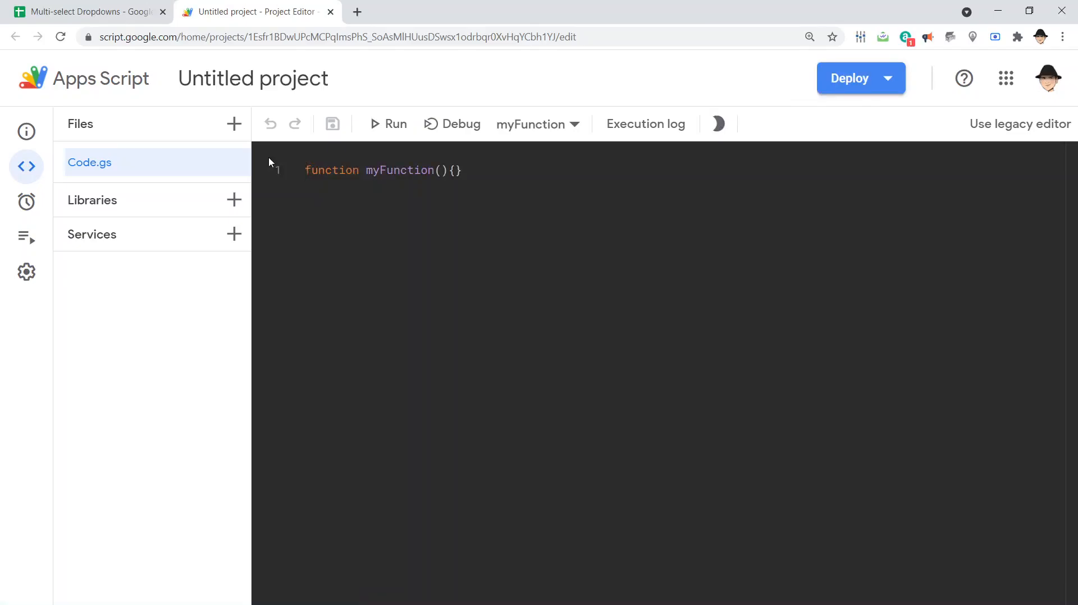
pyautogui.write('onEdi')
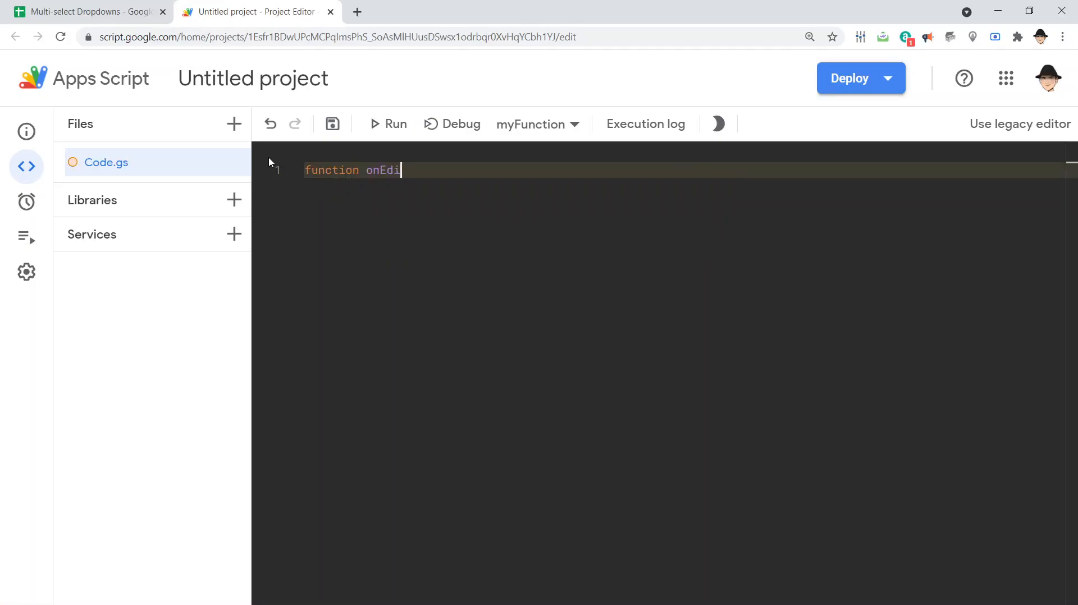
pyautogui.write('t(e){')
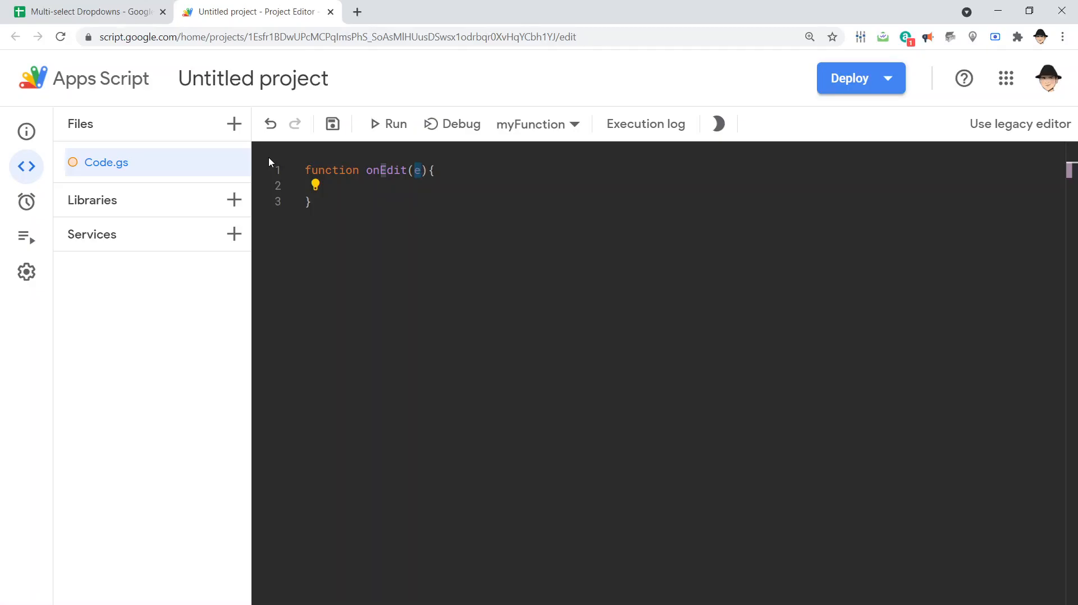
pyautogui.click(86, 12)
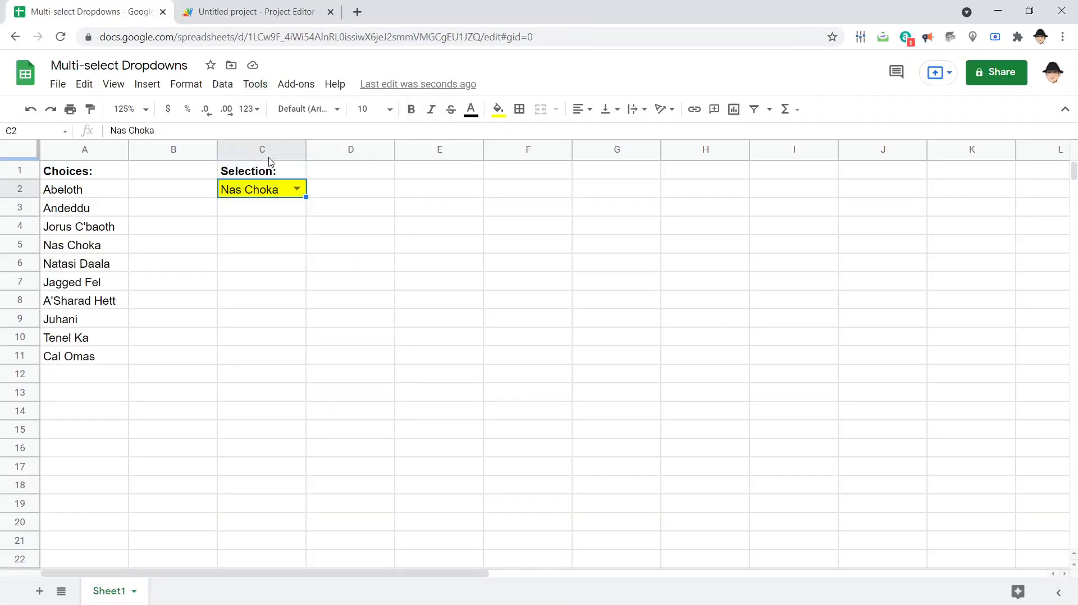
pyautogui.moveTo(293, 269)
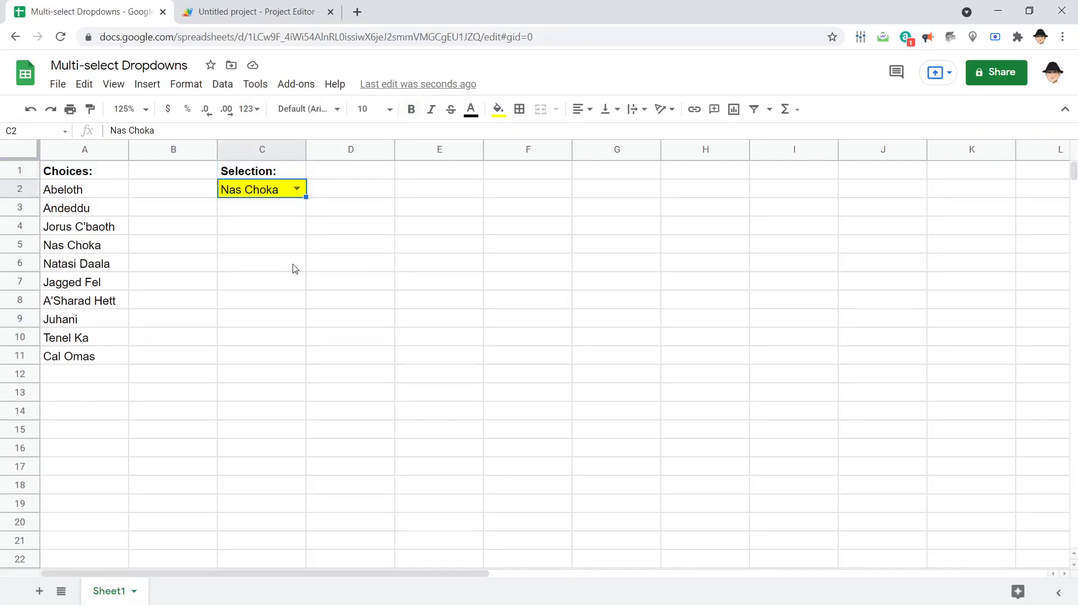
pyautogui.click(254, 12)
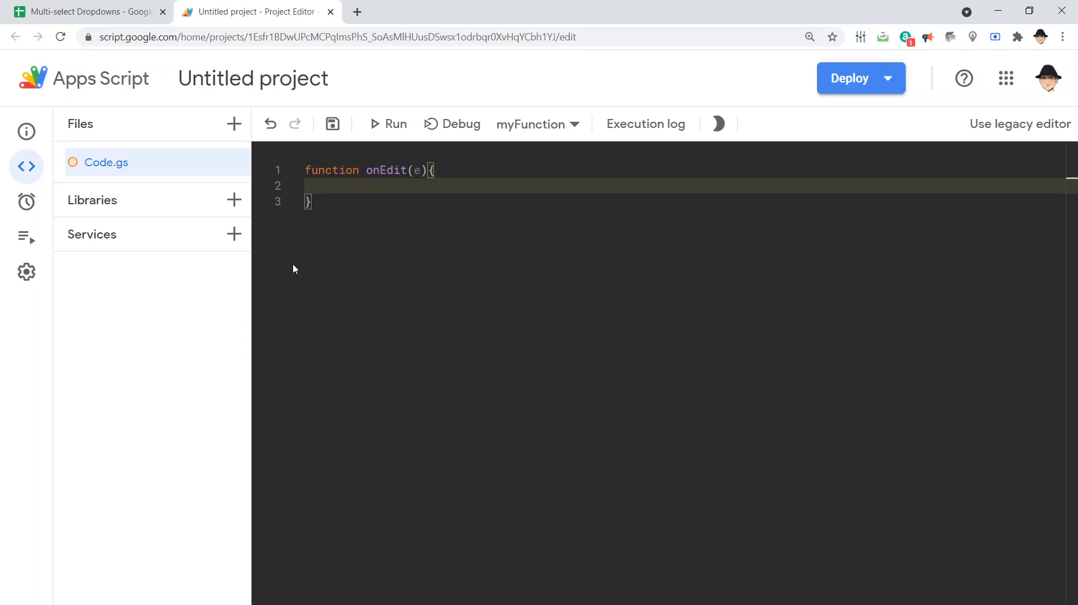
# Step: Add 'if (e.range.rowStart != 2 || e.range.columnStart != 3) return;', then return to the spreadsheet
pyautogui.write('if (e.range.ro')
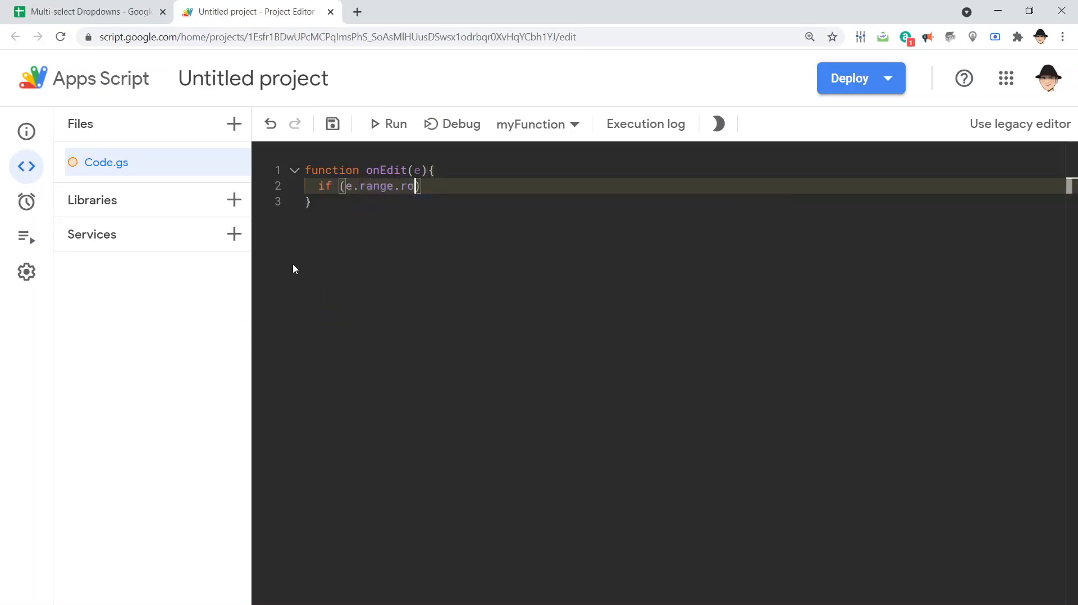
pyautogui.write('wStart !=')
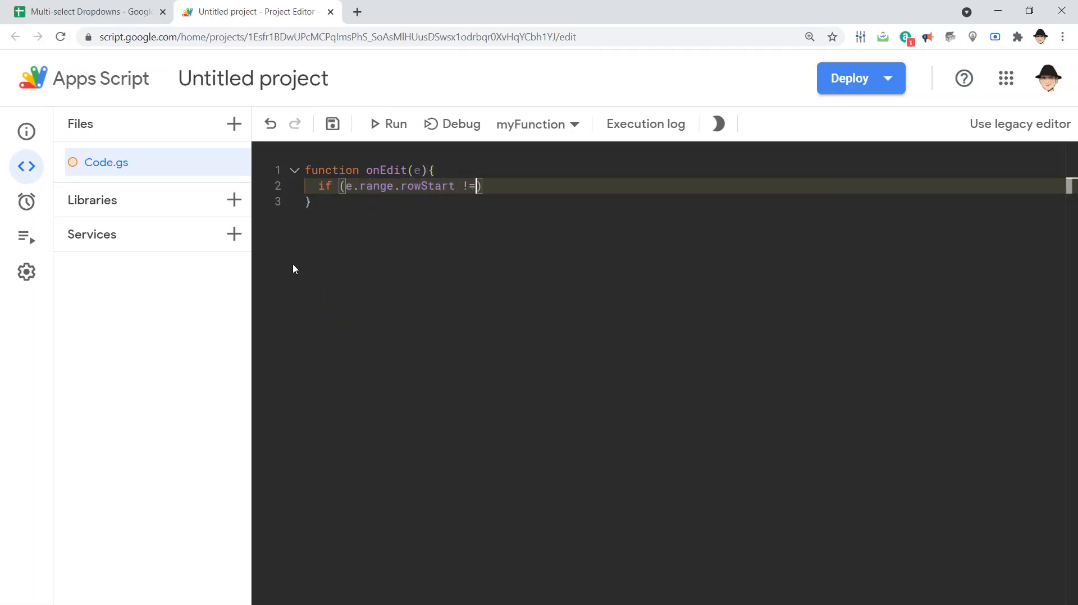
pyautogui.write('2')
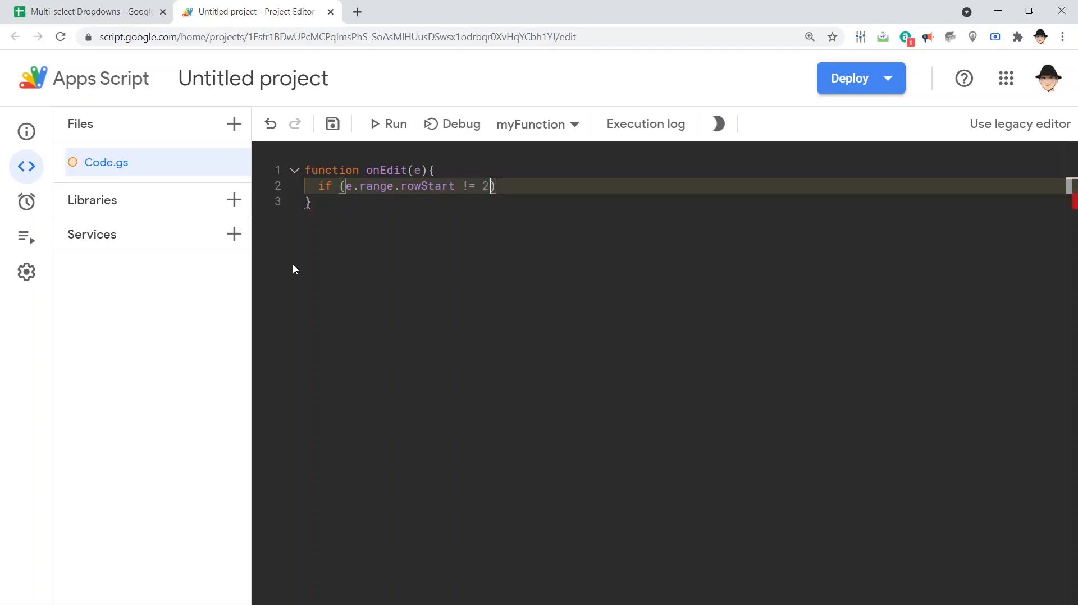
pyautogui.write('|| e.range.')
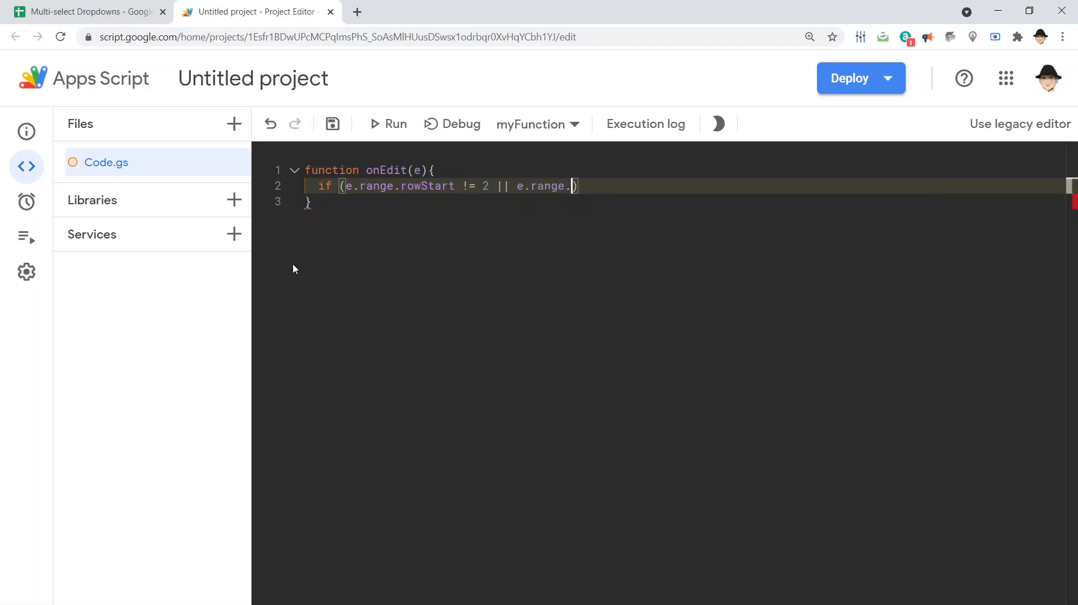
pyautogui.write('columnStart')
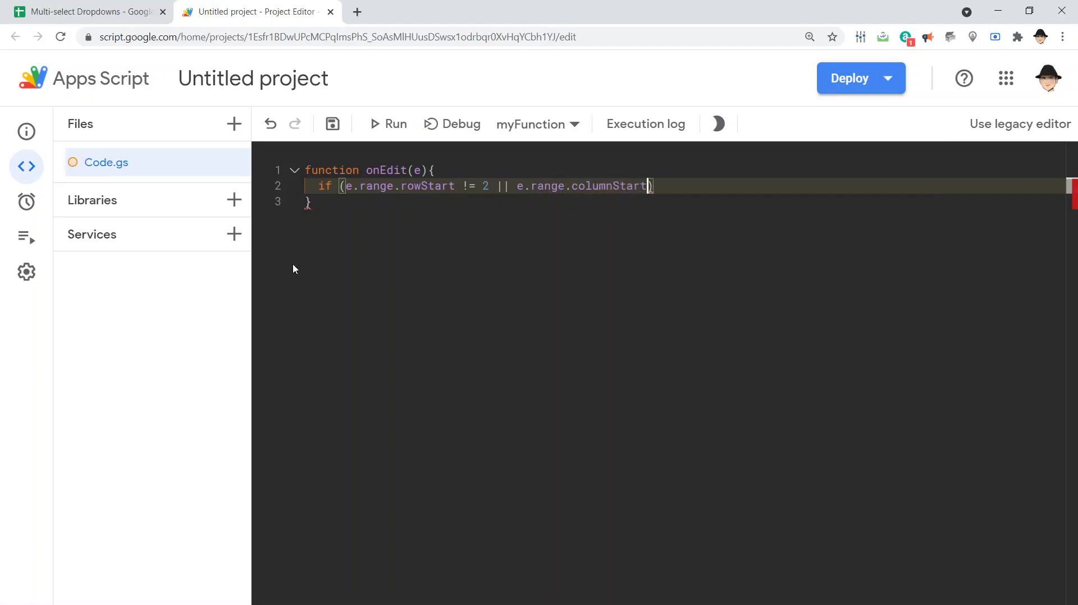
pyautogui.write('!= 3')
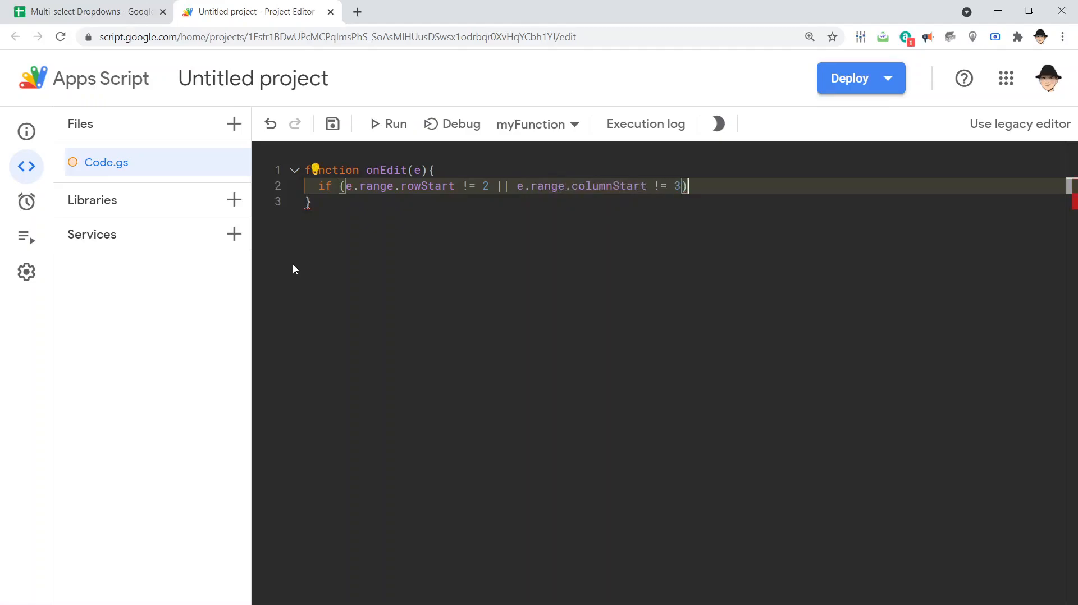
pyautogui.write('return;')
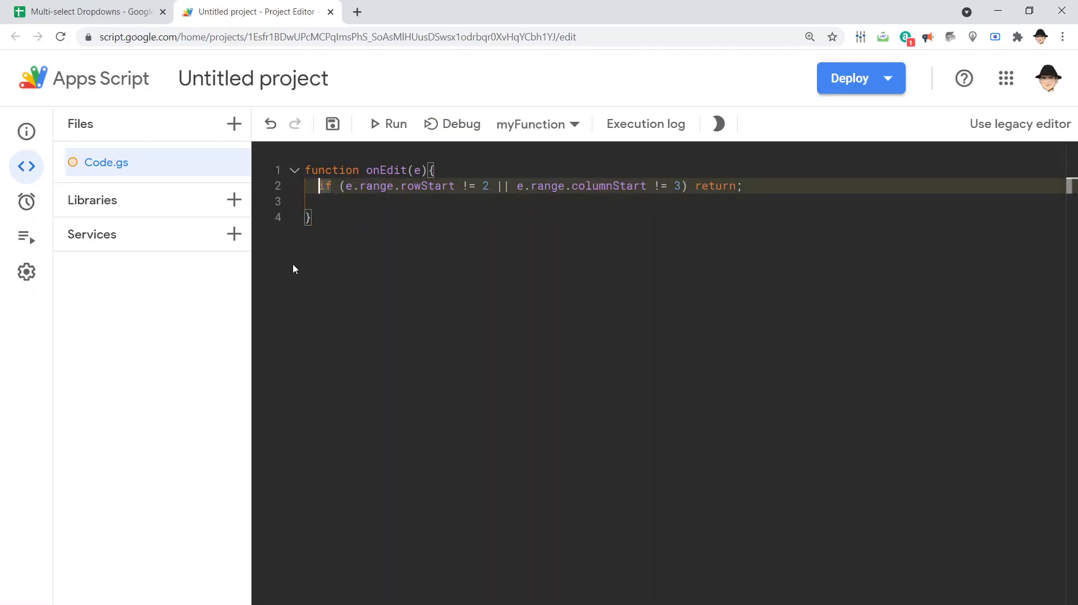
pyautogui.click(88, 12)
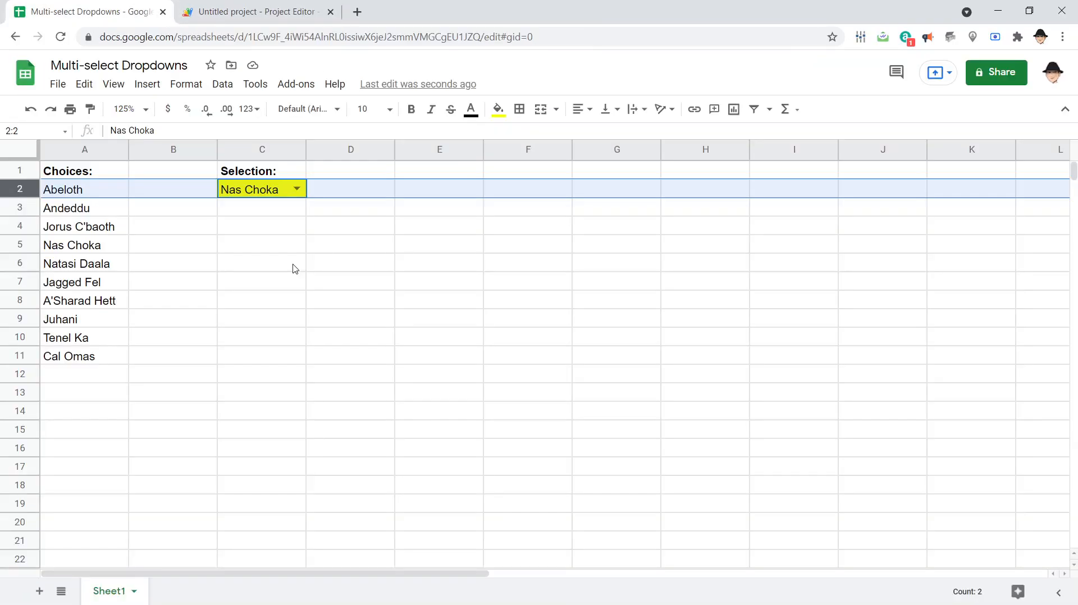
# Step: Inspect C1:C2, column C and cell C2, then go back to Apps Script
pyautogui.click(261, 170)
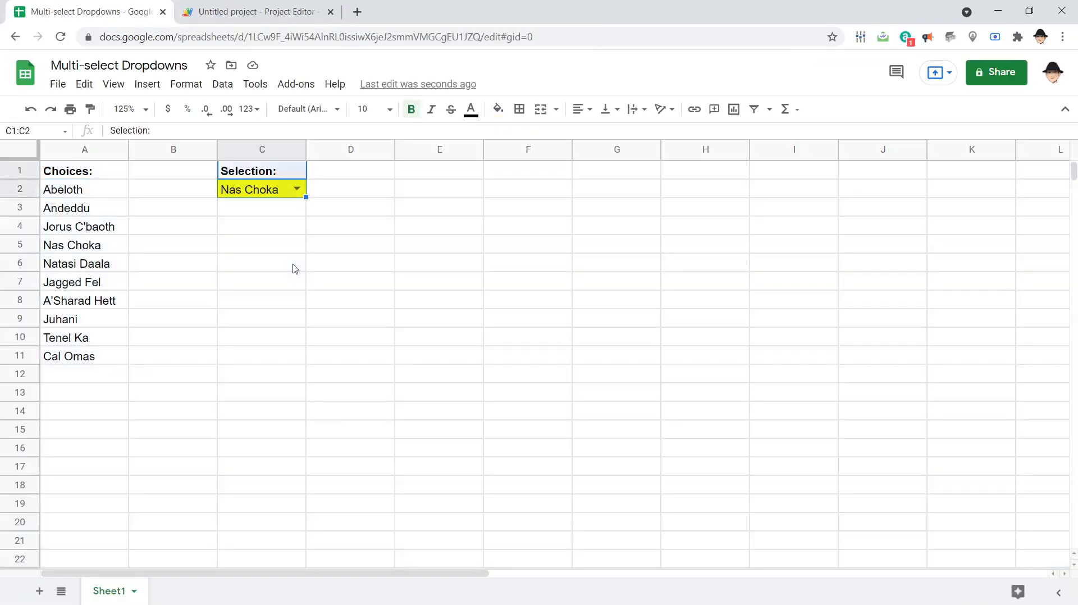
pyautogui.click(262, 150)
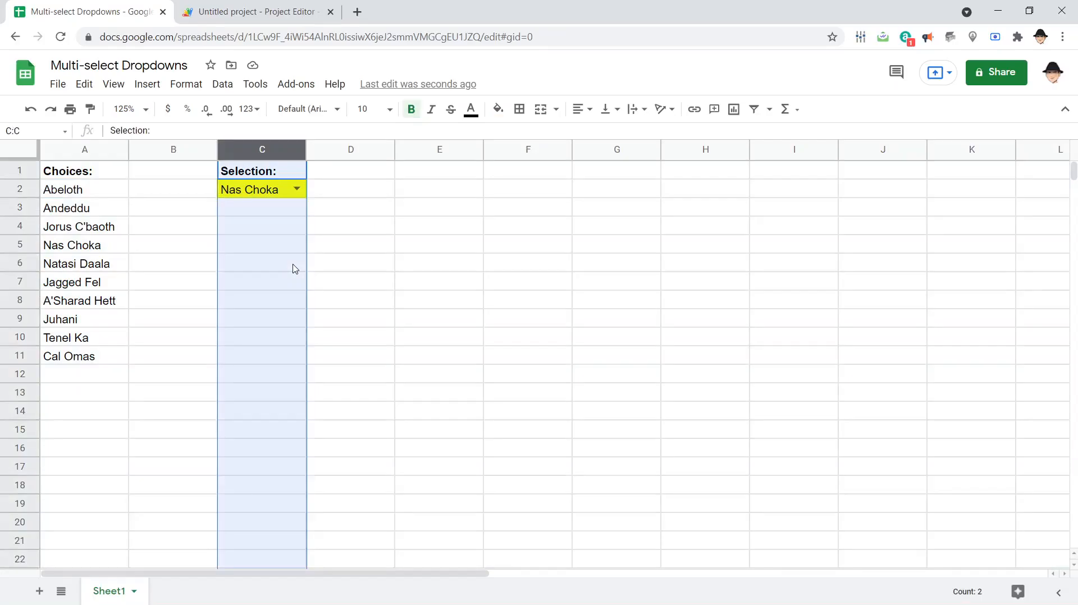
pyautogui.click(261, 189)
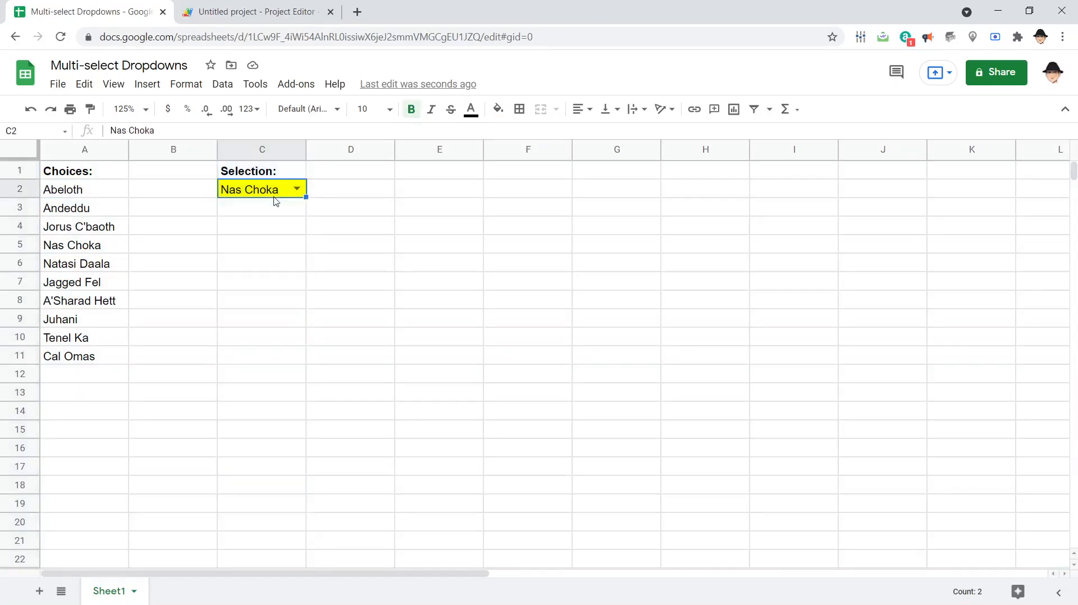
pyautogui.click(254, 12)
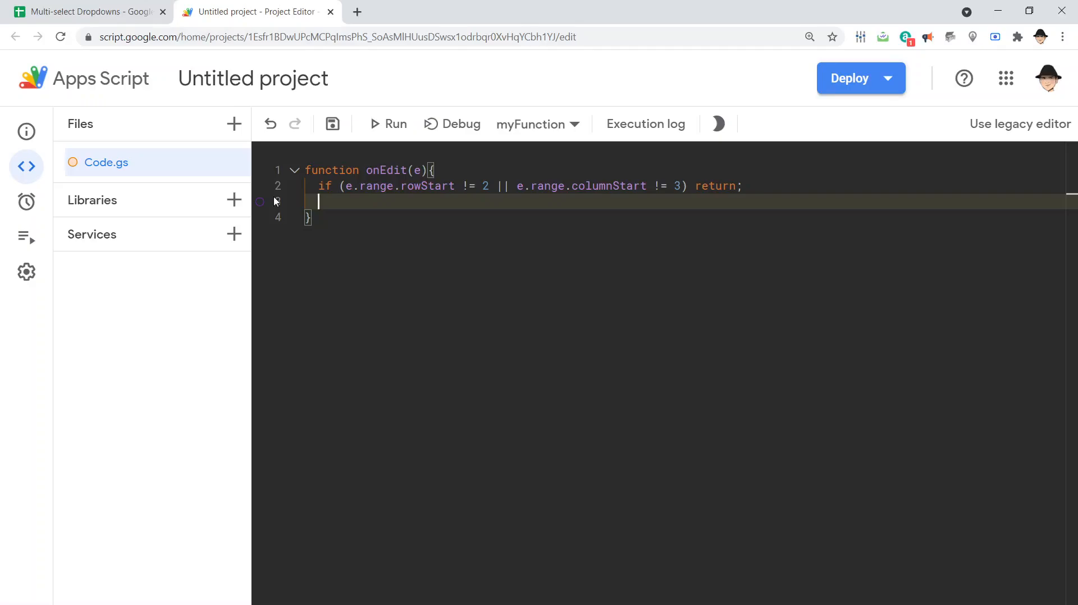
# Step: Add 'e.range.setValue(e.oldValue + e.value);' to onEdit and save with Ctrl+S
pyautogui.write('e.range.')
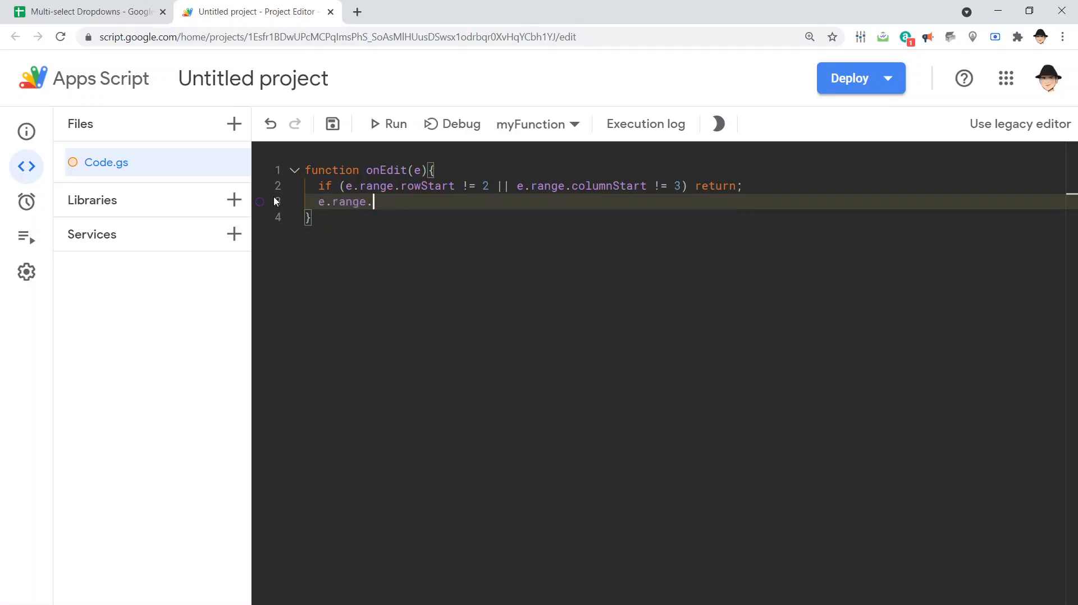
pyautogui.write('setValue(')
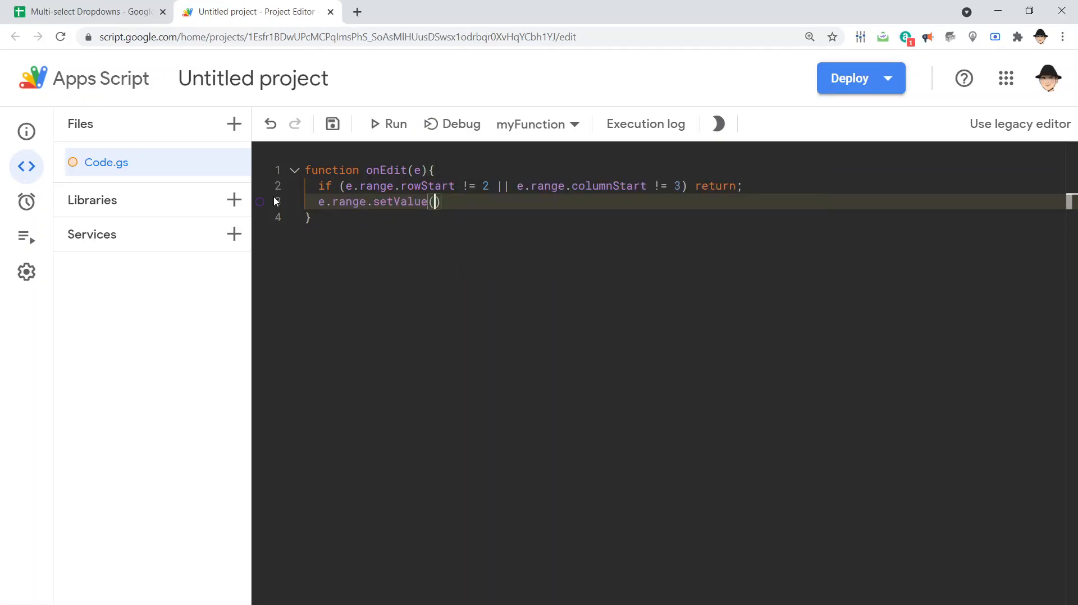
pyautogui.write('e.oldValue')
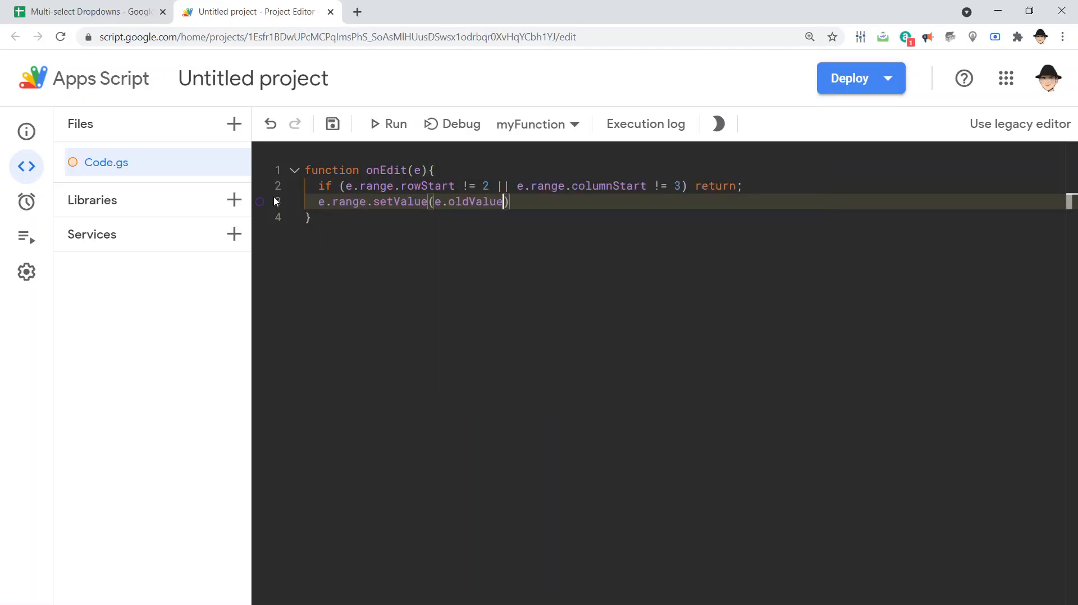
pyautogui.write('+ e.ne')
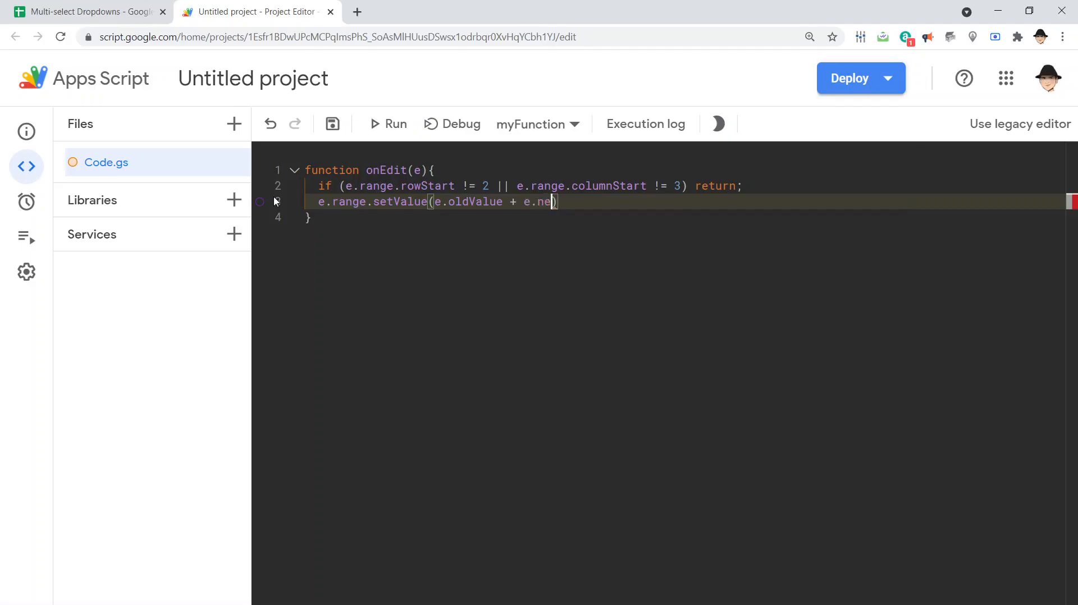
pyautogui.write('value')
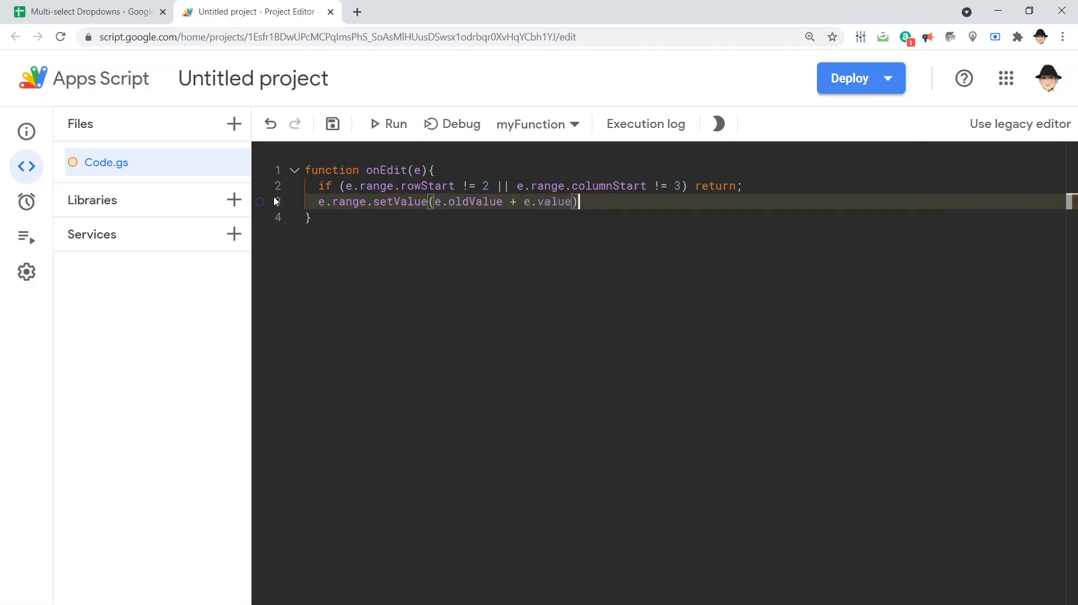
pyautogui.press('ctrl+s')
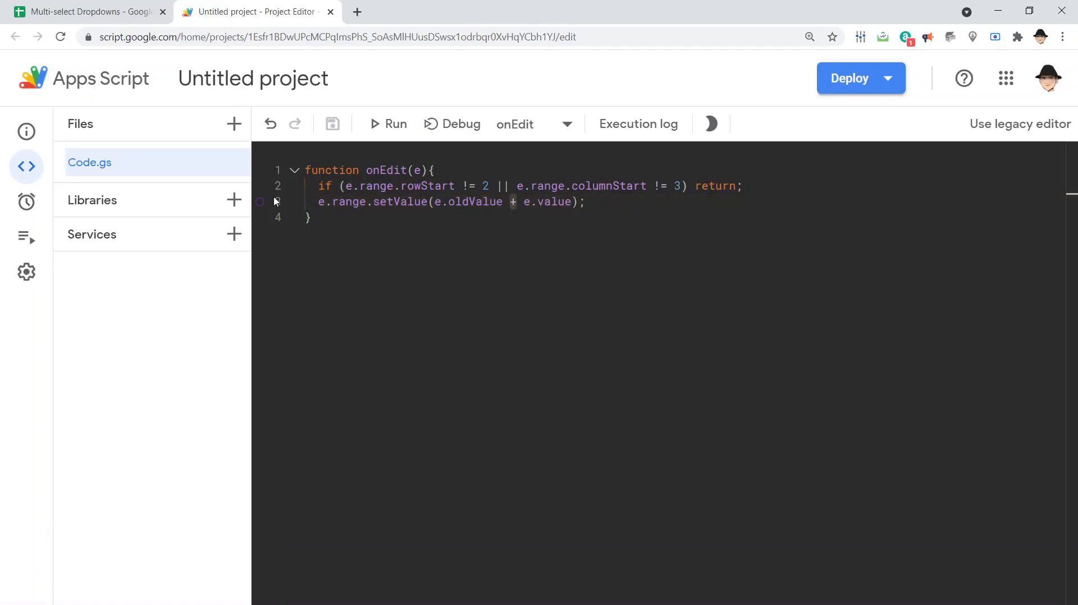
# Step: Pick Jagged Fel from the C2 dropdown to append it to Nas Choka
pyautogui.click(86, 12)
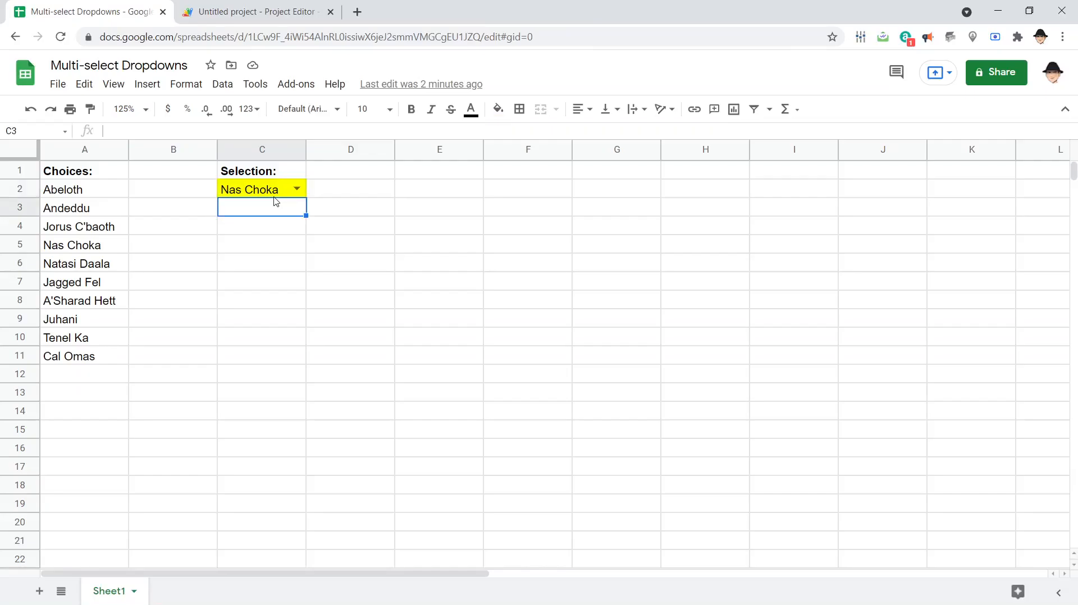
pyautogui.click(296, 189)
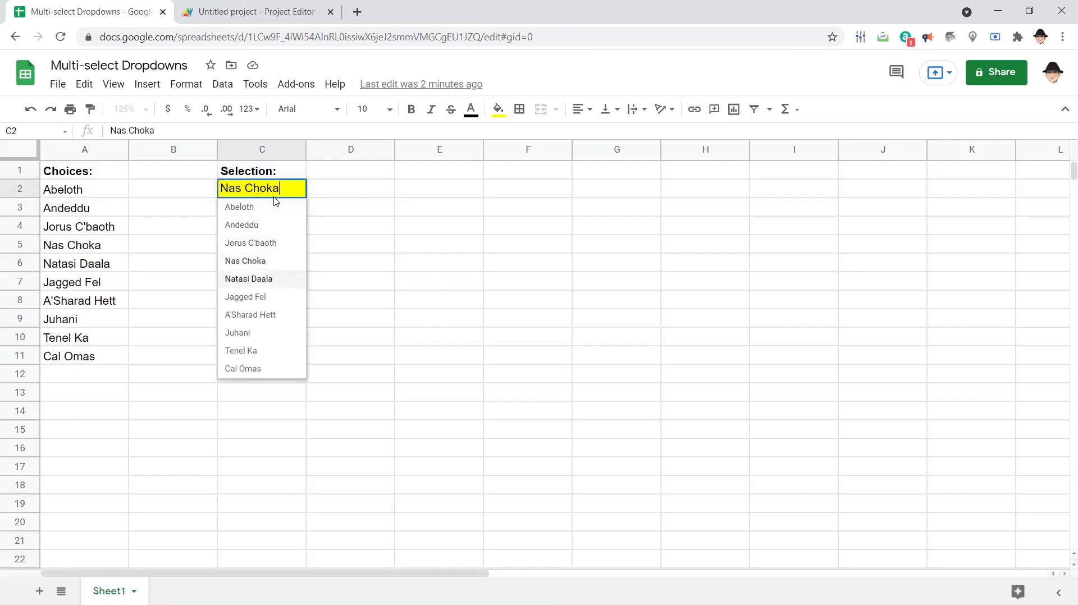
pyautogui.click(246, 296)
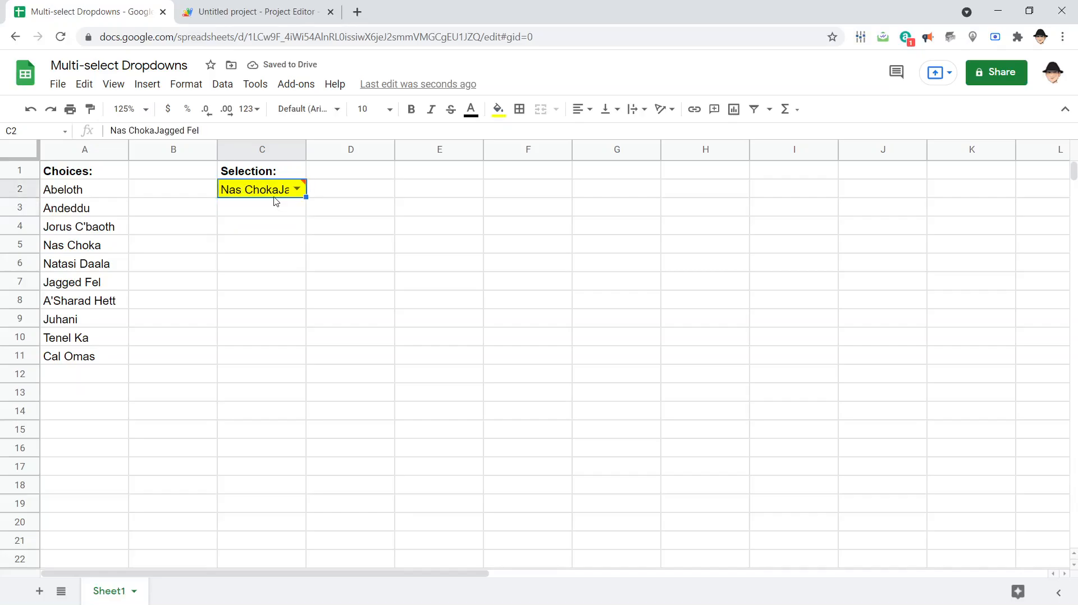
pyautogui.moveTo(147, 84)
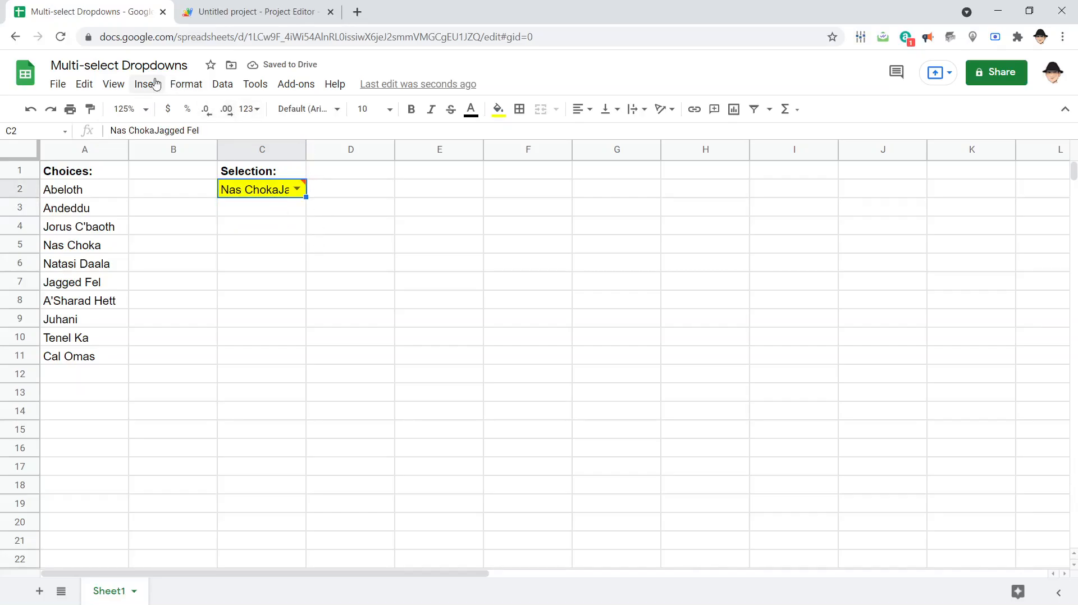
# Step: Set C2's text wrapping to overflow, delete its contents, and reopen its dropdown
pyautogui.click(222, 83)
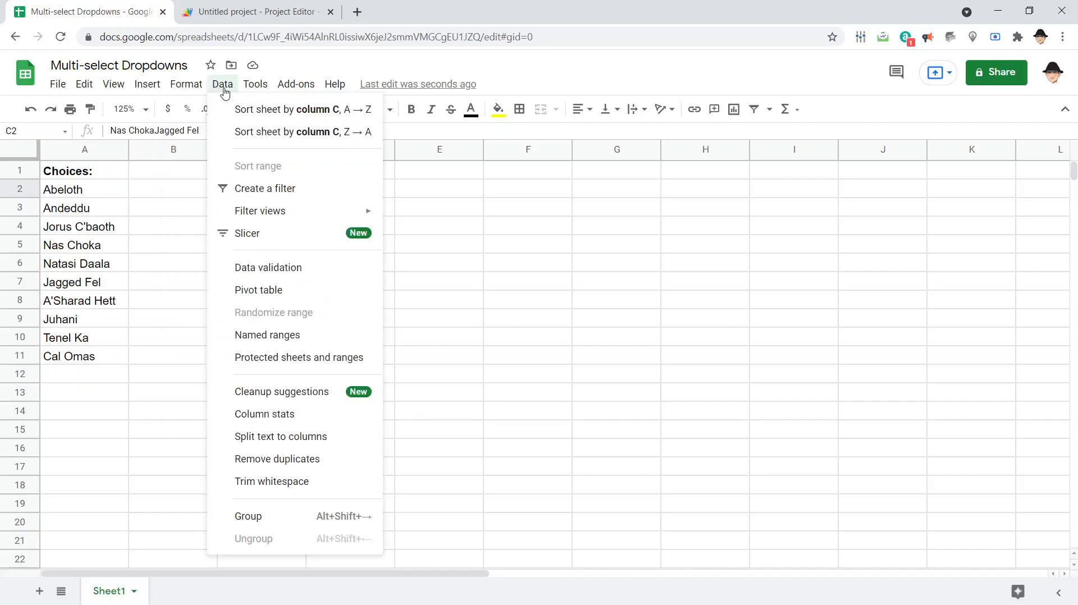
pyautogui.click(186, 84)
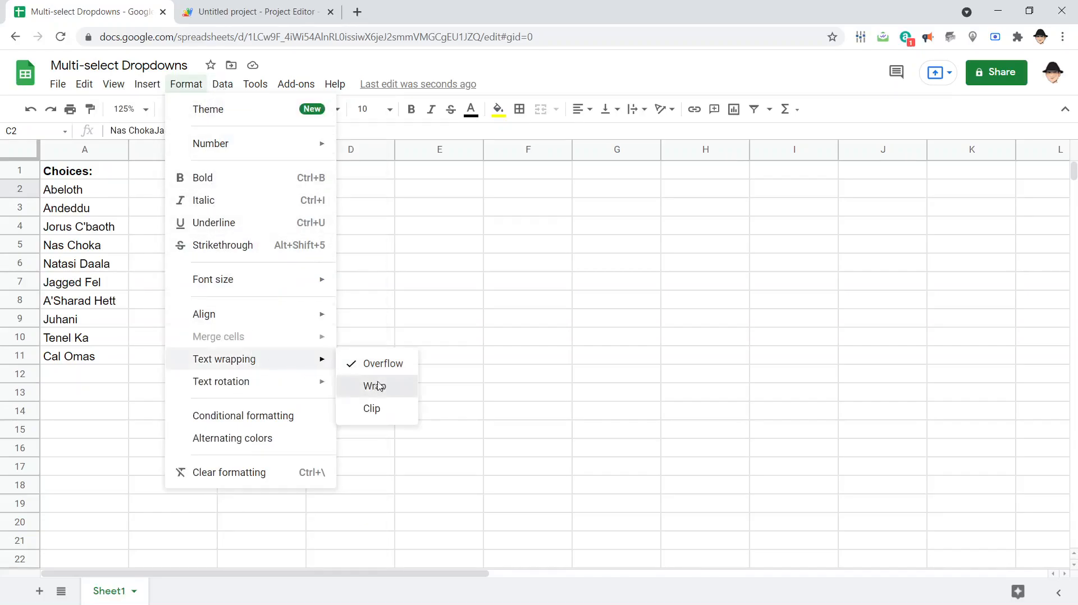
pyautogui.click(374, 386)
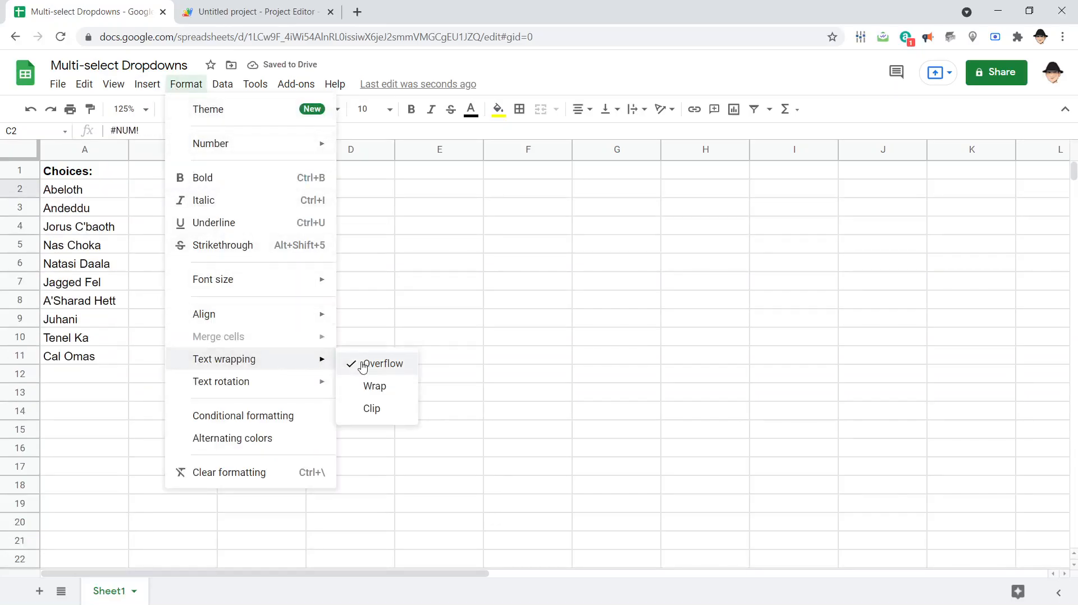
pyautogui.click(383, 363)
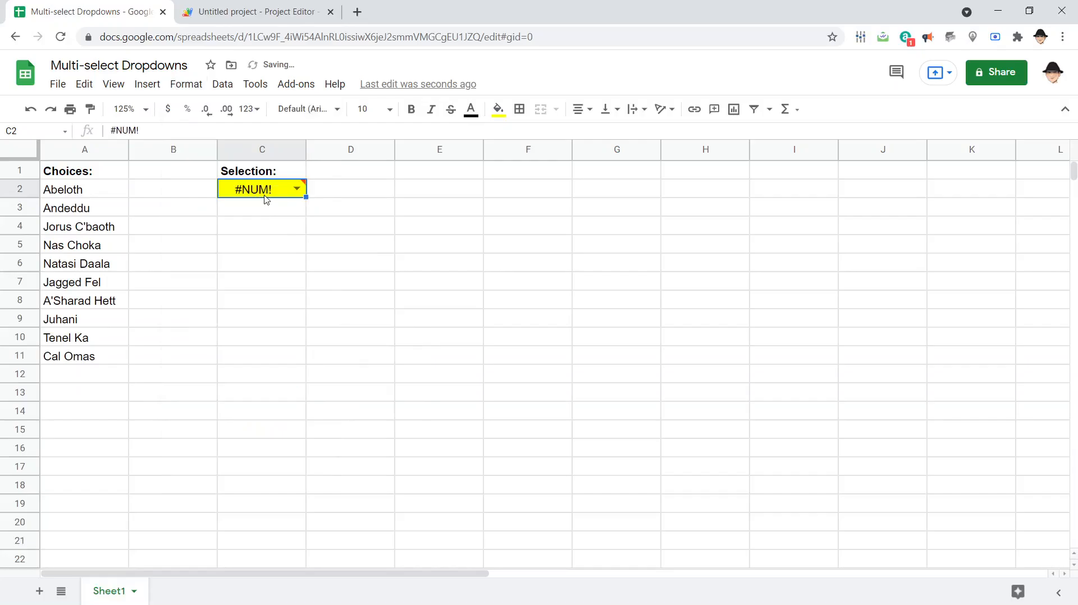
pyautogui.moveTo(262, 189)
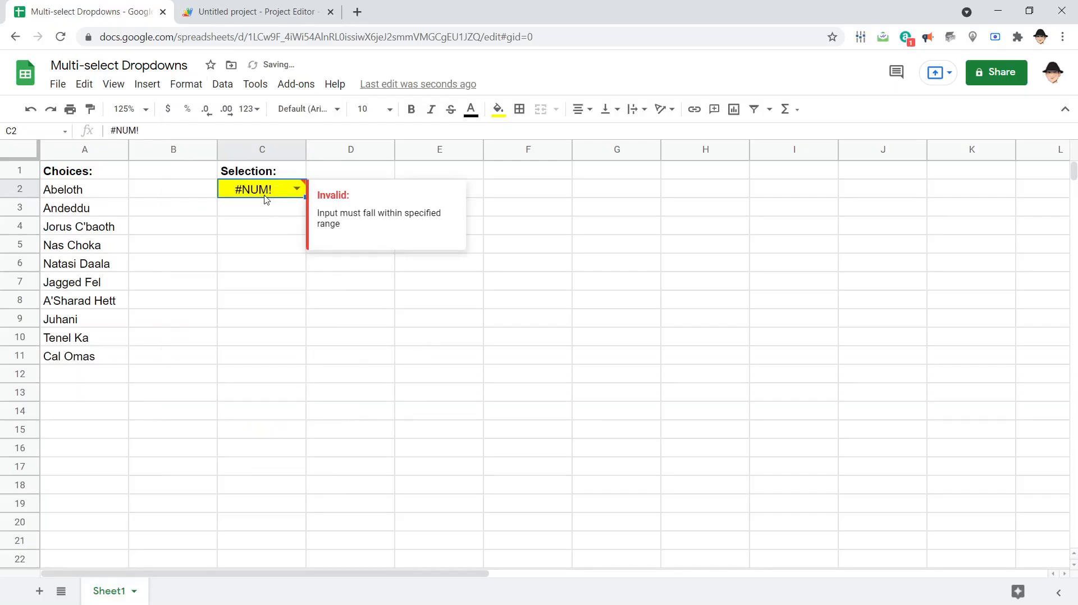
pyautogui.press('Delete')
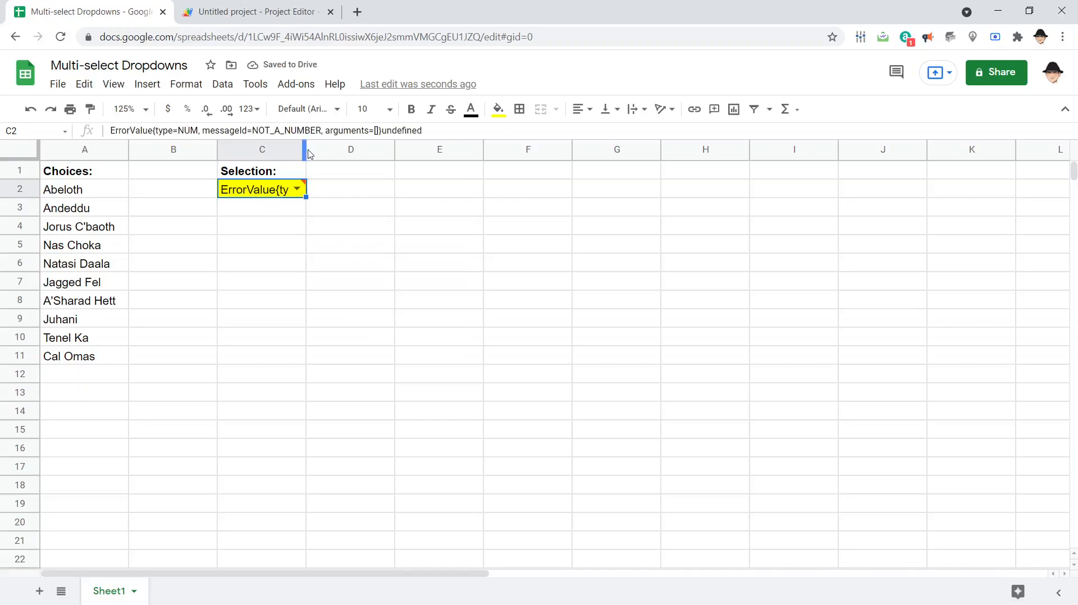
pyautogui.moveTo(288, 226)
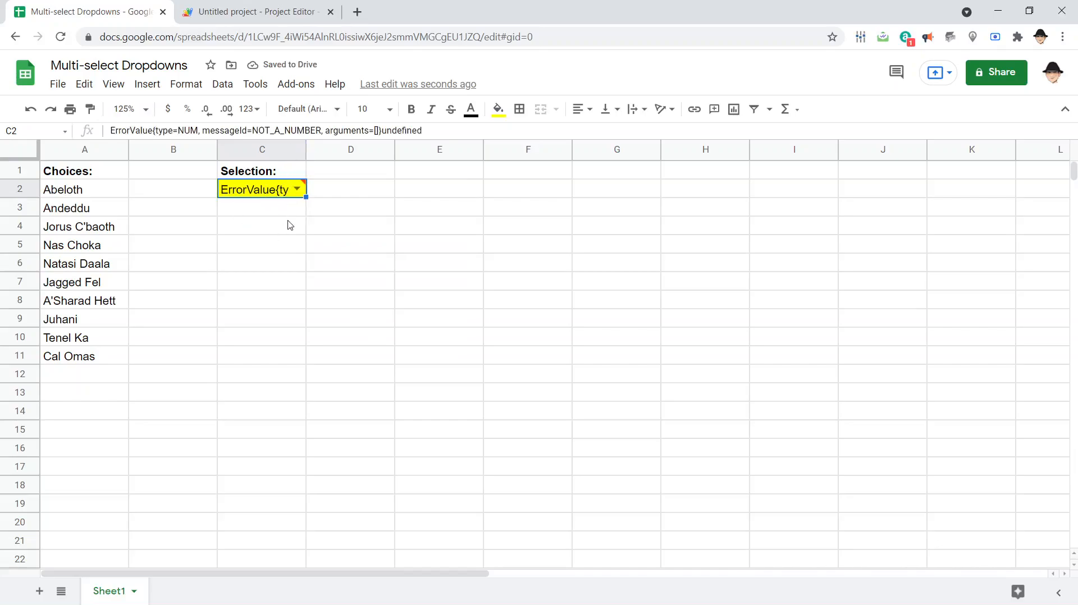
pyautogui.click(297, 189)
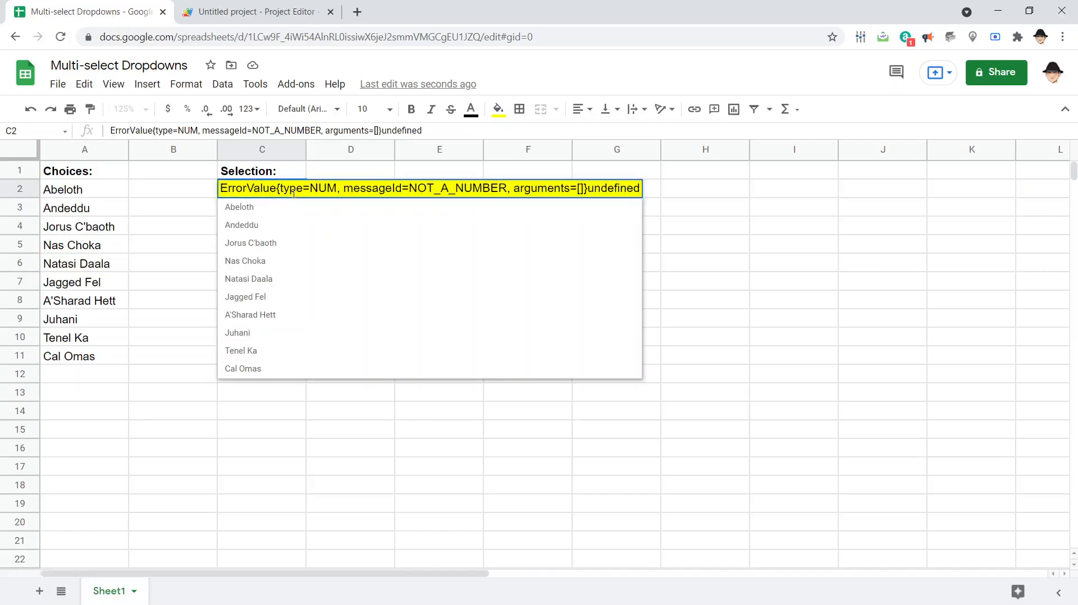
# Step: Uncomment onEdit with Ctrl+/, then pick Andeddu and Nas Choka in C2, giving 'AndedduNas Choka'
pyautogui.click(251, 12)
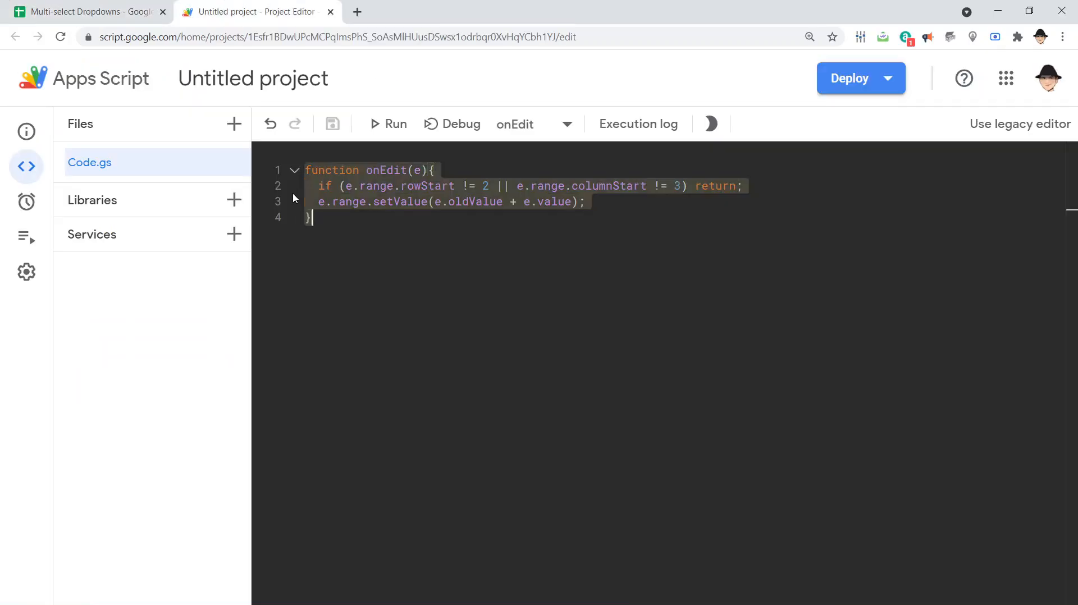
pyautogui.press('ctrl+/')
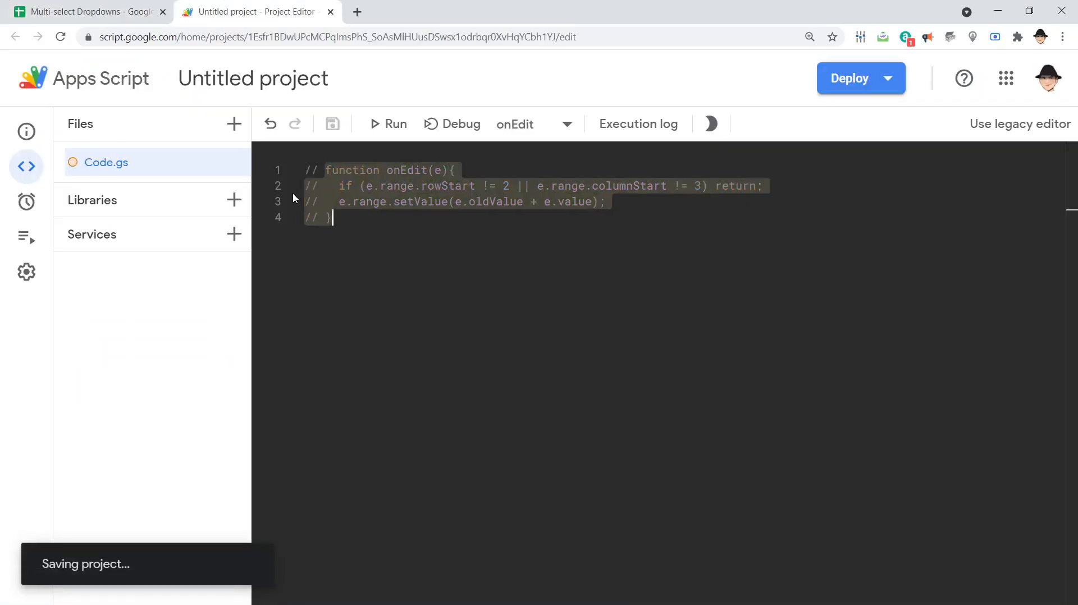
pyautogui.click(86, 12)
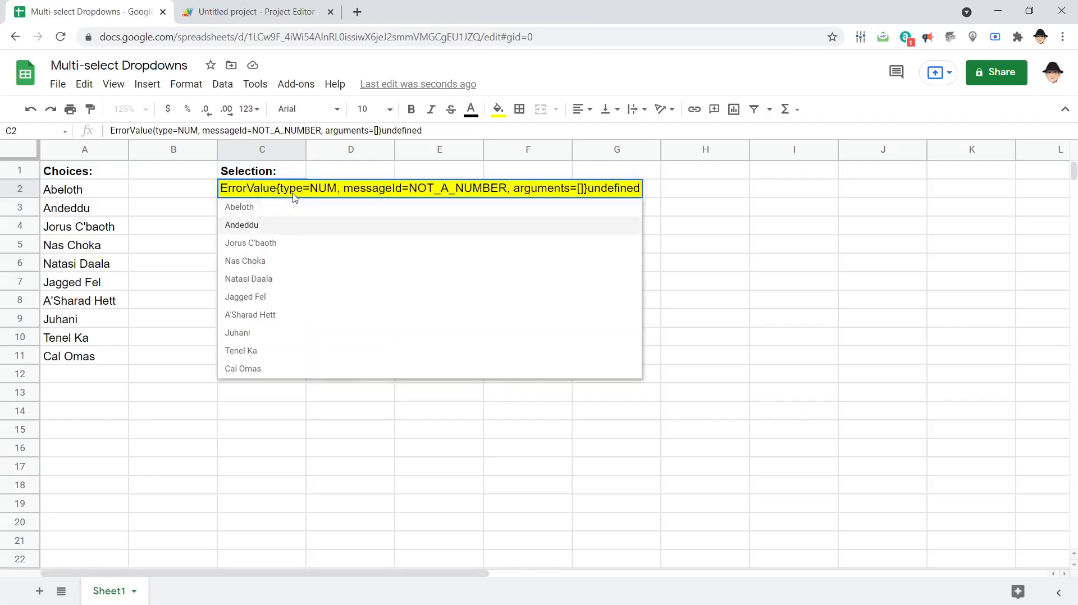
pyautogui.click(254, 12)
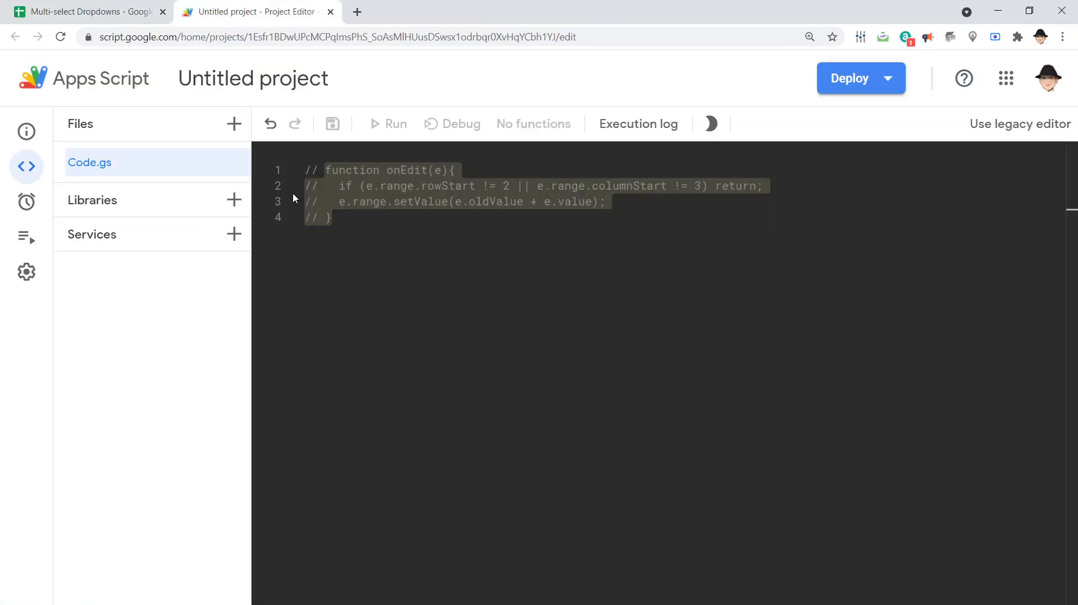
pyautogui.click(86, 11)
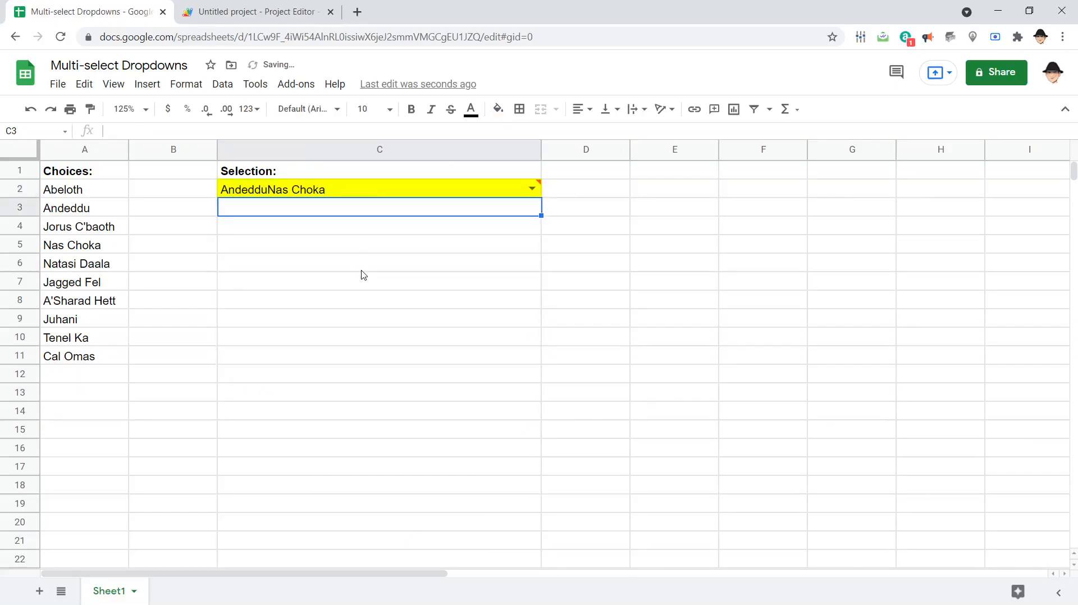
pyautogui.click(379, 189)
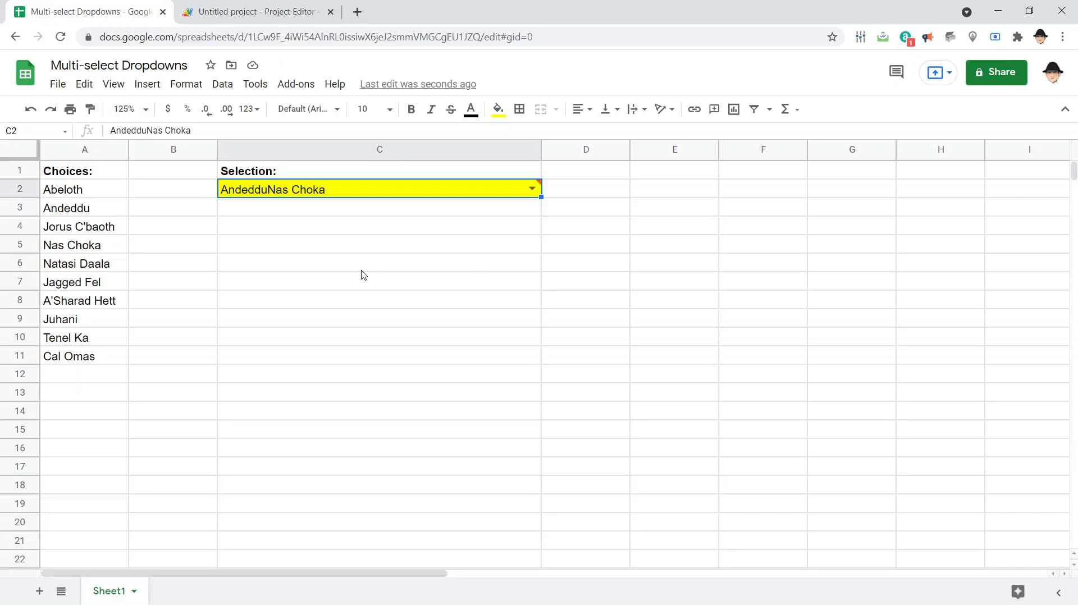
pyautogui.click(254, 12)
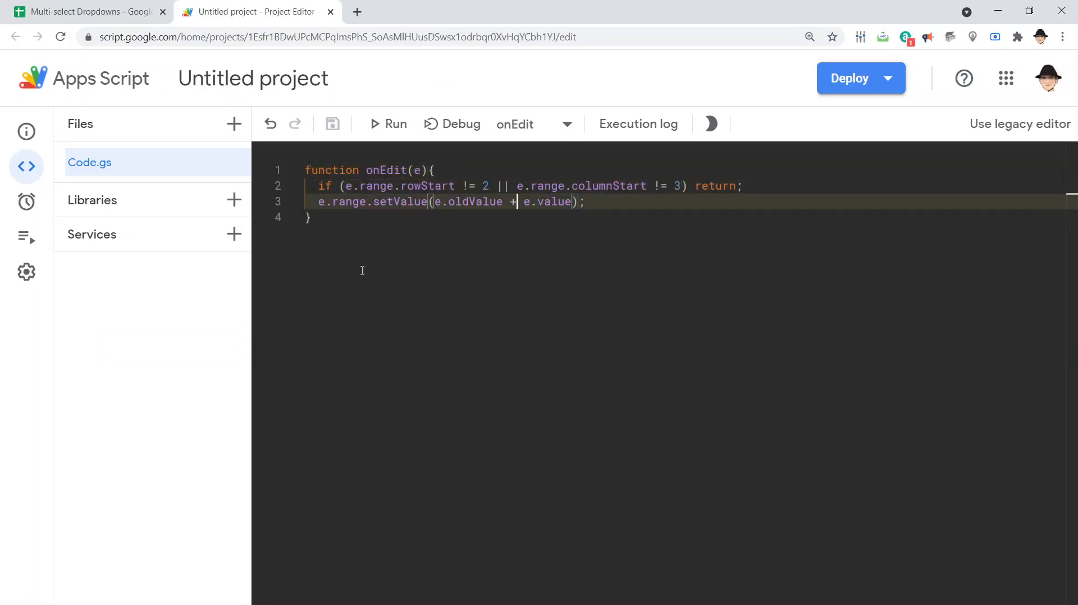
# Step: Insert a ', ' separator between e.oldValue and e.value, save, and re-enable onEdit
pyautogui.write('""')
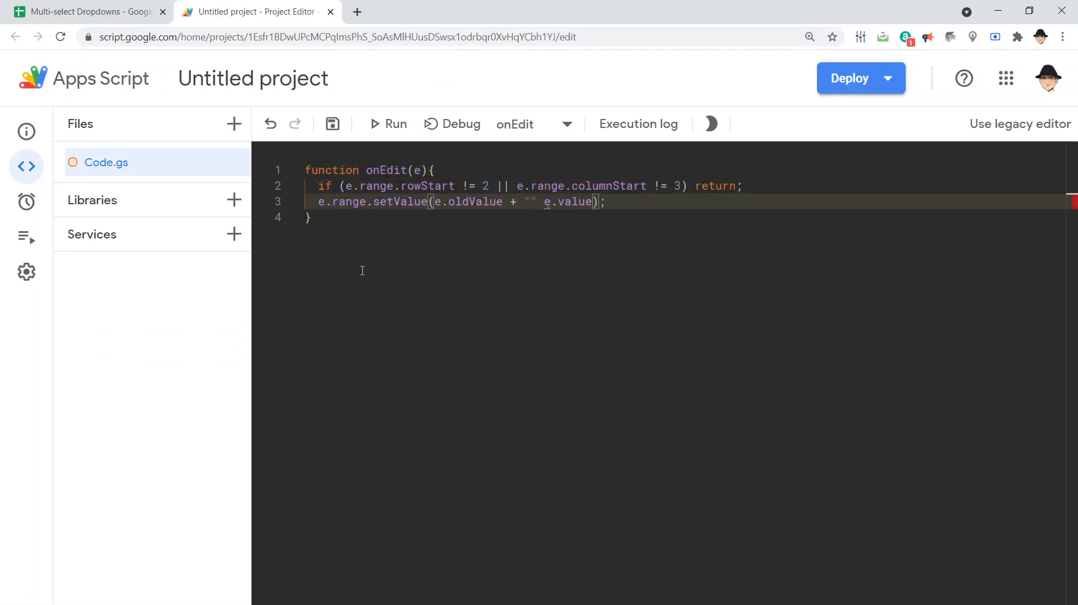
pyautogui.write(',')
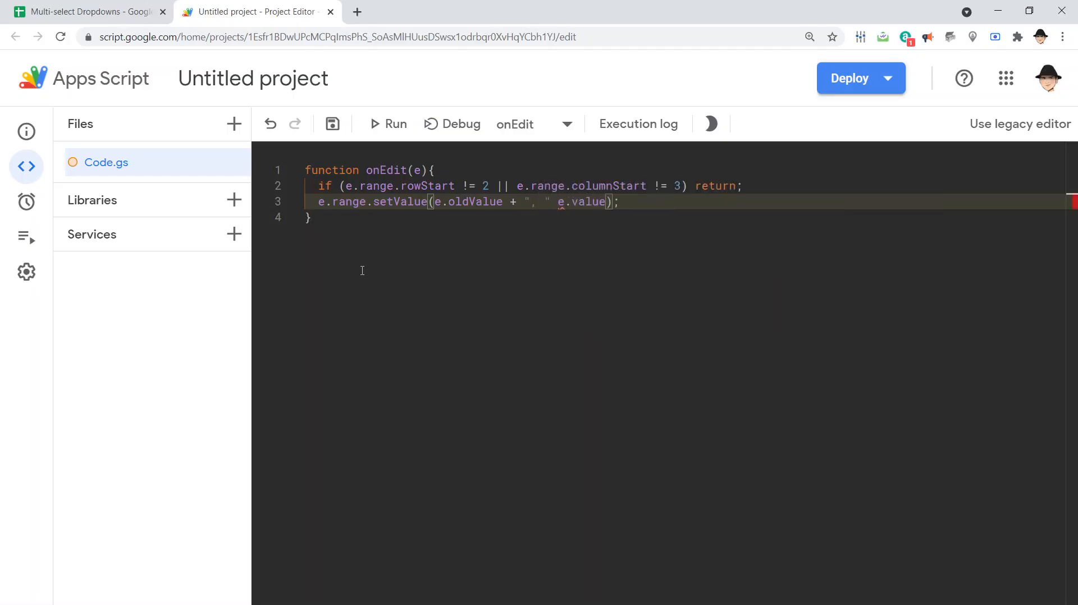
pyautogui.press('ctrl+s')
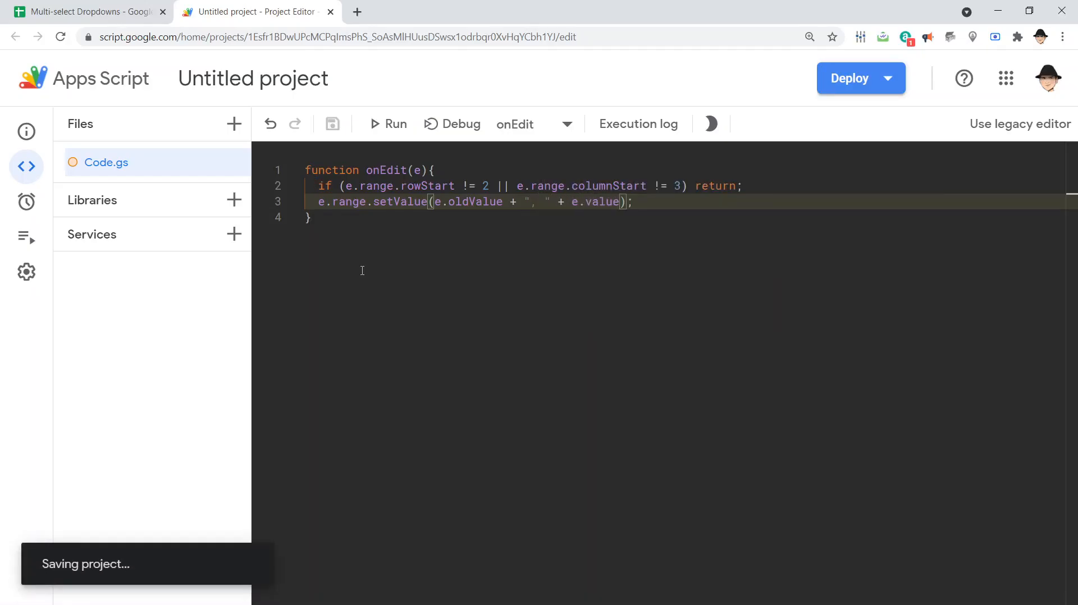
pyautogui.press('ctrl+/')
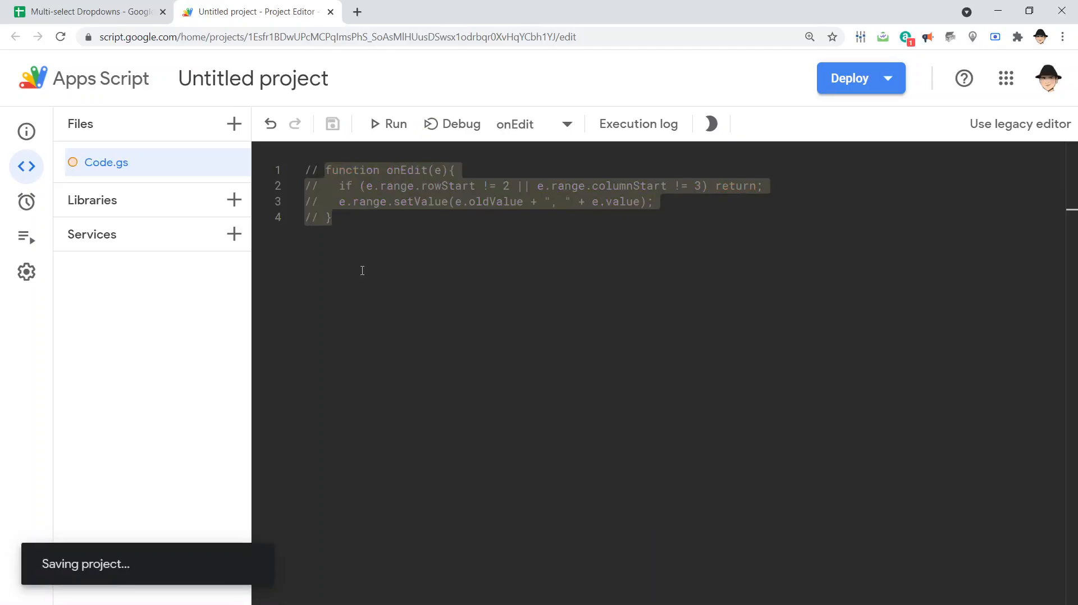
pyautogui.click(90, 11)
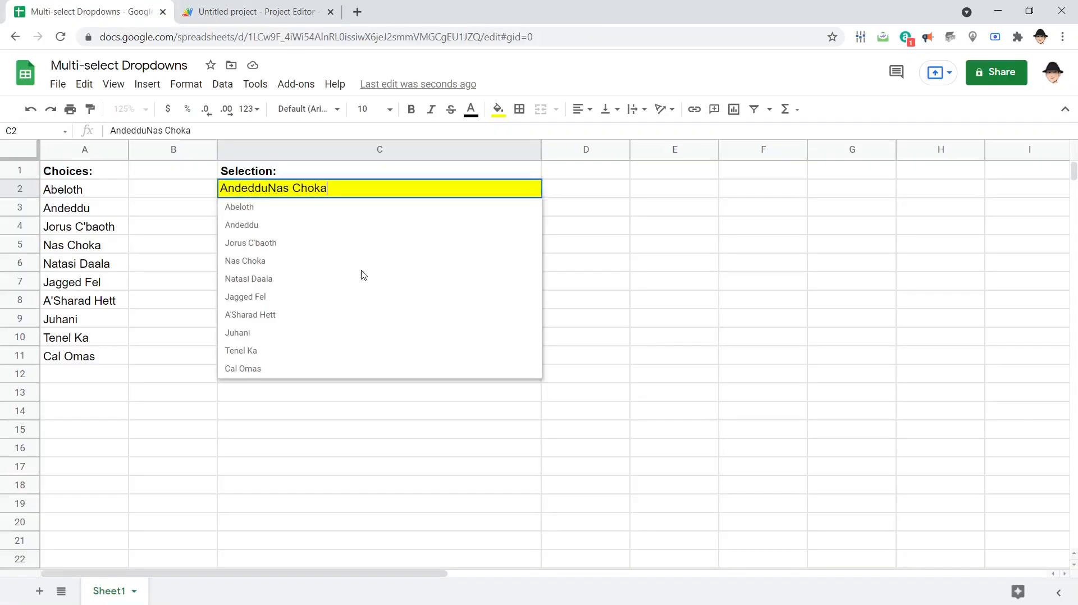
pyautogui.click(254, 12)
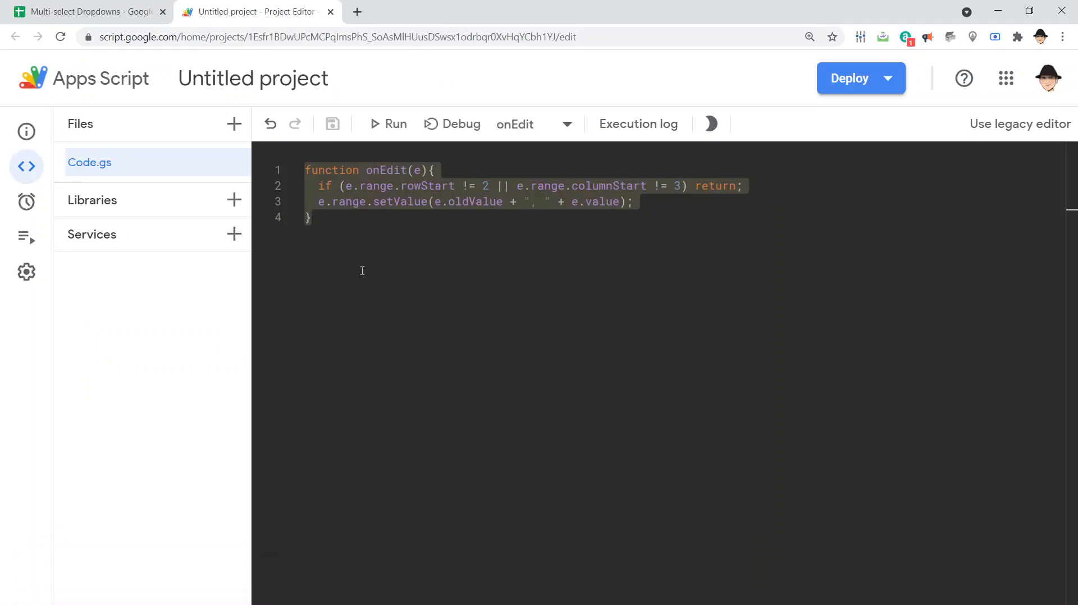
pyautogui.click(312, 218)
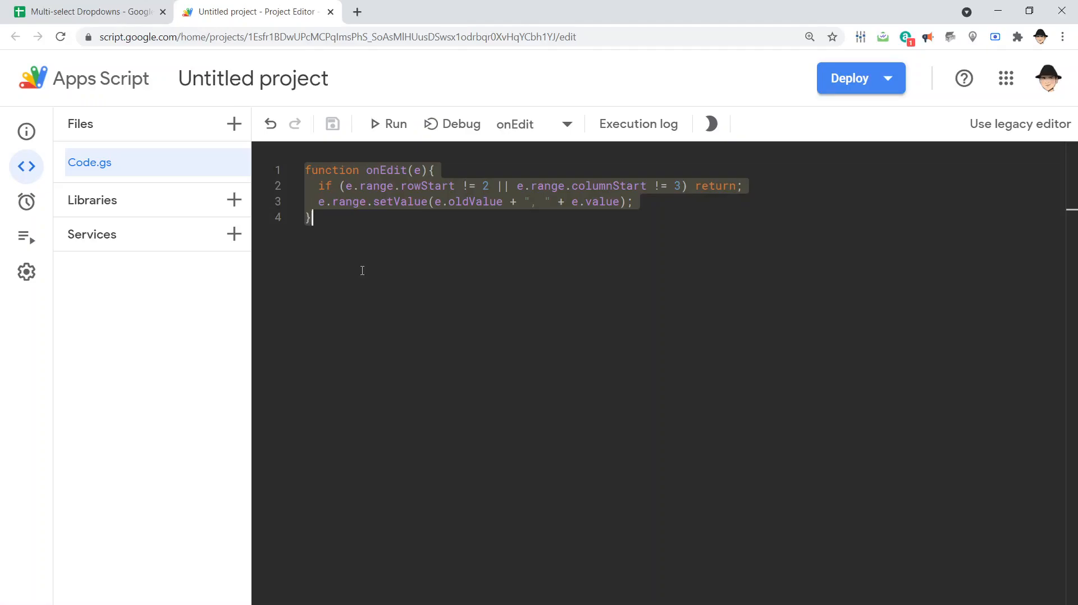
pyautogui.write('//')
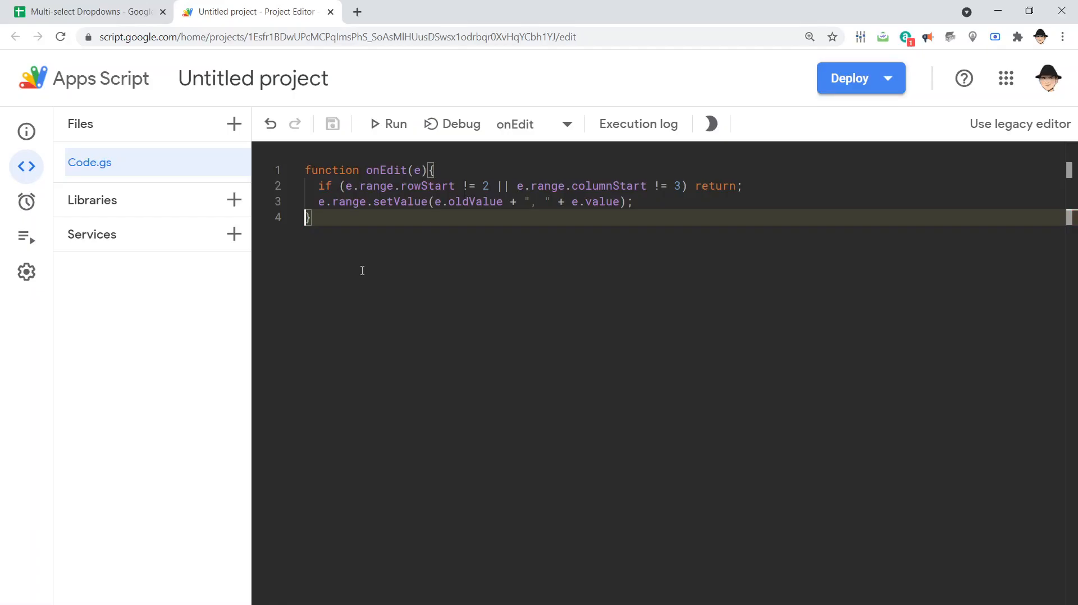
# Step: Check C2 reads 'Abeloth, Nas Choka' and add Jagged Fel from its dropdown
pyautogui.click(86, 12)
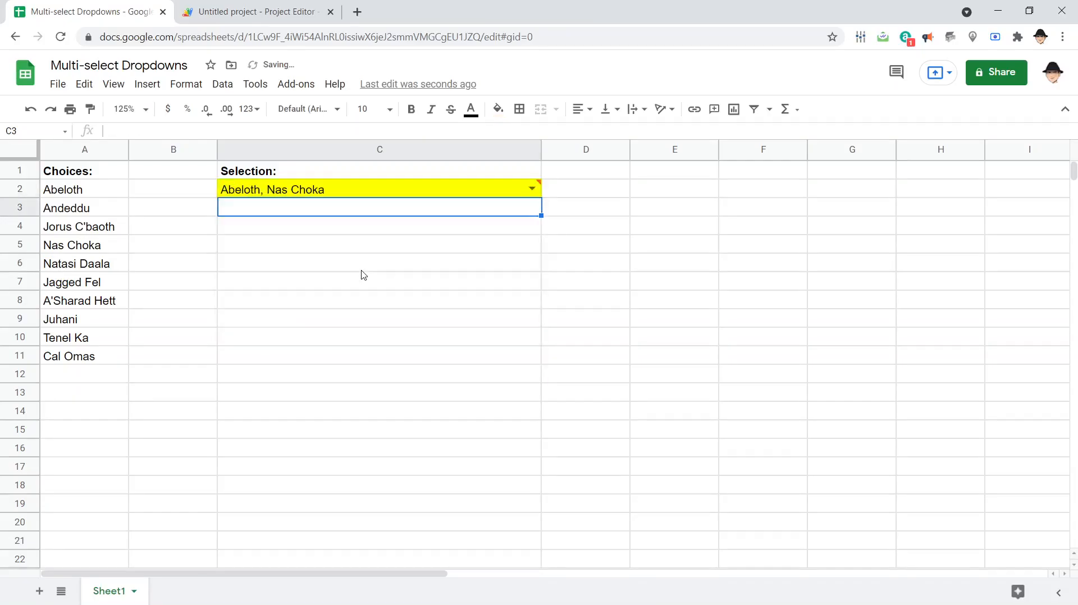
pyautogui.click(380, 189)
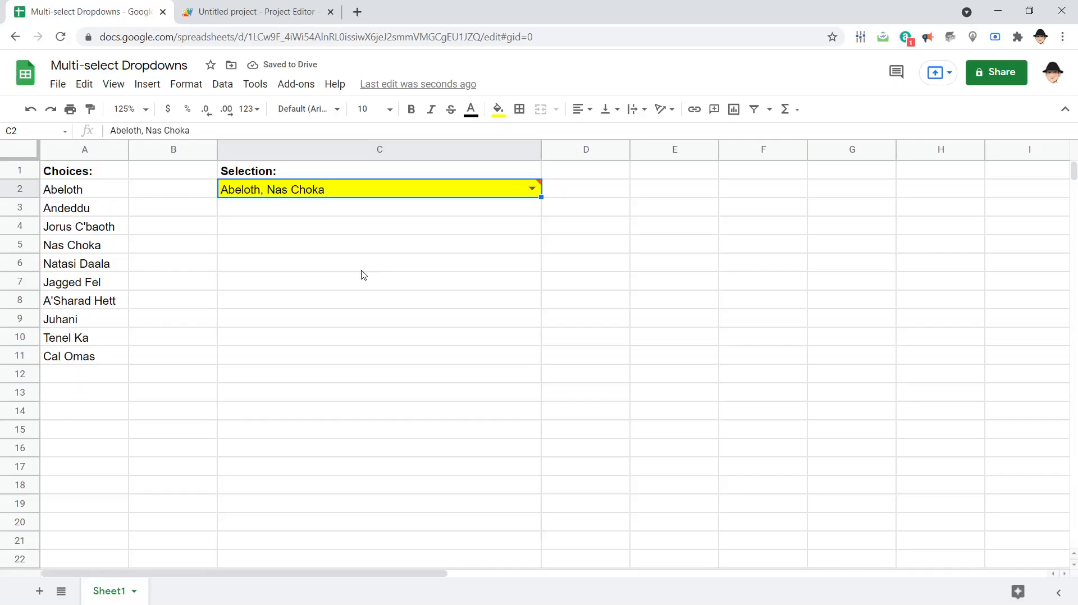
pyautogui.click(532, 187)
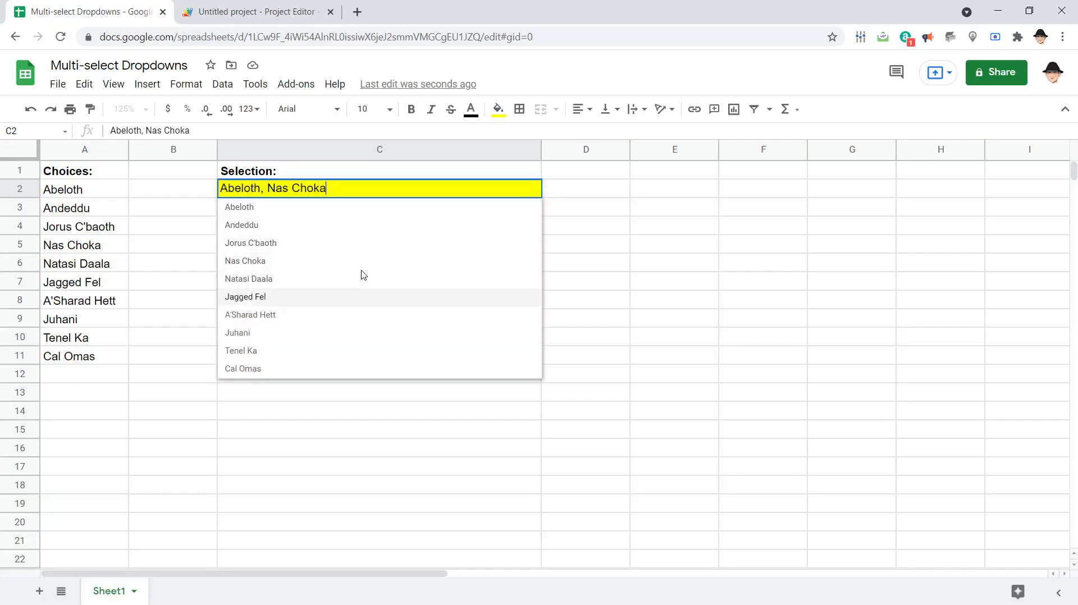
pyautogui.click(245, 297)
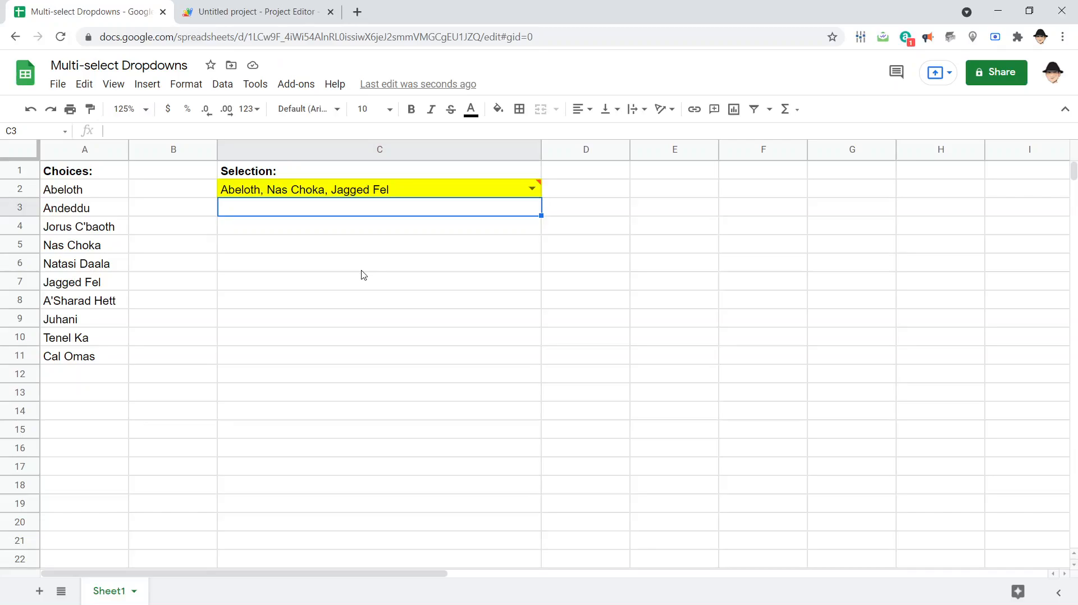
# Step: Delete C2's contents, which appends 'undefined' entries, then return to the script editor
pyautogui.click(379, 189)
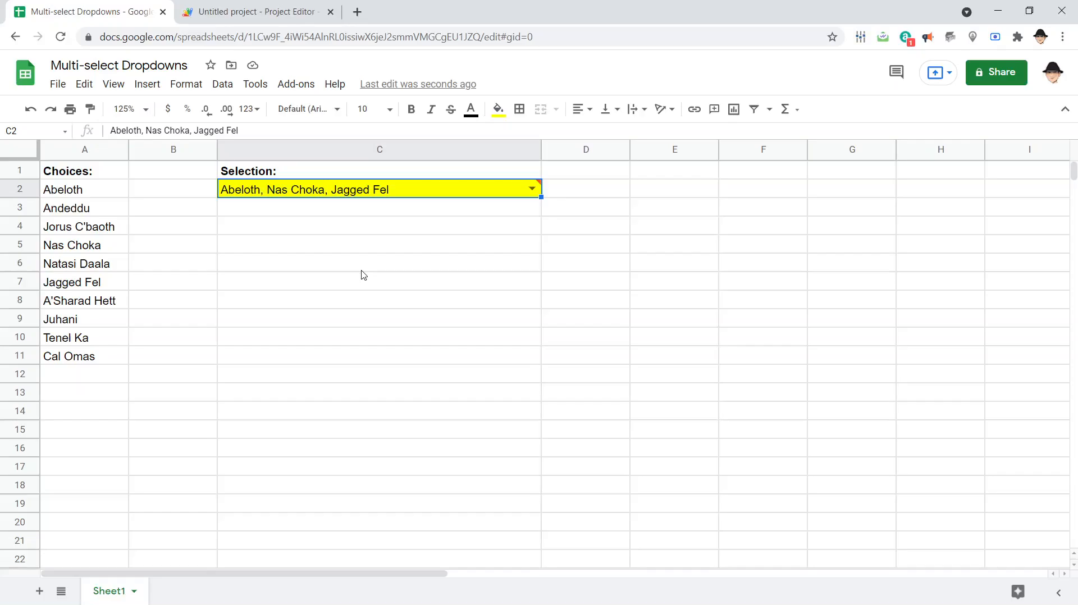
pyautogui.press('Delete')
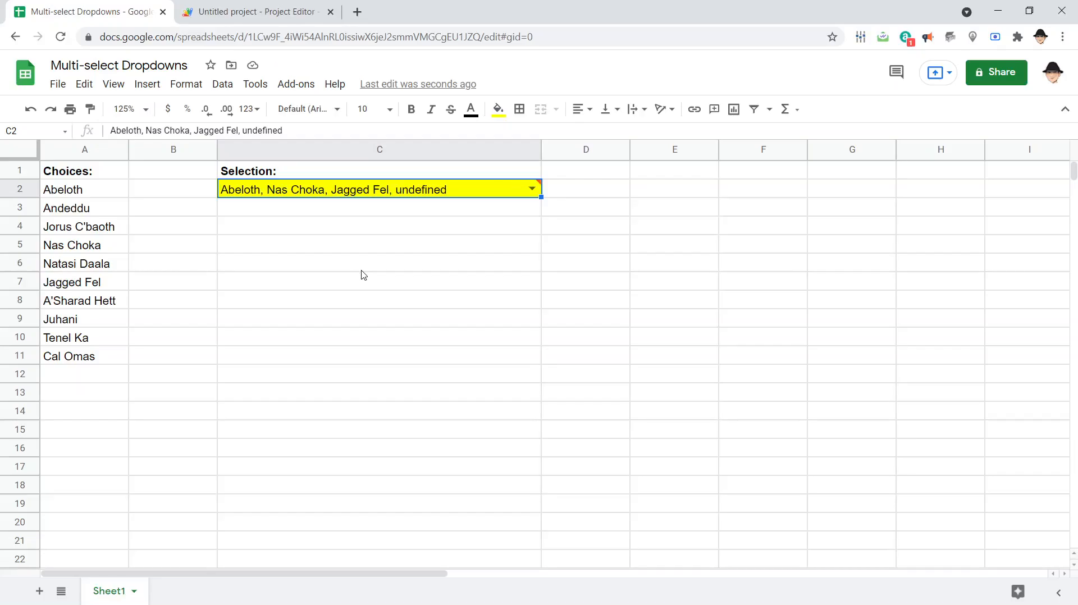
pyautogui.click(531, 188)
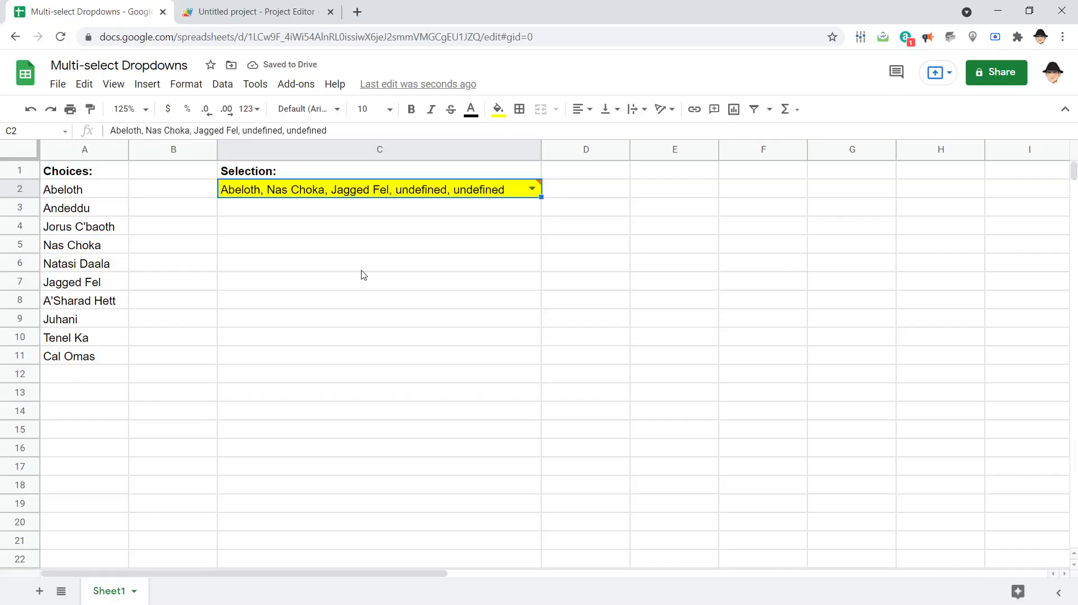
pyautogui.click(254, 11)
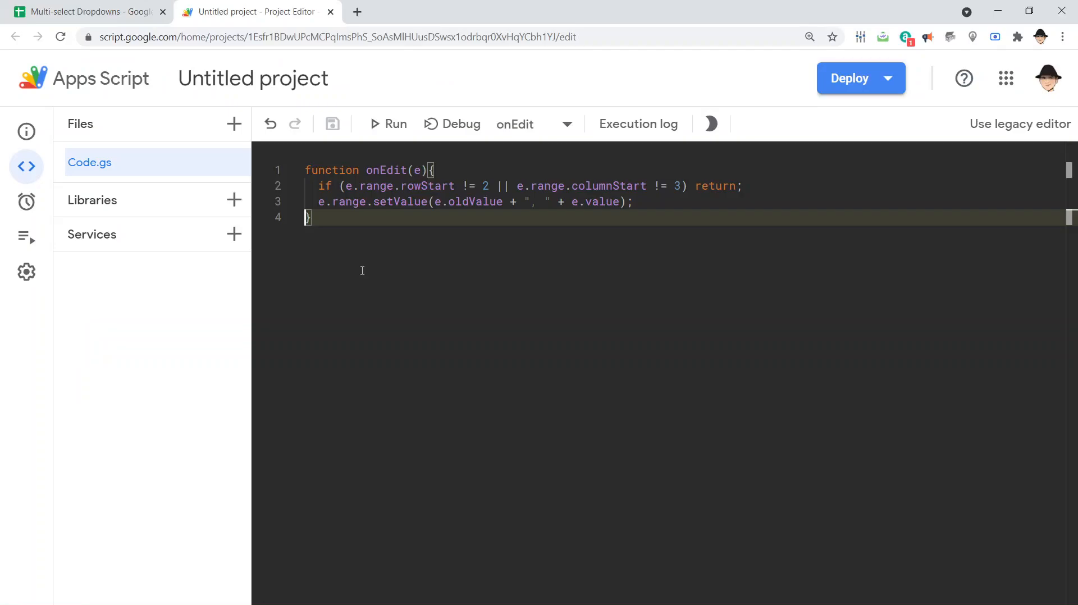
# Step: Add an if (e.value == "") check that clears the cell with e.range.setValue("")
pyautogui.press('enter')
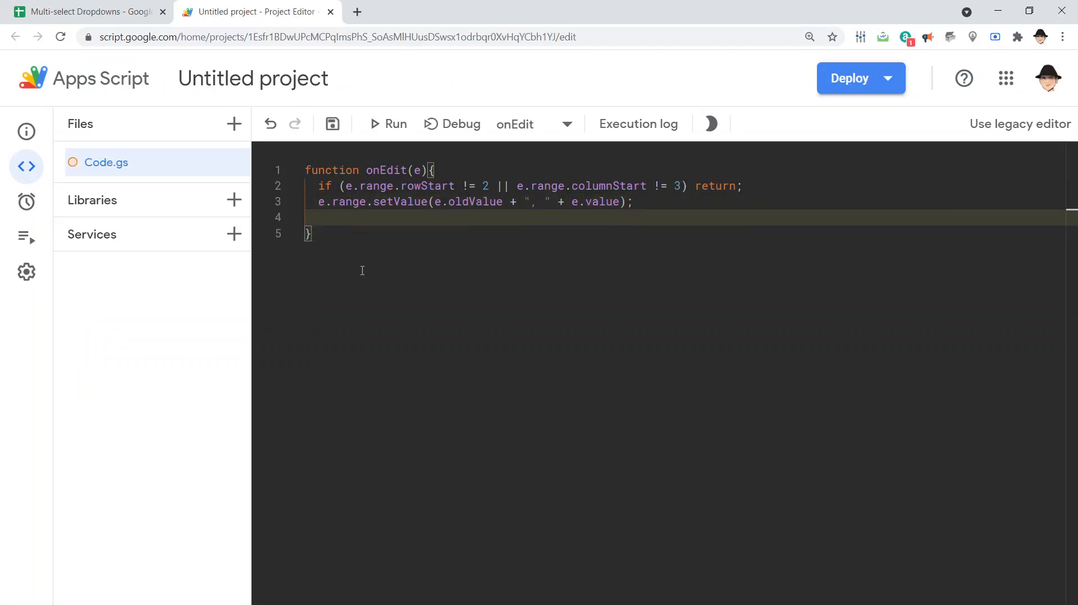
pyautogui.write('if')
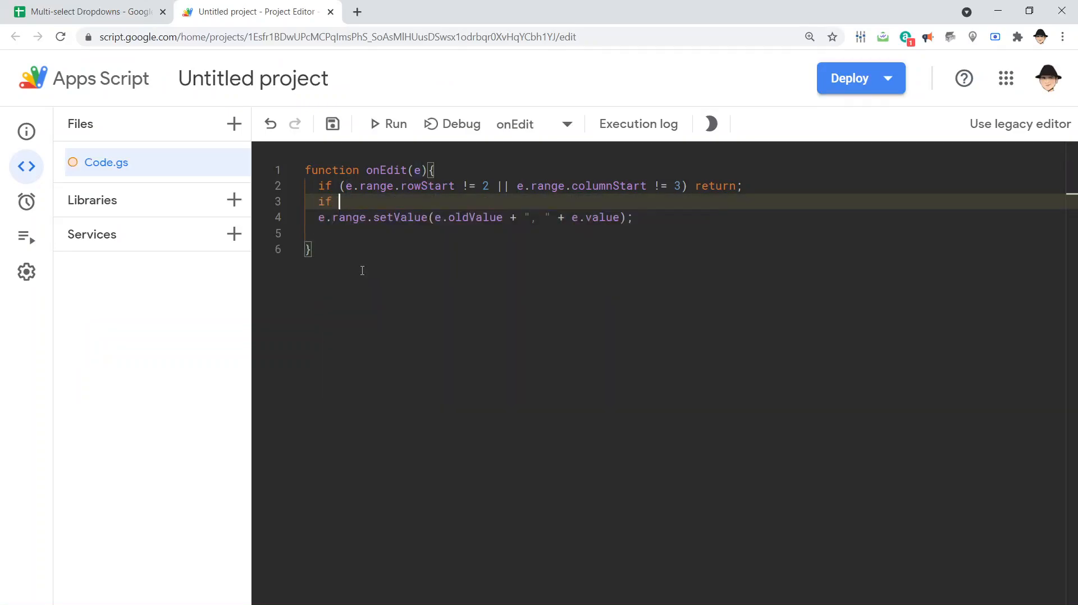
pyautogui.write('(')
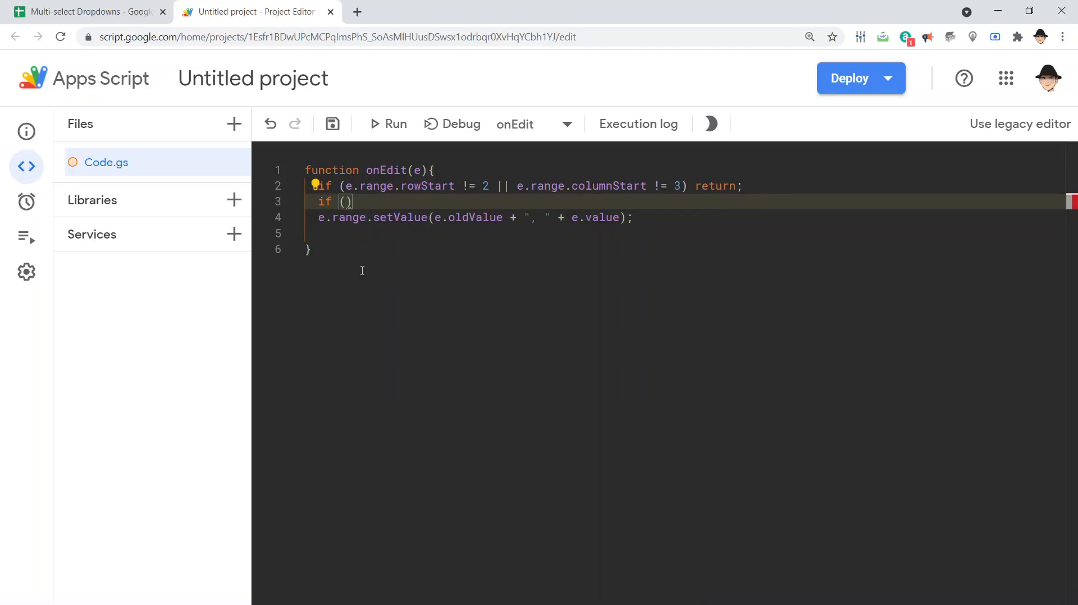
pyautogui.write('e.value "')
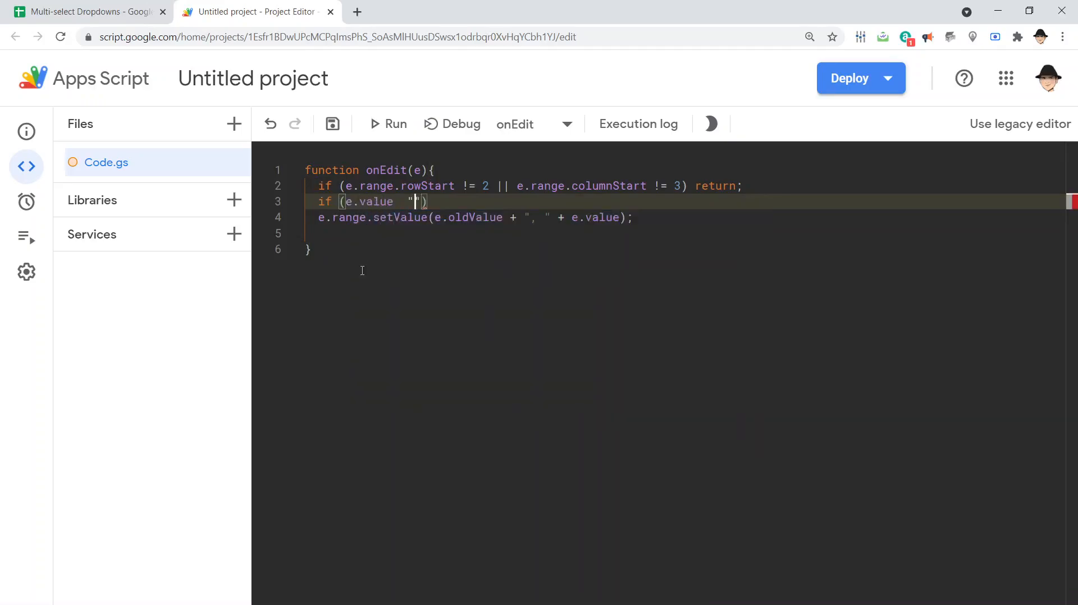
pyautogui.write('=')
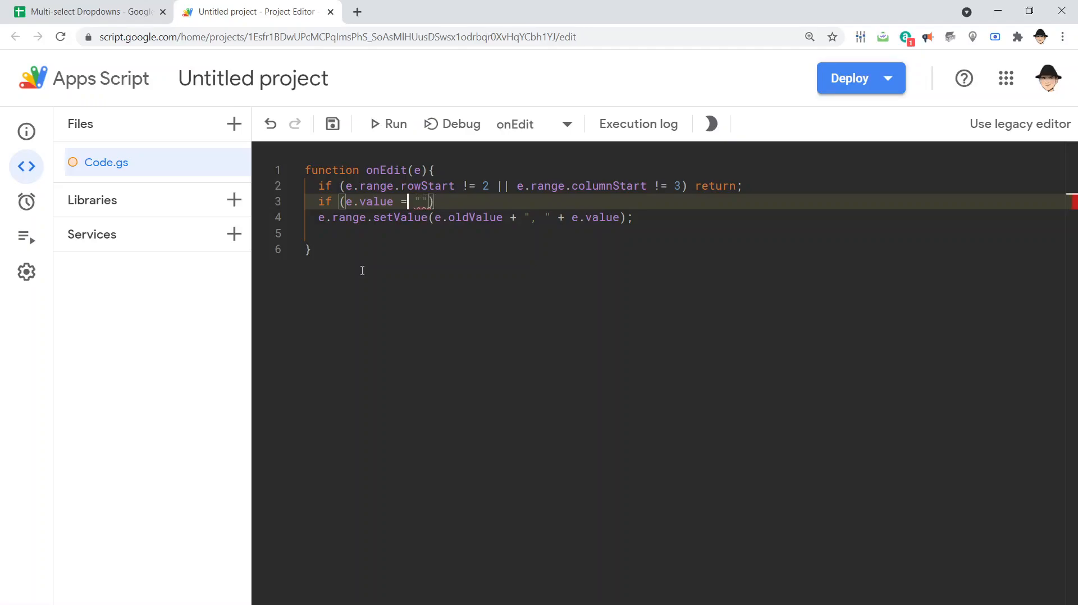
pyautogui.write('=')
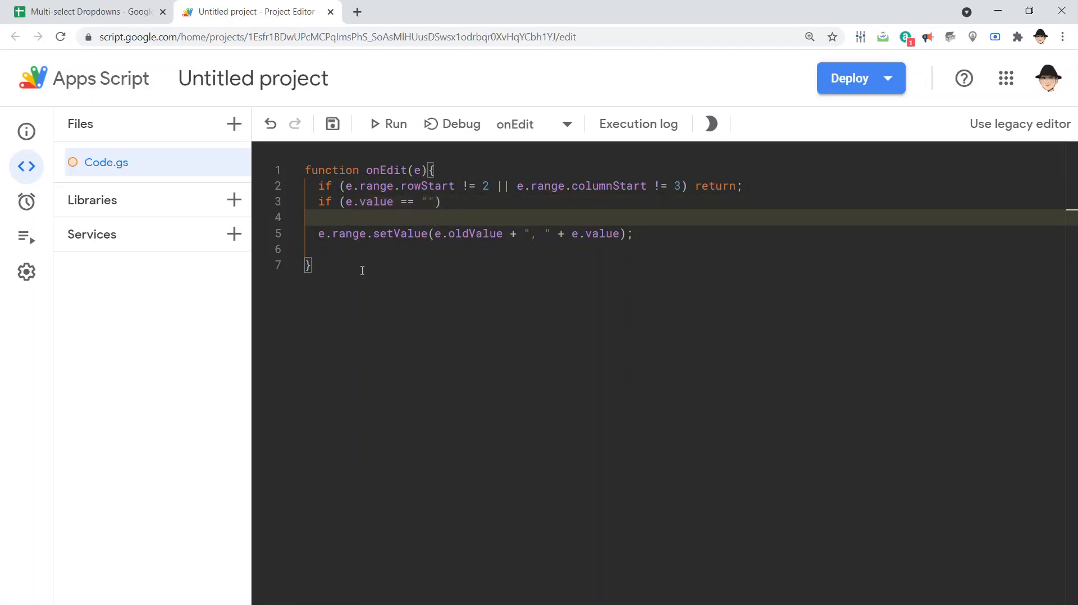
pyautogui.write('e.range.setValue')
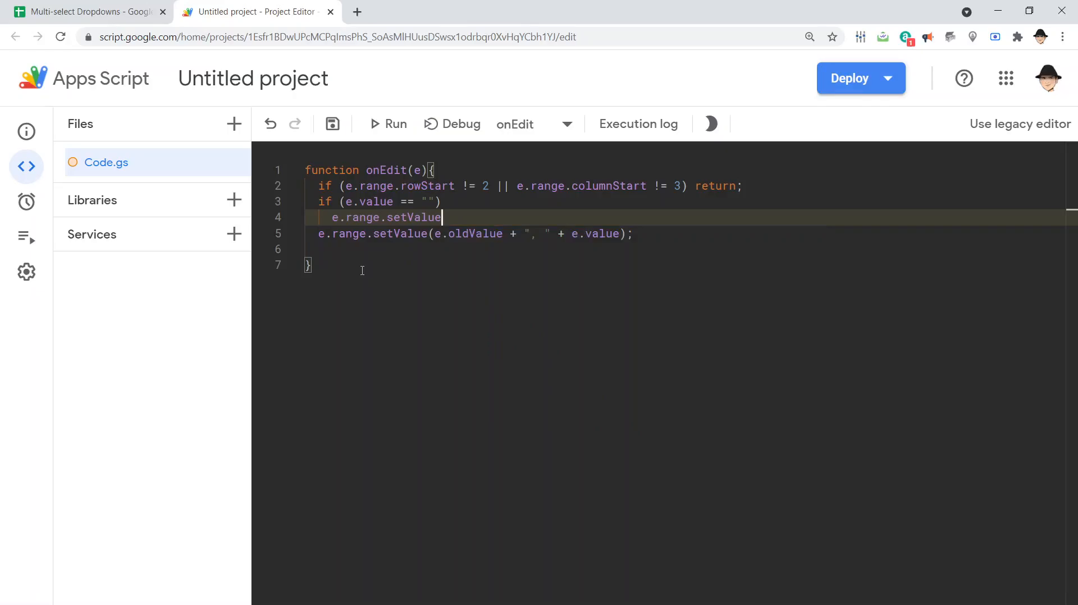
pyautogui.write('("");')
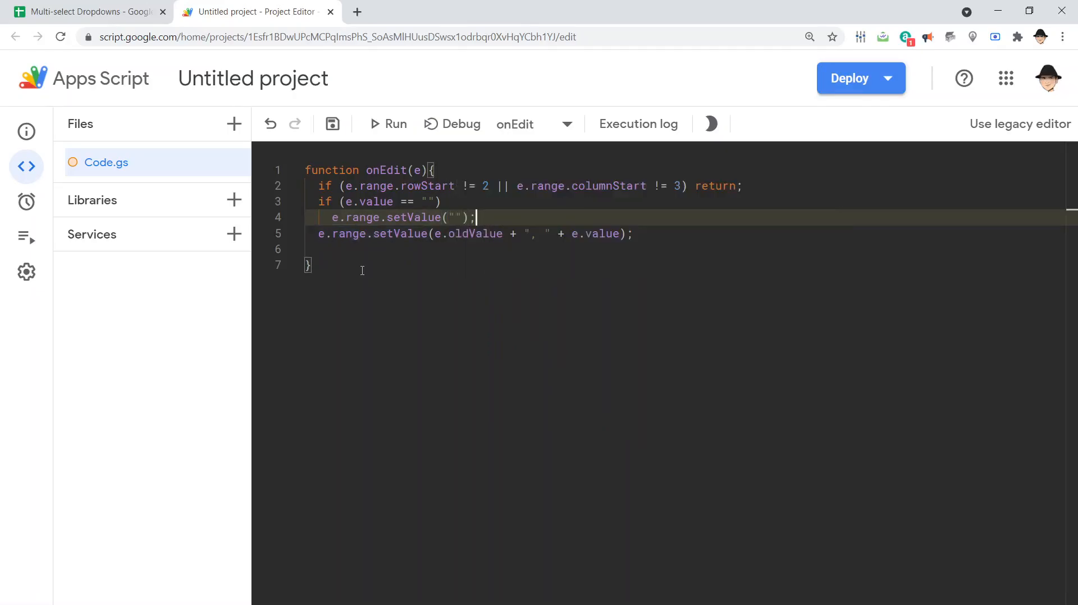
# Step: Place the append line under an else branch and check C2 in the spreadsheet
pyautogui.press('Enter')
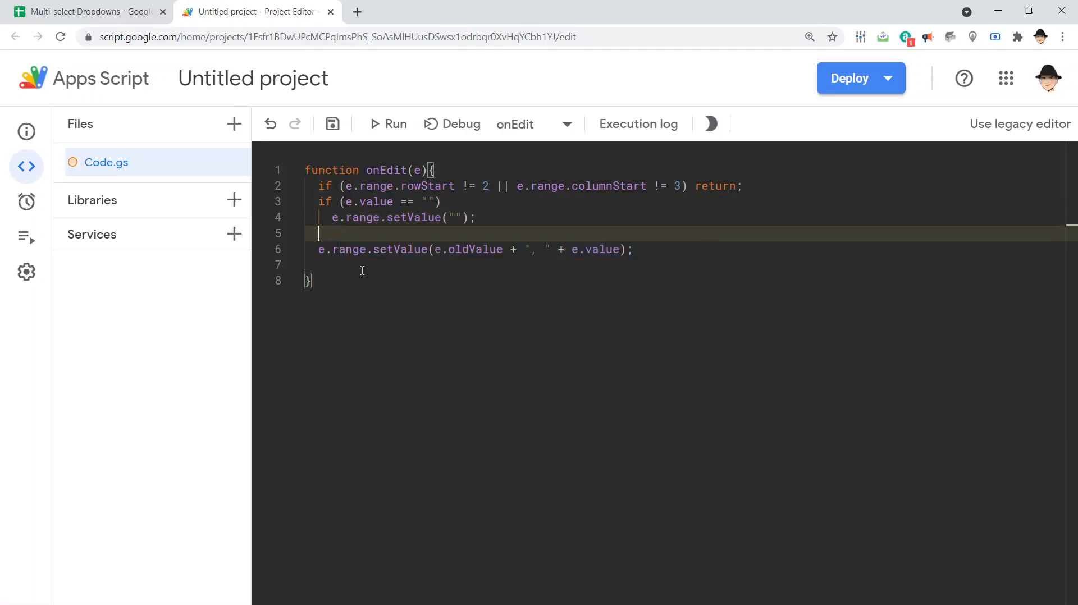
pyautogui.write('else')
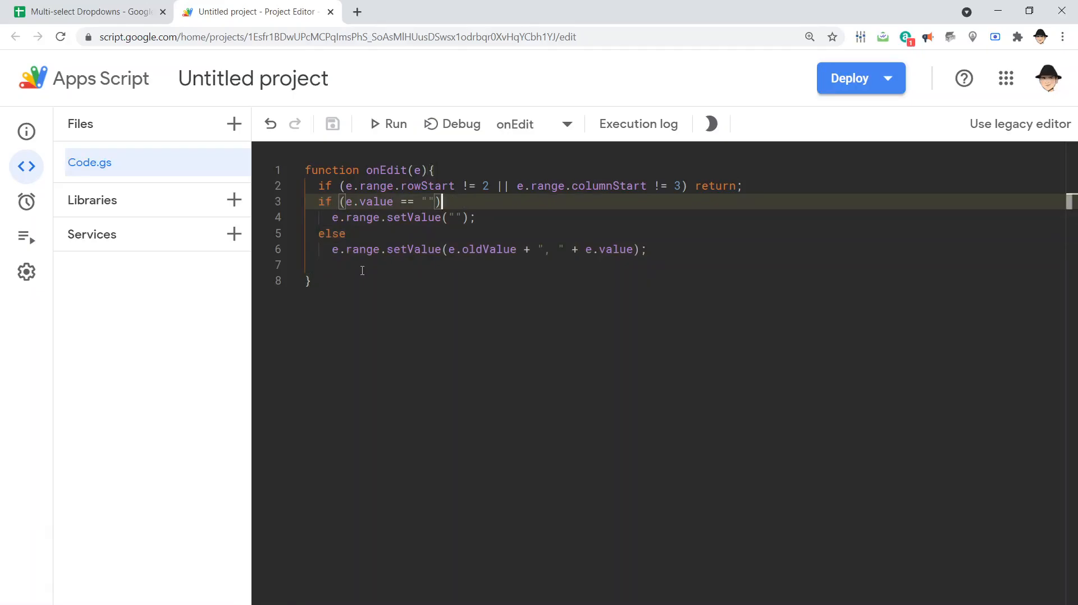
pyautogui.click(88, 12)
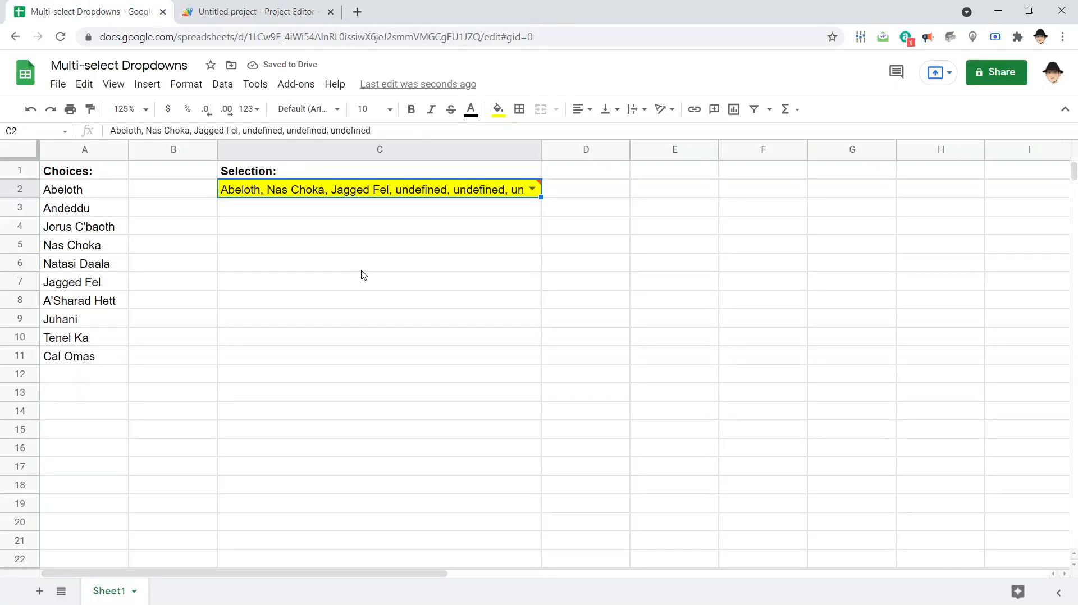
# Step: Change the condition to if (!e.value){}, remove the clearing line, and save
pyautogui.click(258, 12)
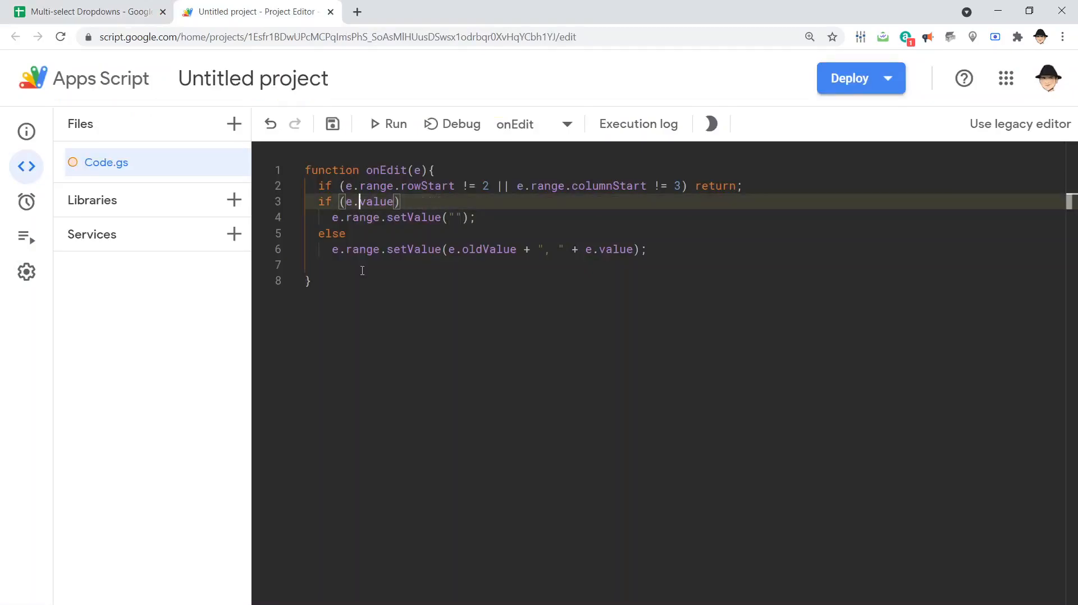
pyautogui.write('!')
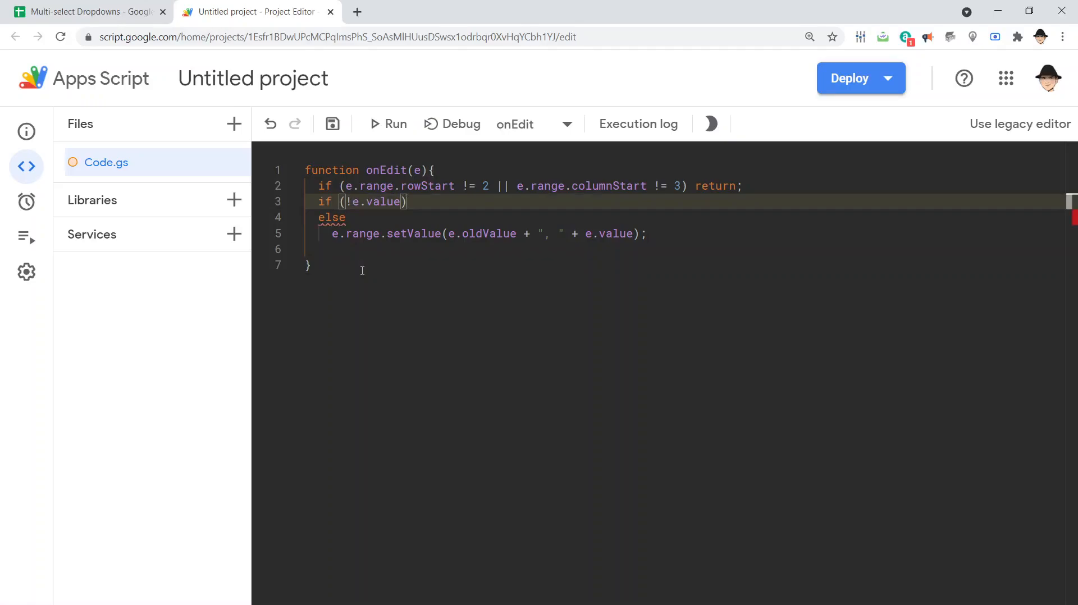
pyautogui.write('{}')
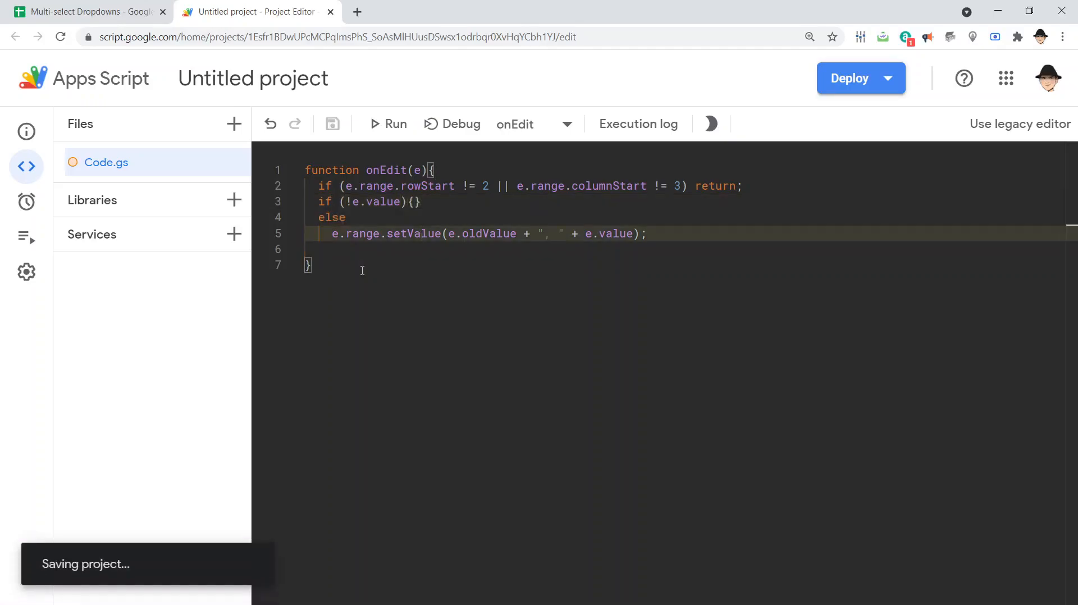
pyautogui.click(90, 12)
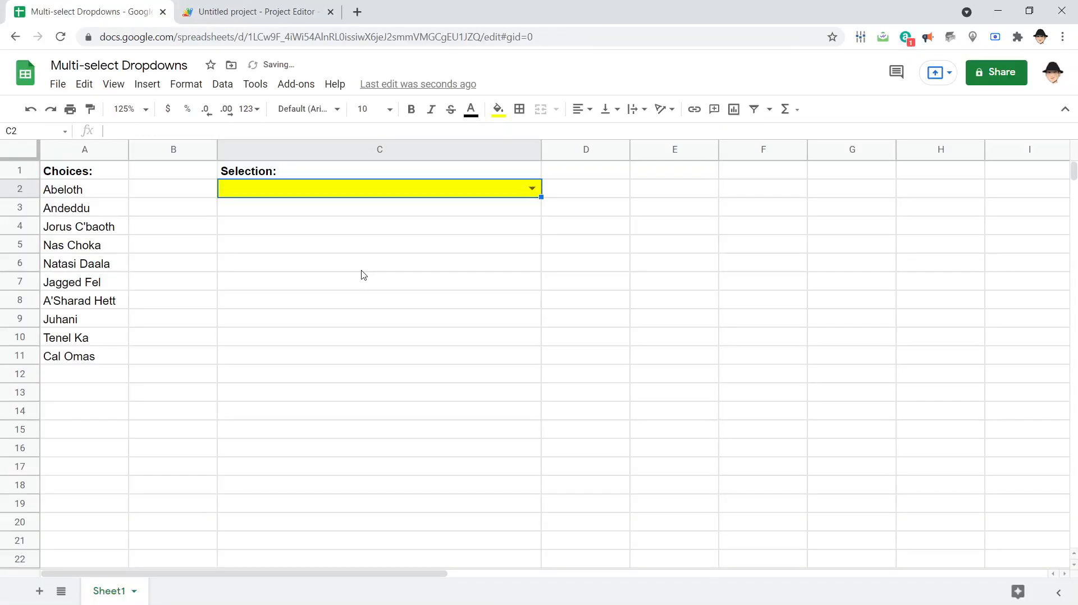
pyautogui.click(379, 207)
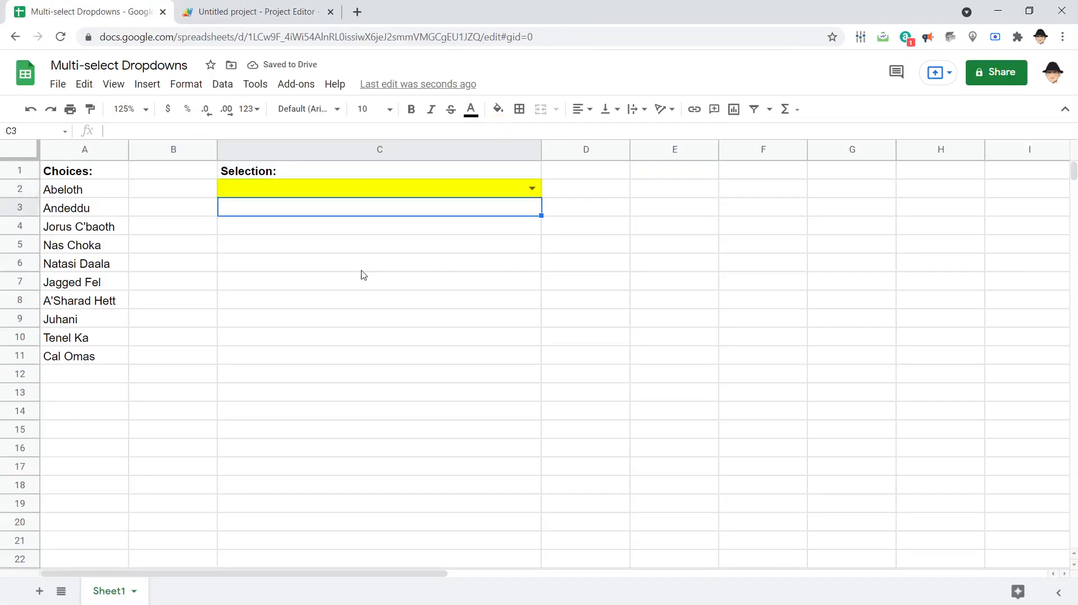
pyautogui.click(380, 188)
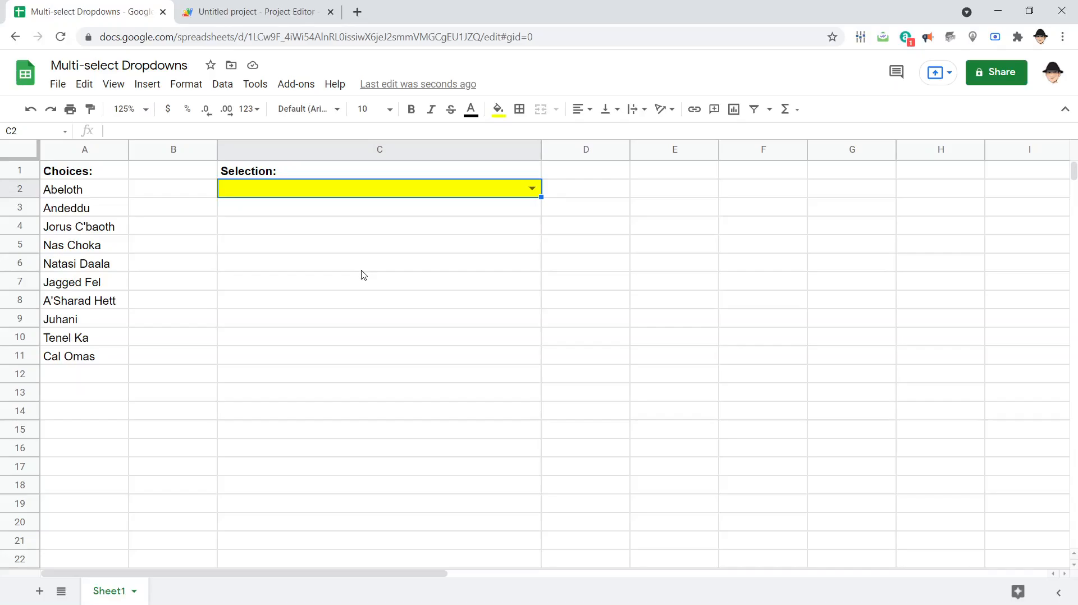
pyautogui.click(532, 188)
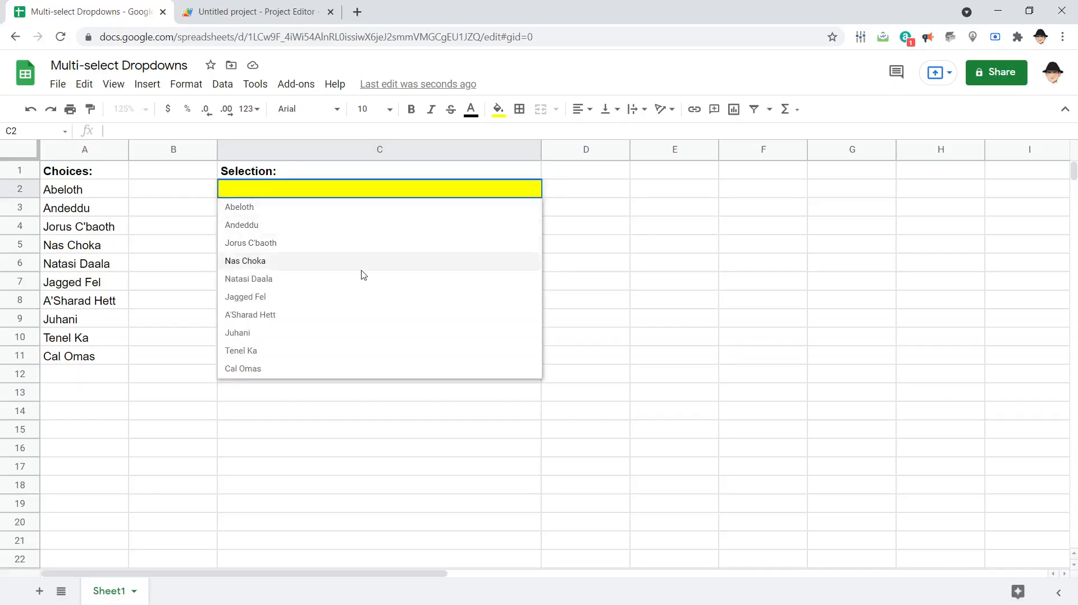
pyautogui.click(244, 261)
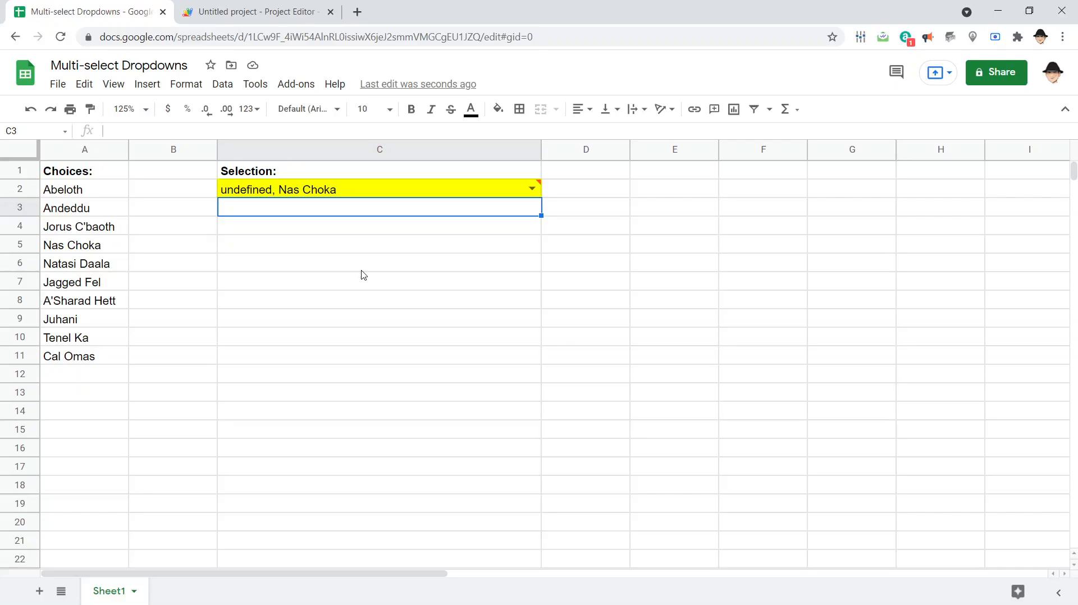
pyautogui.click(380, 189)
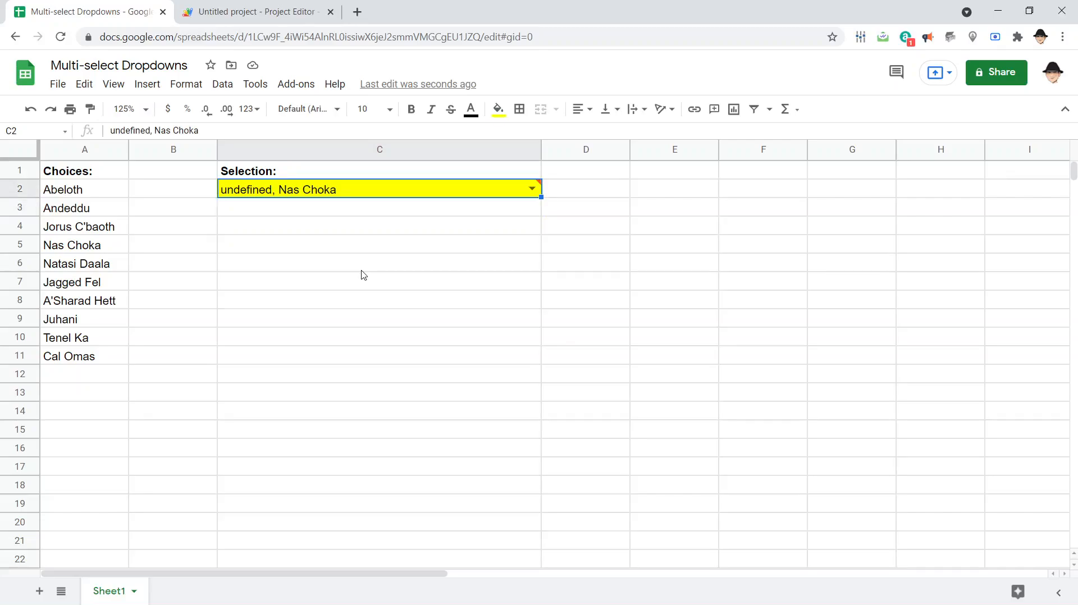
# Step: Clear C2 and pick Nas Choka again, yielding 'undefined, Nas Choka'
pyautogui.click(531, 187)
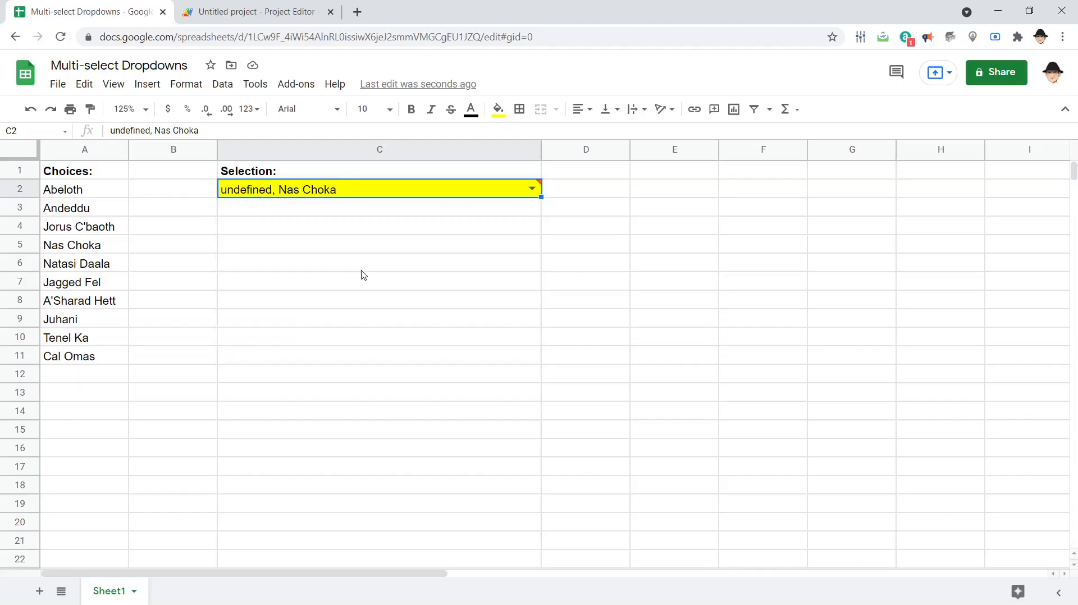
pyautogui.press('Delete')
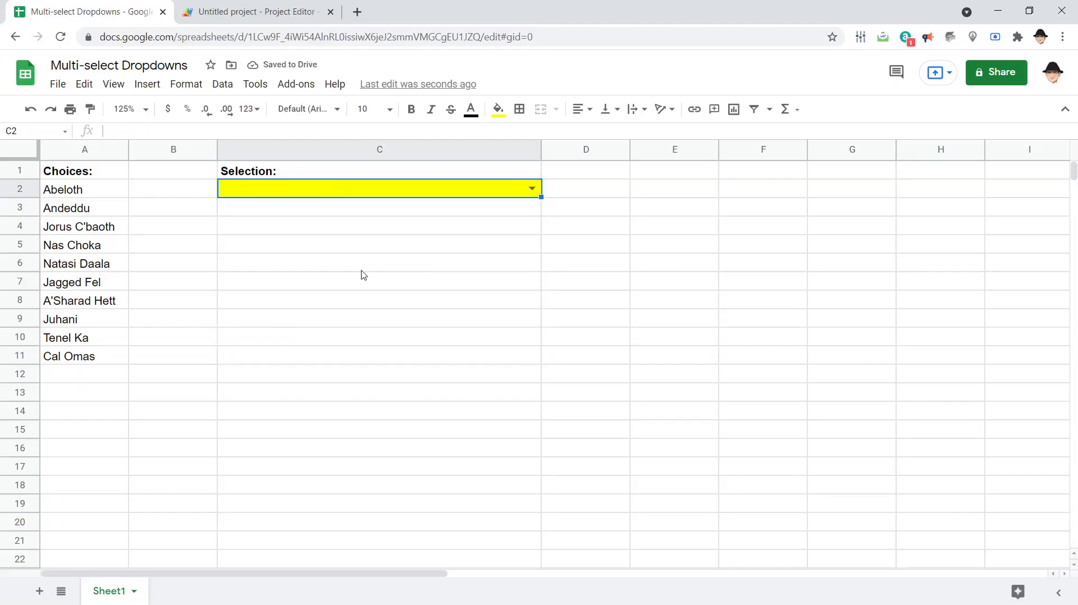
pyautogui.click(530, 188)
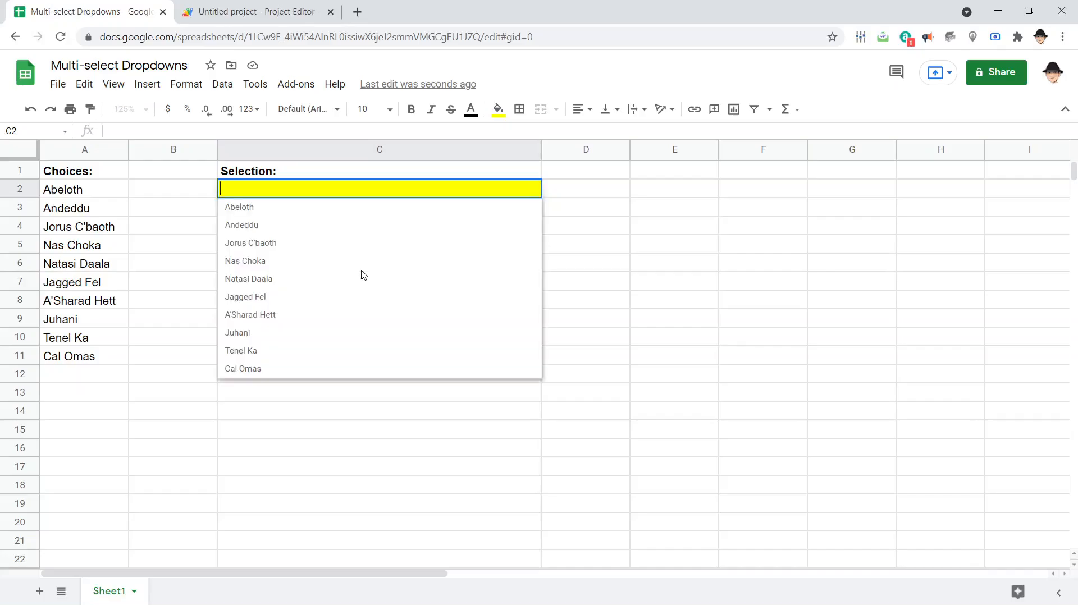
pyautogui.click(245, 261)
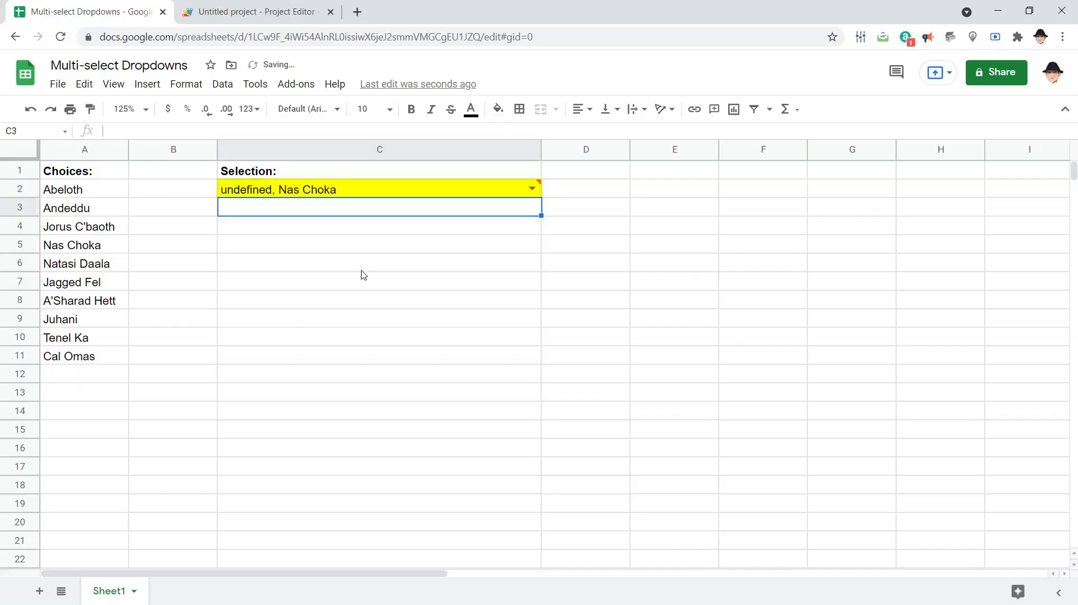
pyautogui.click(380, 189)
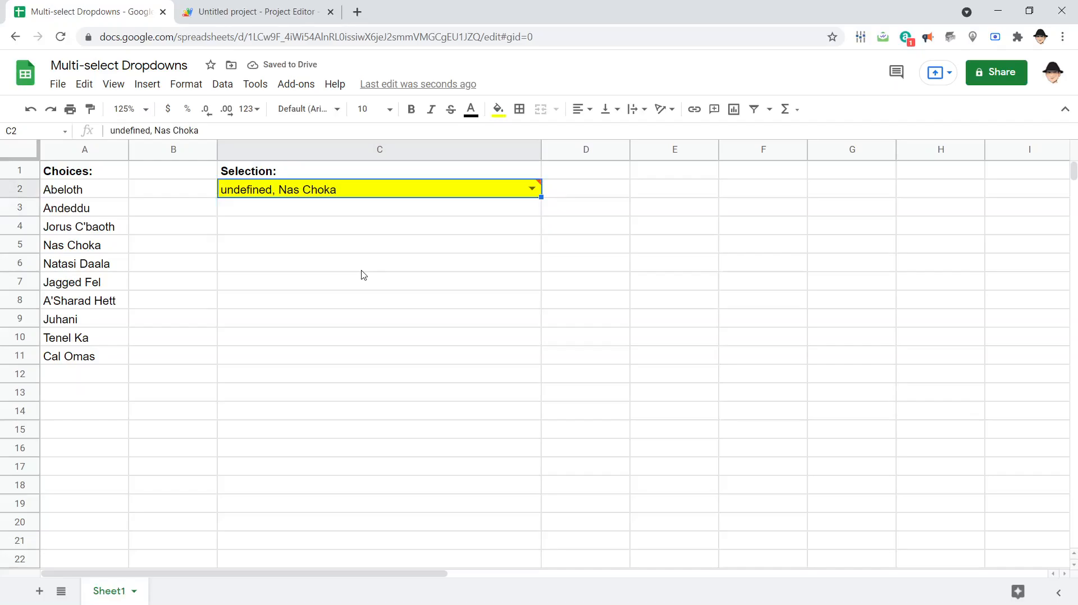
pyautogui.click(254, 12)
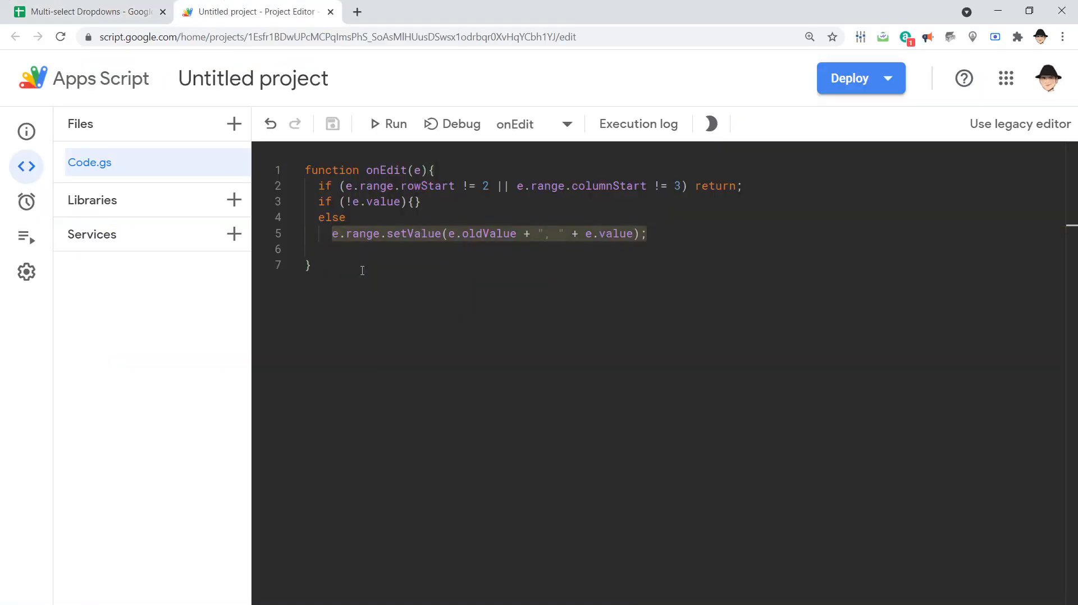
# Step: Insert else if (!e.oldValue){} after the first if, save, and clear C2
pyautogui.click(332, 202)
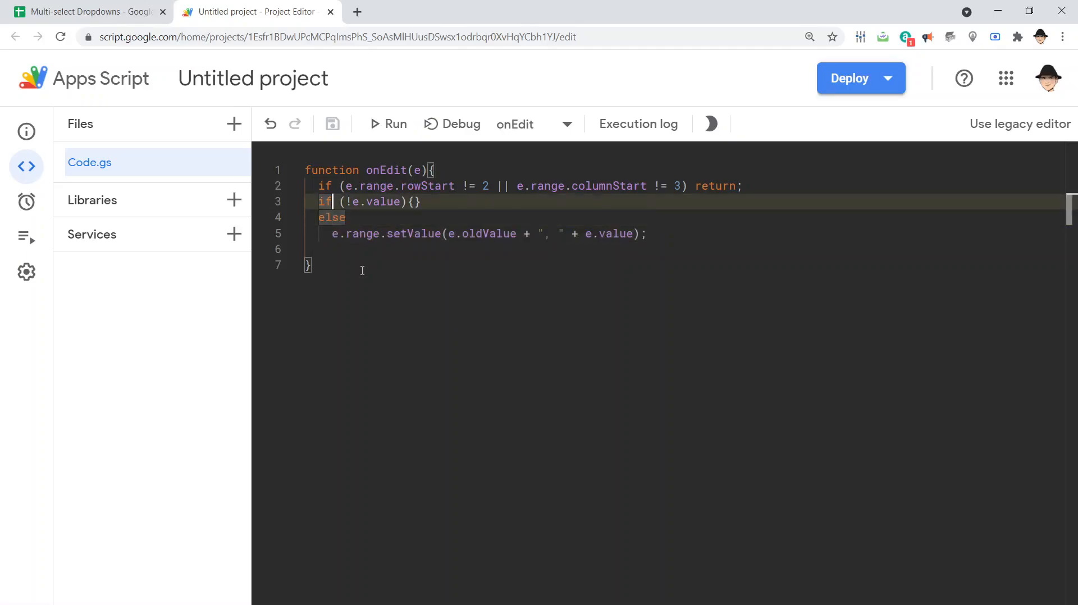
pyautogui.click(89, 12)
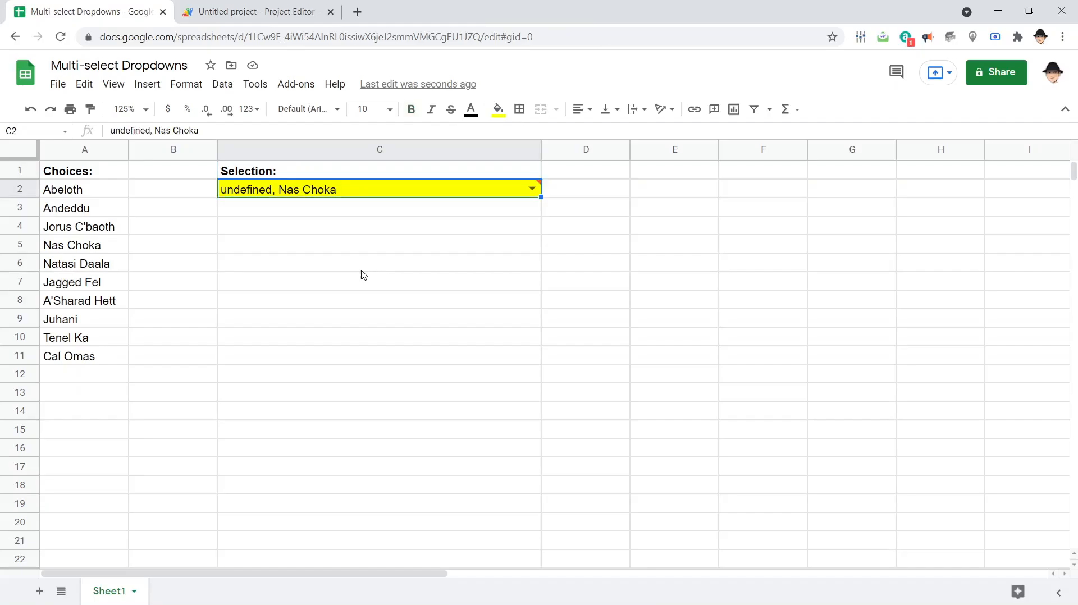
pyautogui.click(252, 12)
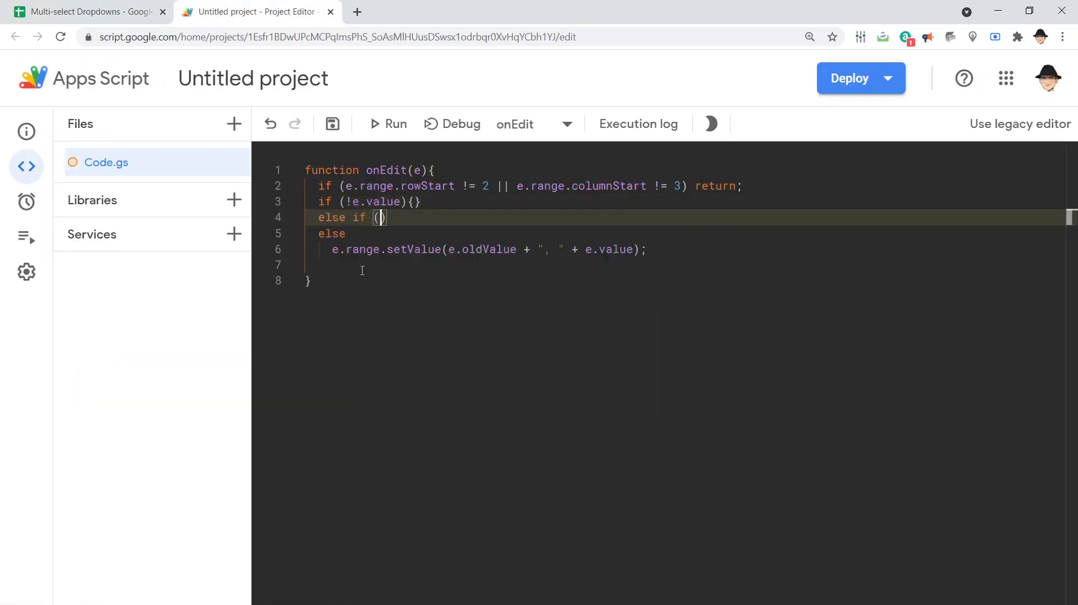
pyautogui.write('!e.olv')
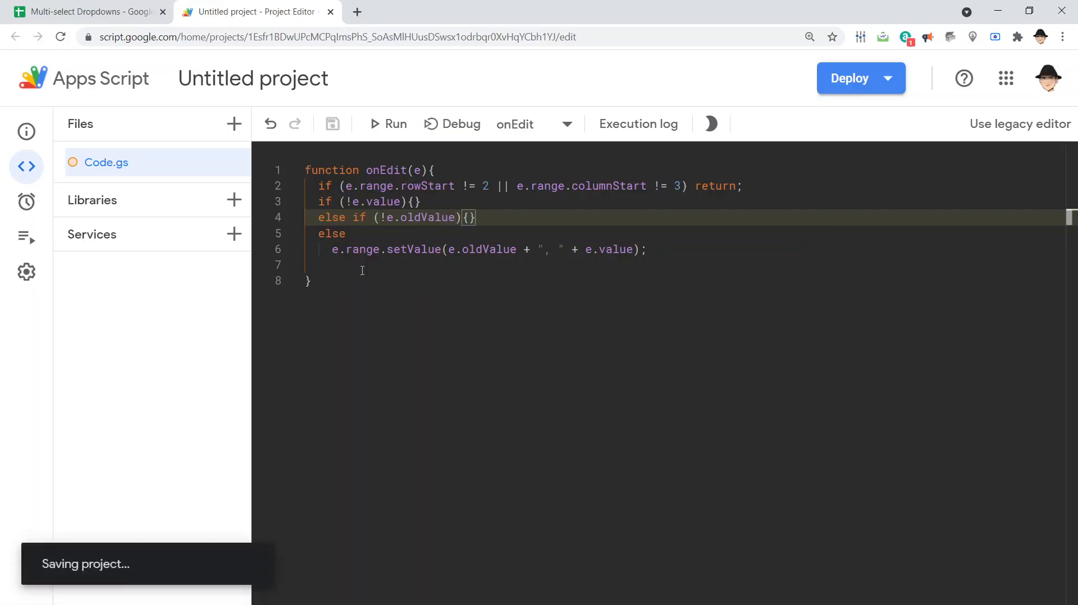
pyautogui.click(90, 12)
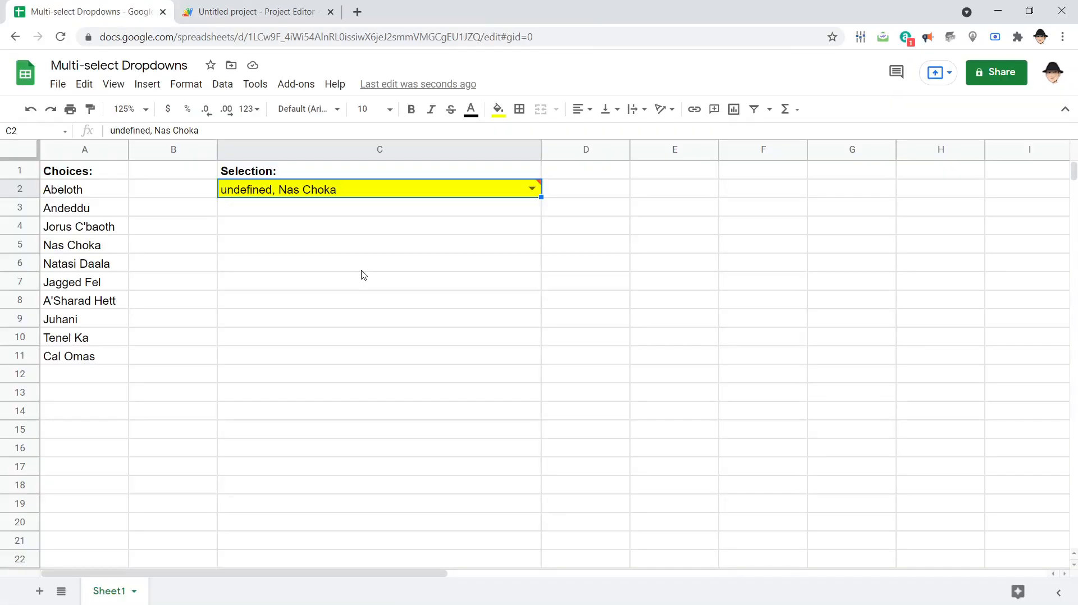
pyautogui.press('Delete')
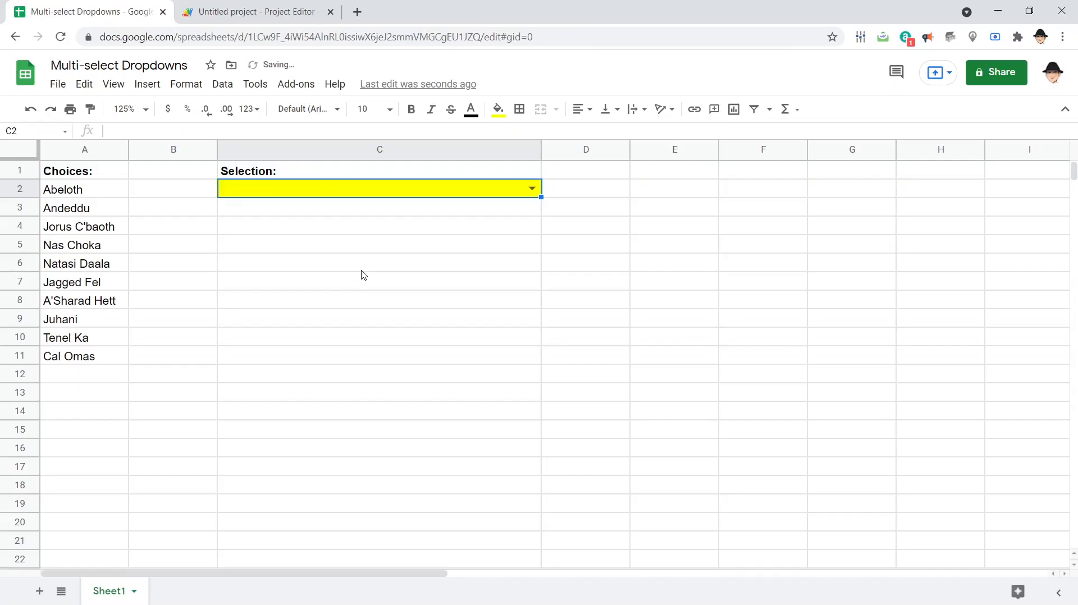
# Step: Pick Andeddu into the blank C2 and confirm it reads just 'Andeddu'
pyautogui.click(531, 189)
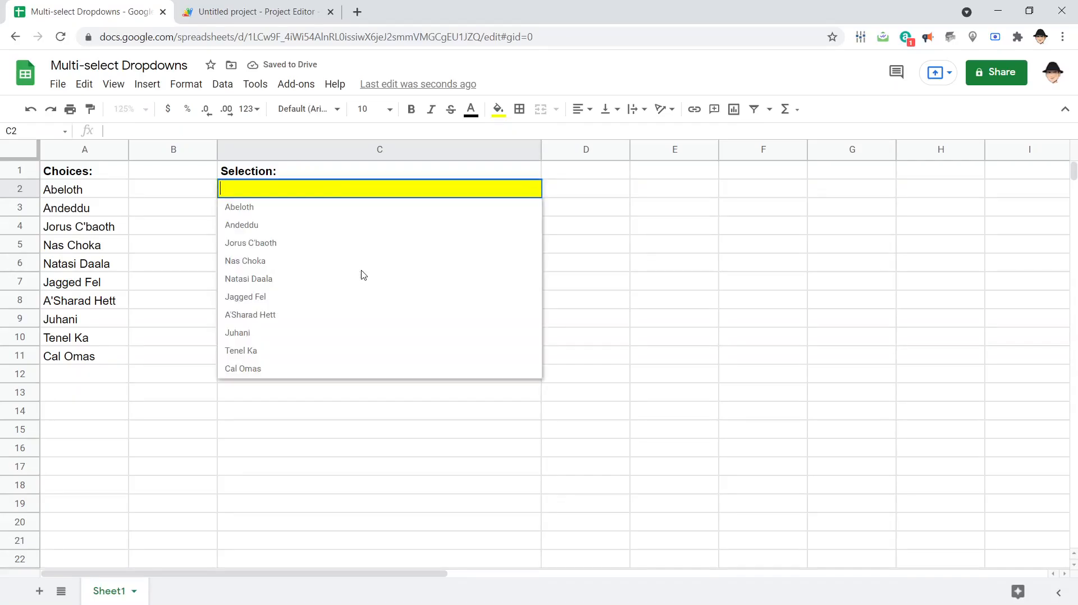
pyautogui.click(241, 225)
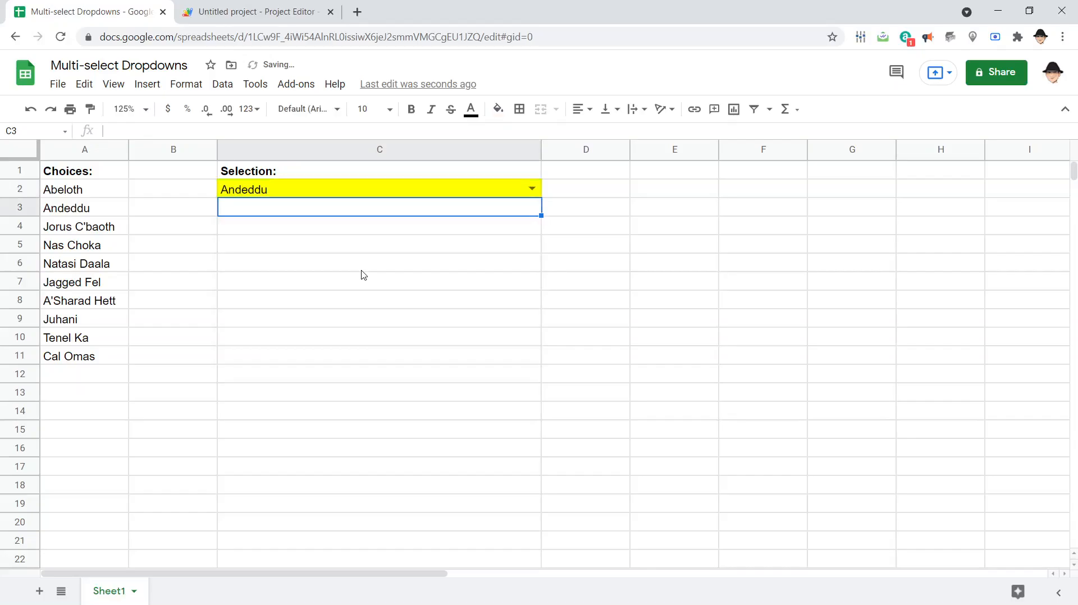
pyautogui.click(378, 189)
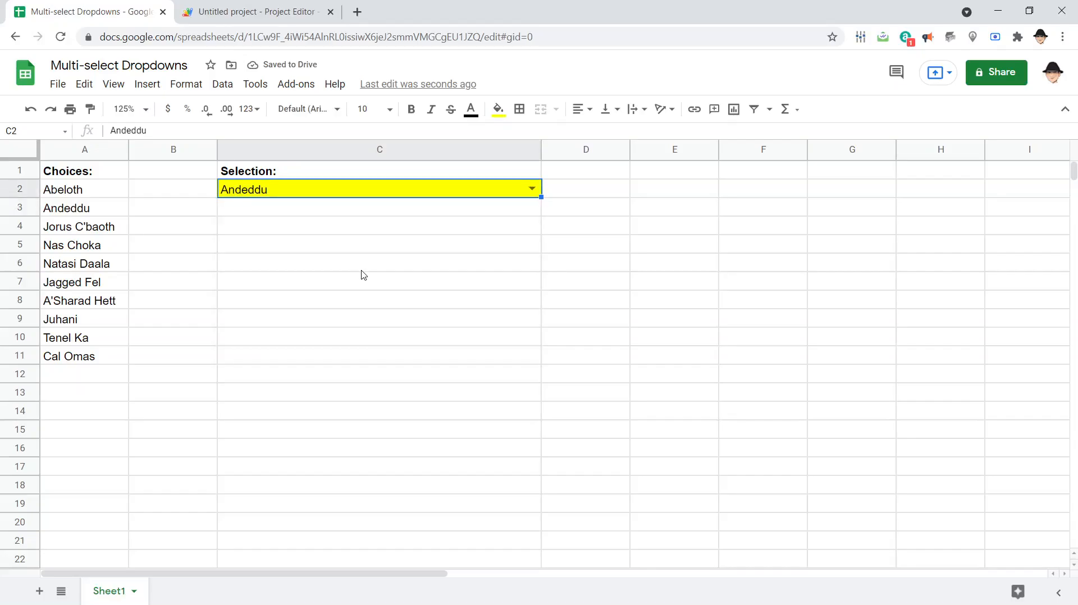
pyautogui.click(251, 12)
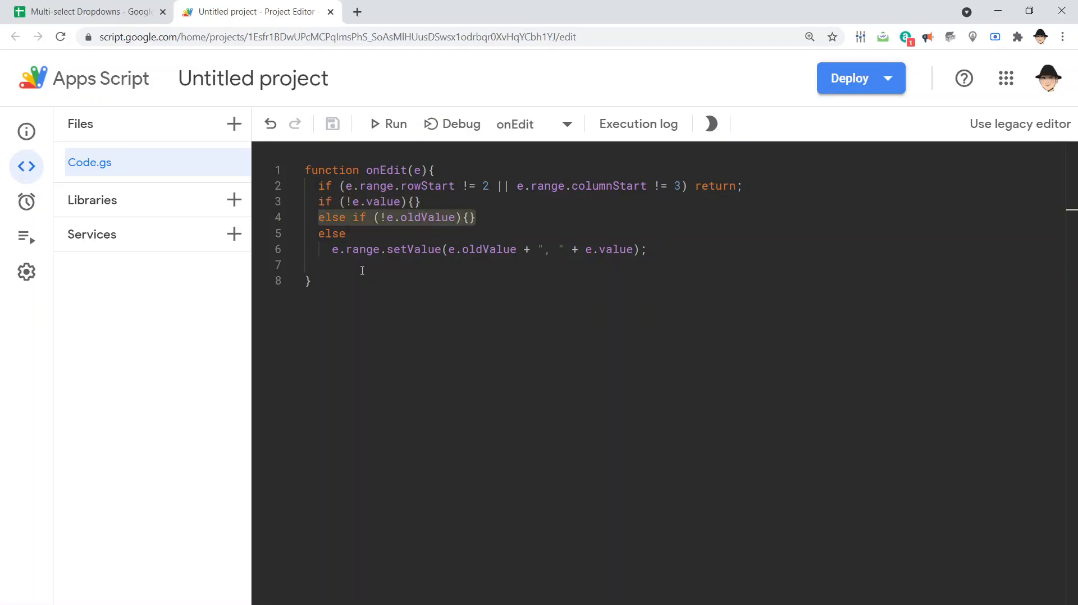
# Step: Extend the condition to if (!e.value || !e.oldValue), delete the else-if line, and save
pyautogui.click(332, 233)
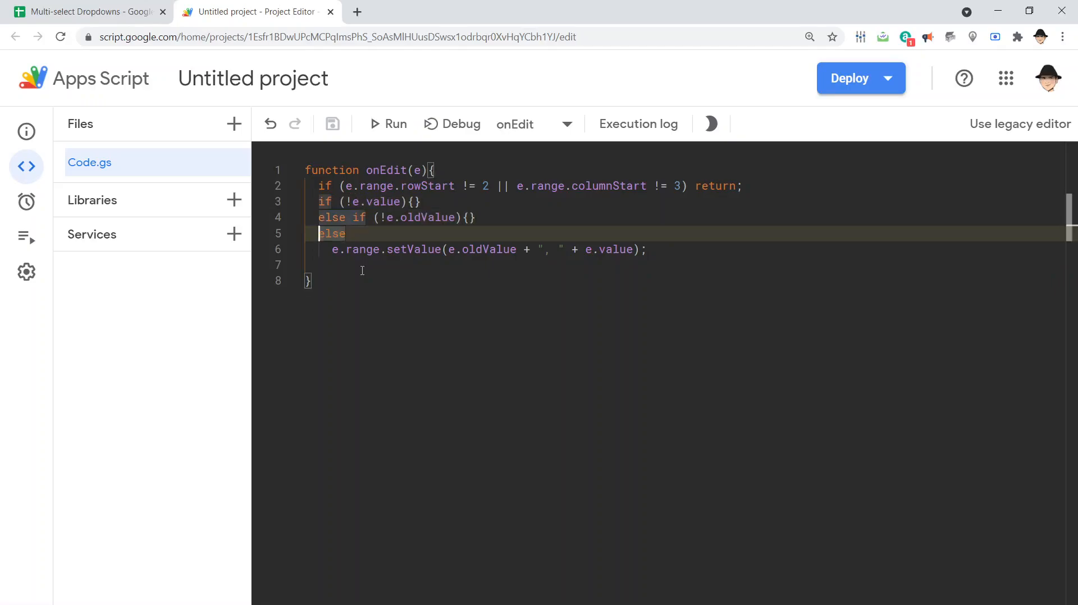
pyautogui.click(645, 250)
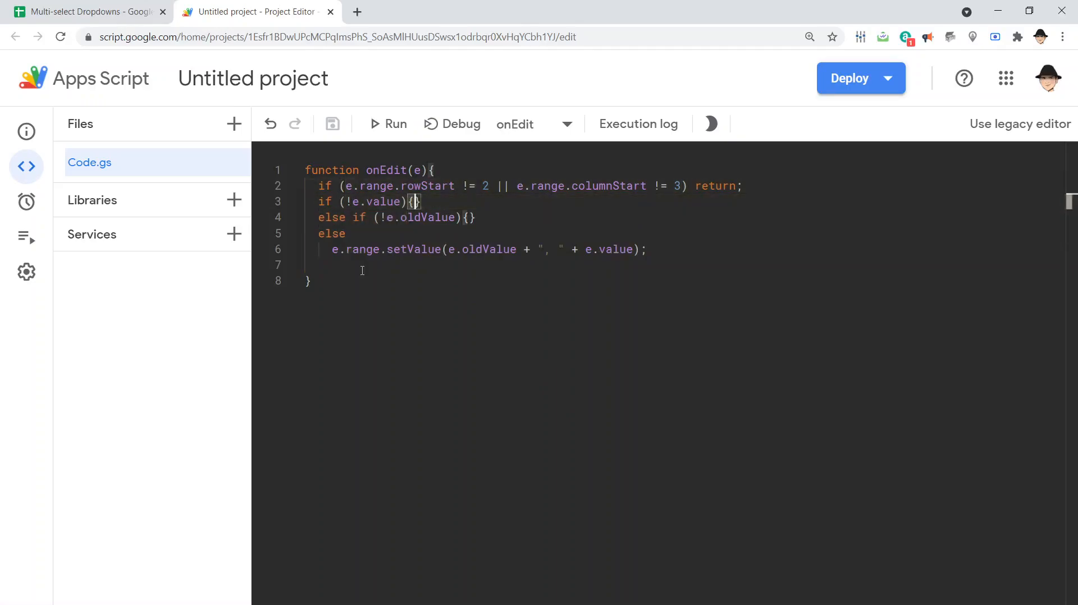
pyautogui.click(400, 202)
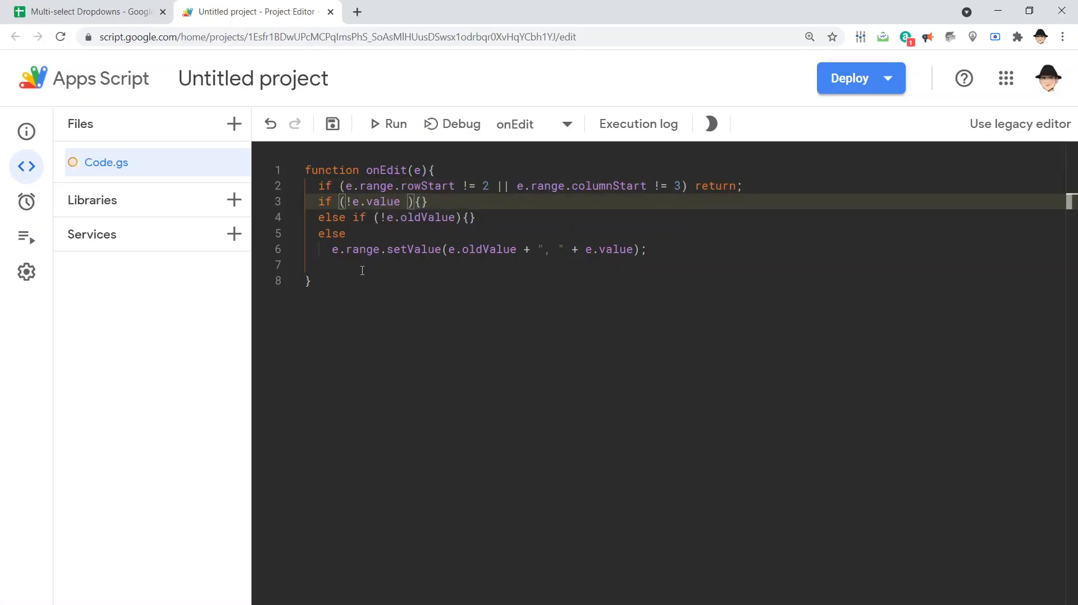
pyautogui.write('|| !')
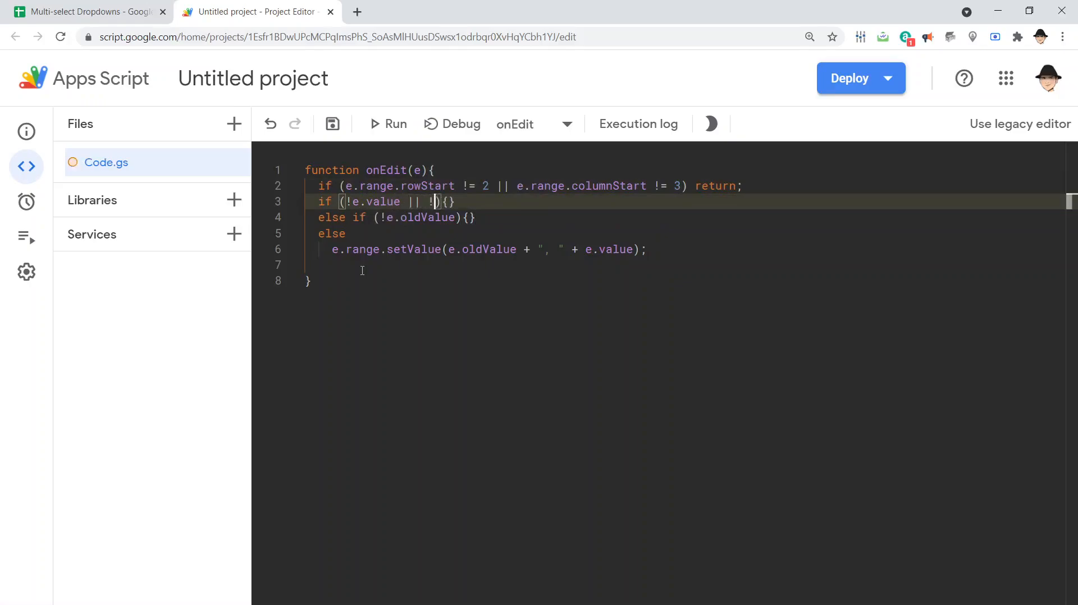
pyautogui.write('e.oldValue')
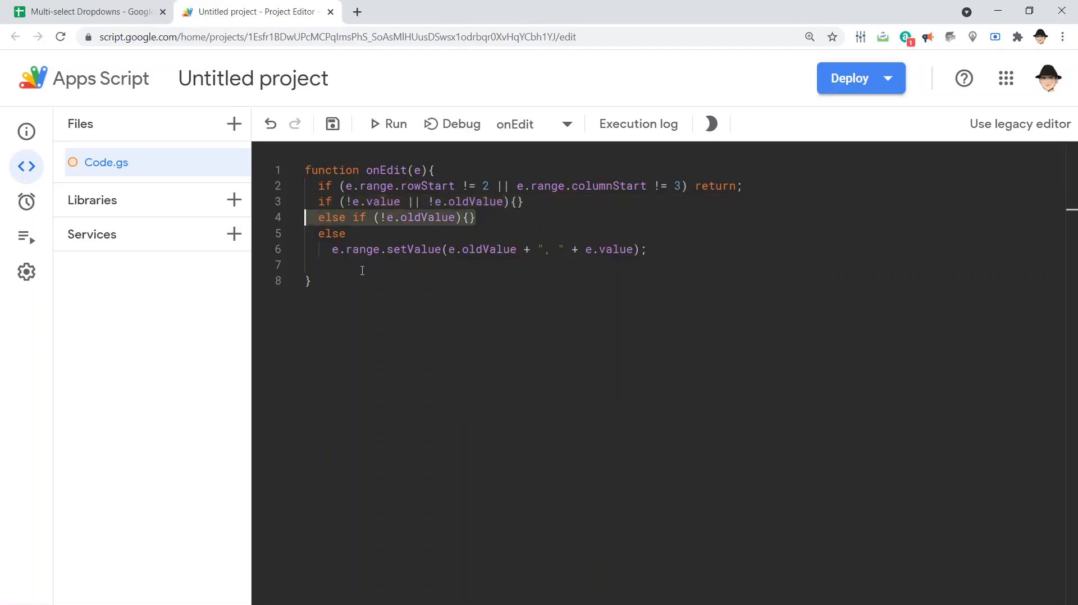
pyautogui.press('Backspace')
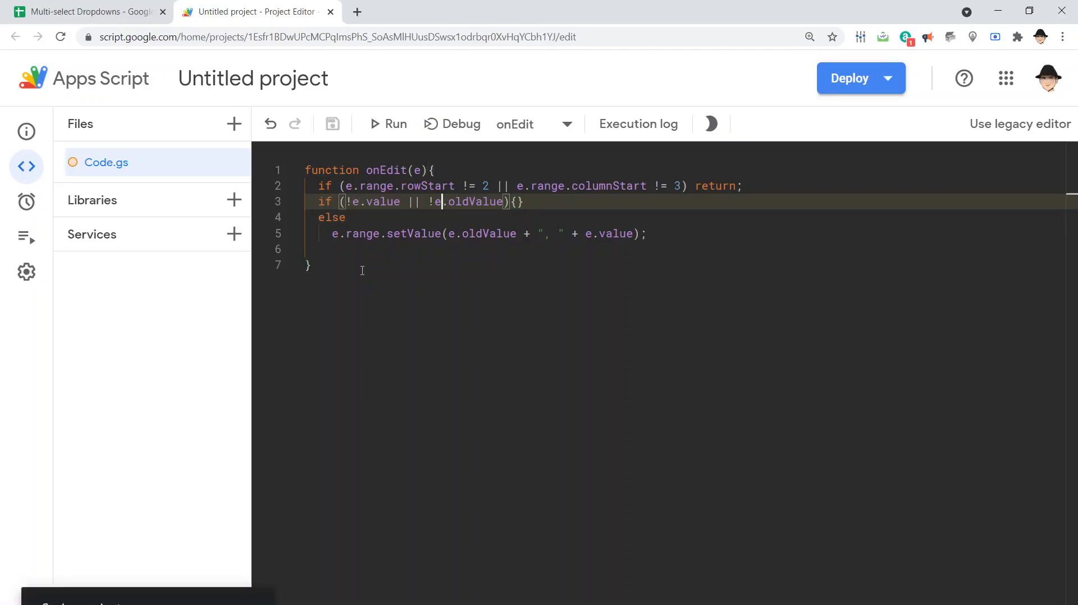
pyautogui.click(89, 12)
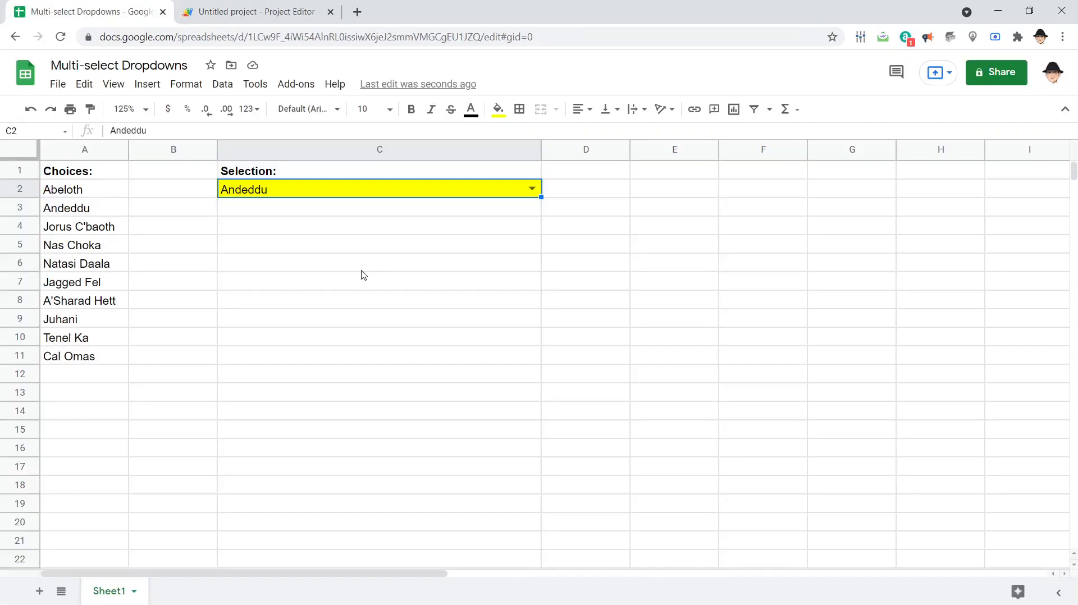
# Step: Clear C2 and add Abeloth then Cal Omas, building 'Nas Choka, Abeloth, Cal Omas'
pyautogui.press('Delete')
pyautogui.write('Nas Choka')
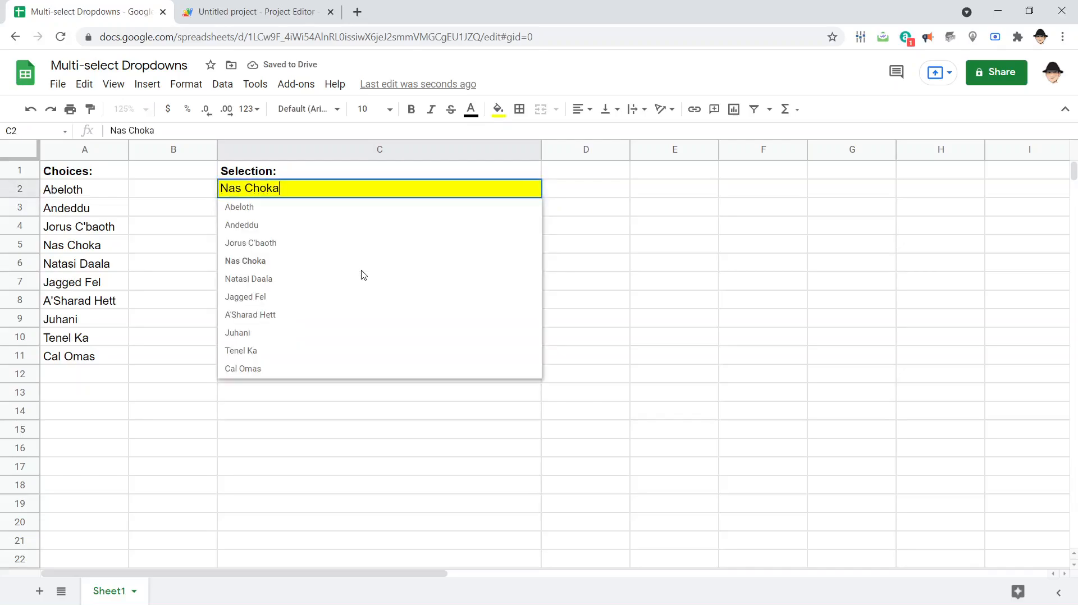
pyautogui.click(239, 207)
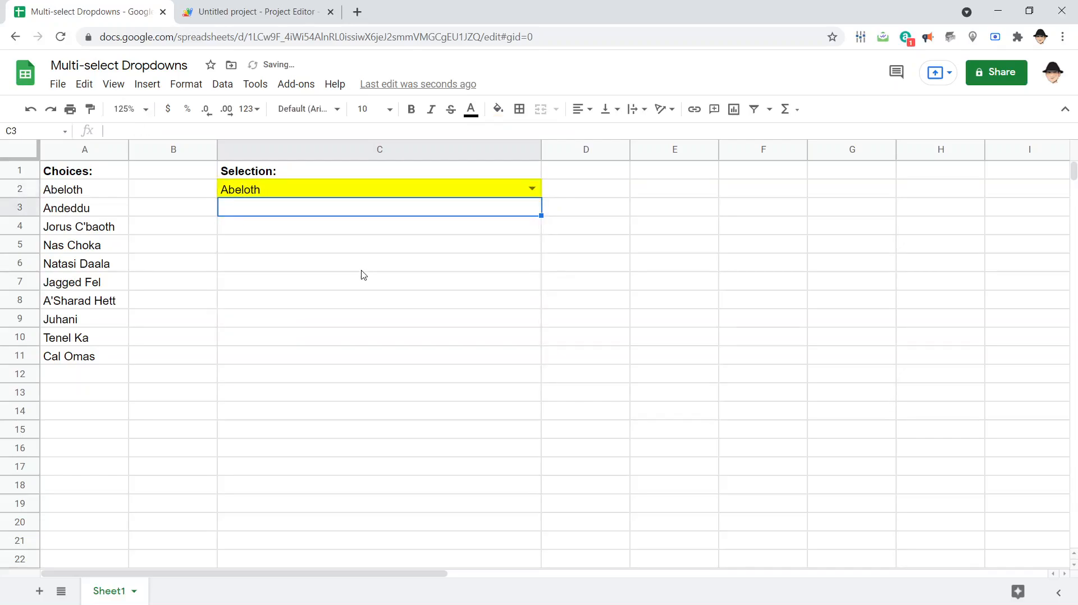
pyautogui.click(532, 187)
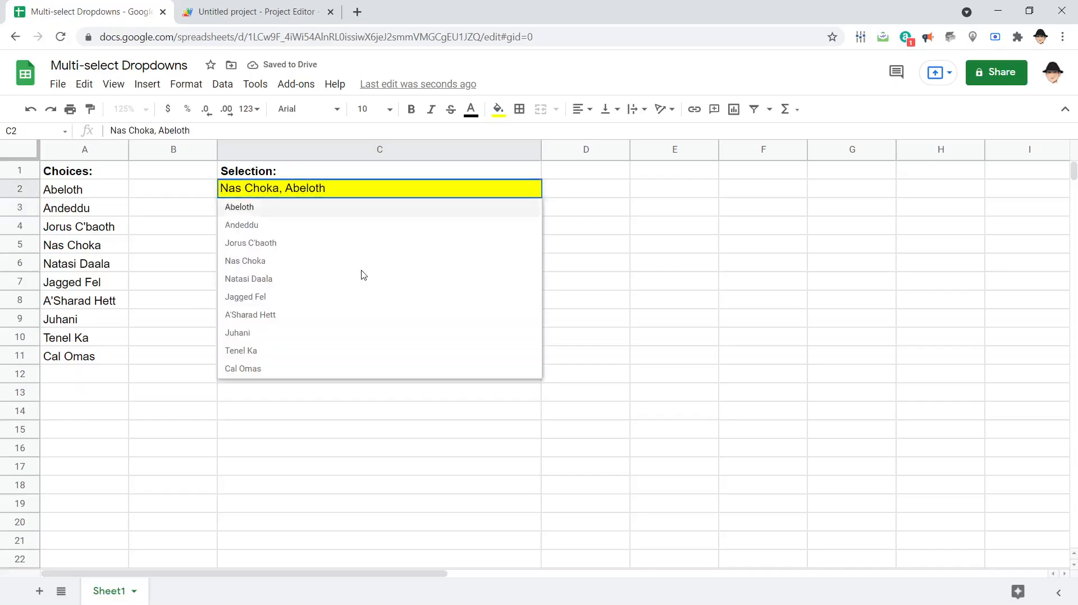
pyautogui.click(242, 369)
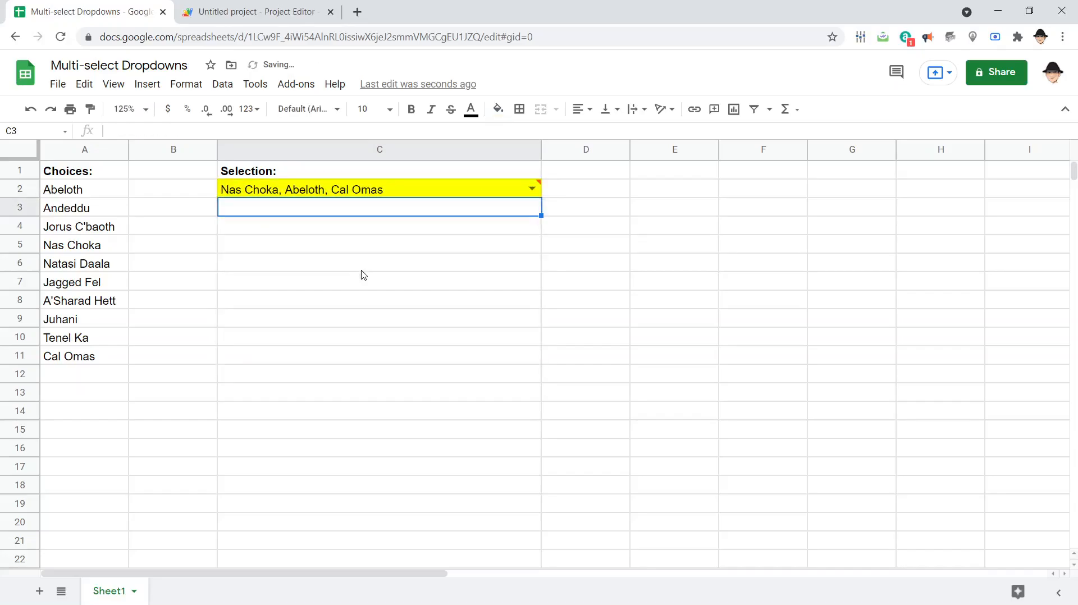
pyautogui.click(256, 12)
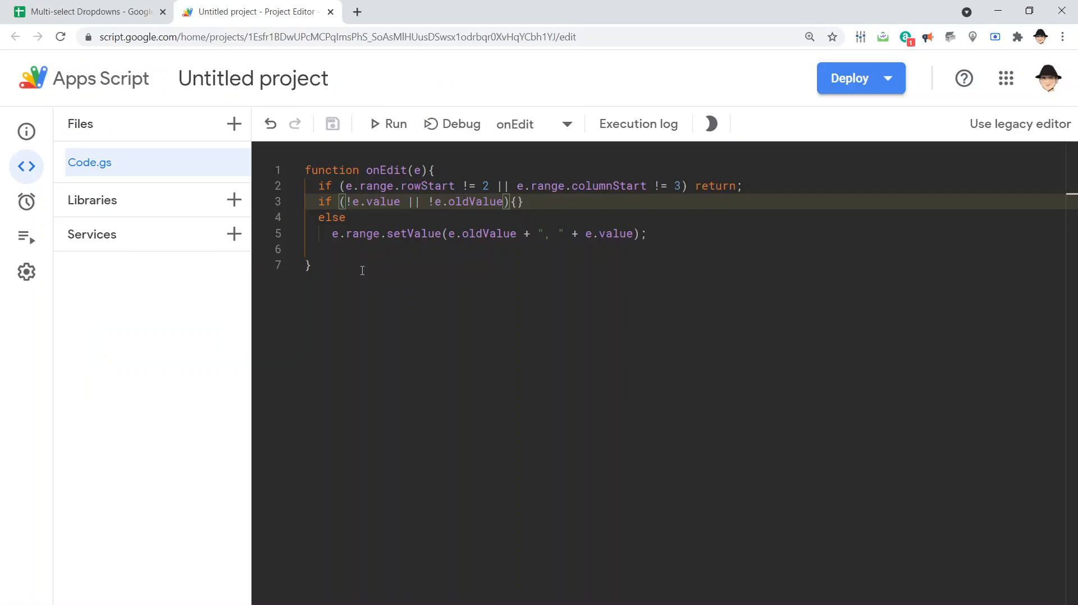
# Step: Review the else branch and if line in Code.gs without edits, then return to Sheets
pyautogui.click(318, 233)
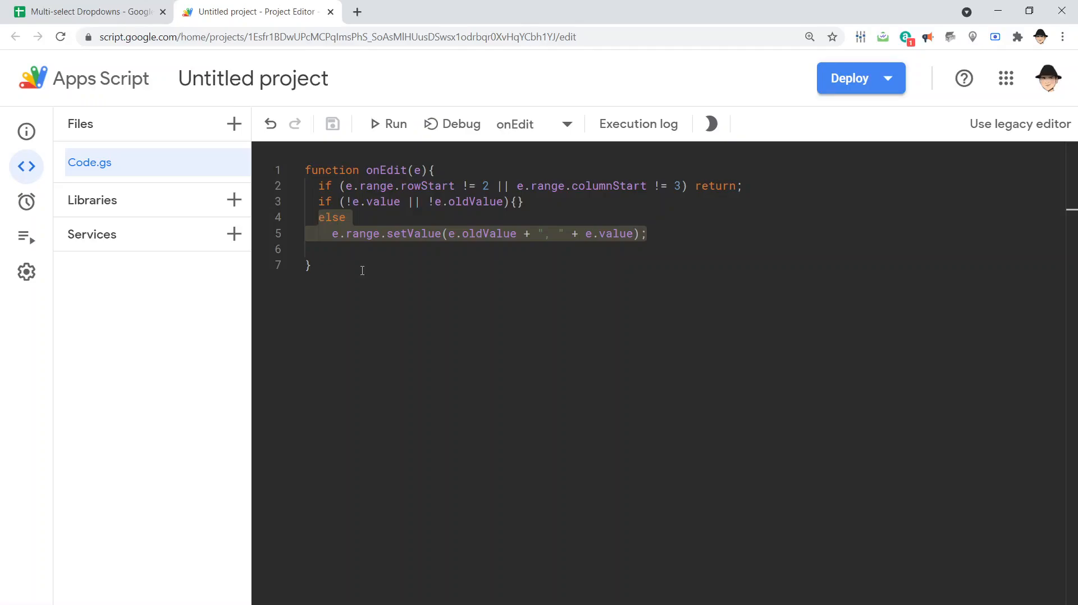
pyautogui.click(316, 248)
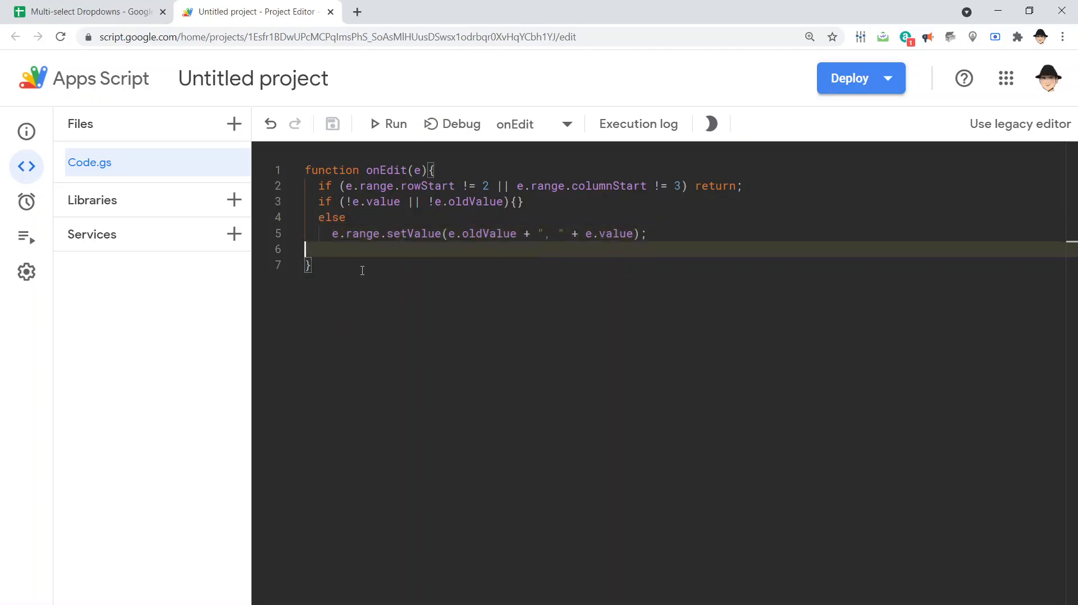
pyautogui.click(524, 233)
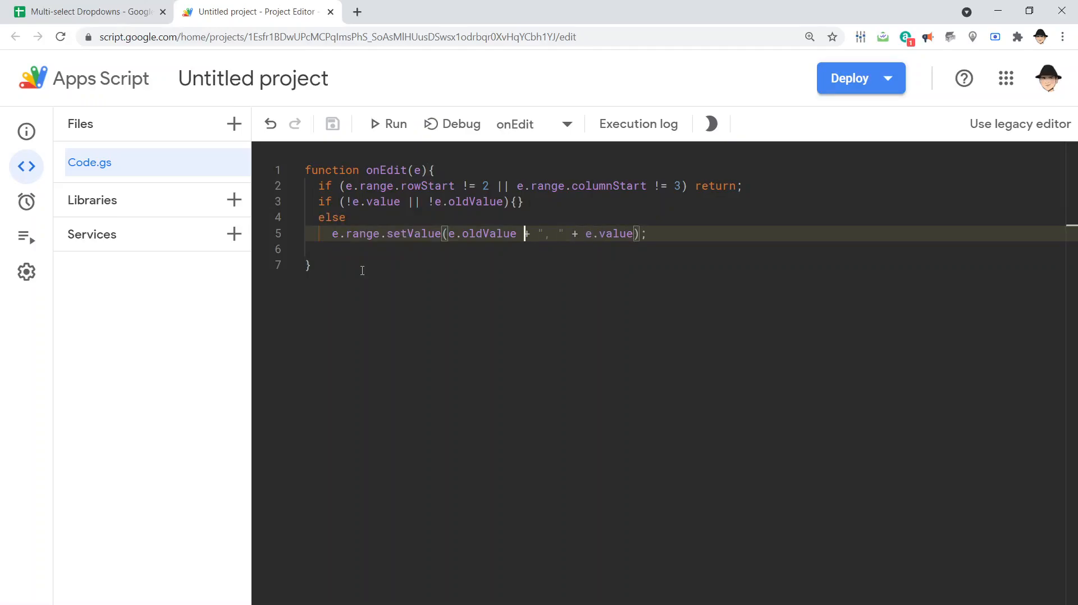
pyautogui.doubleClick(481, 234)
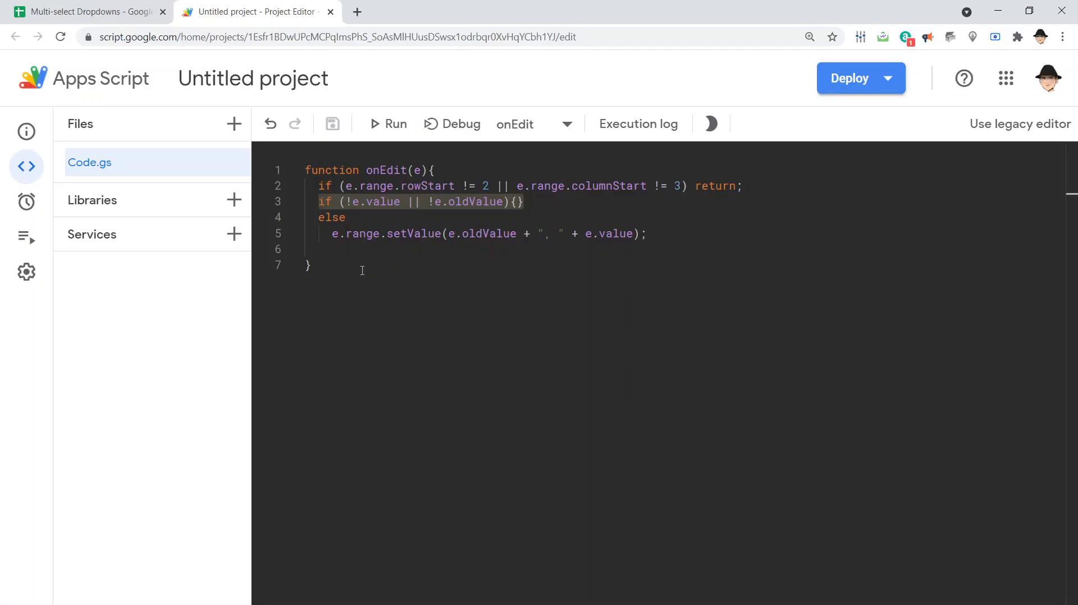
pyautogui.click(89, 12)
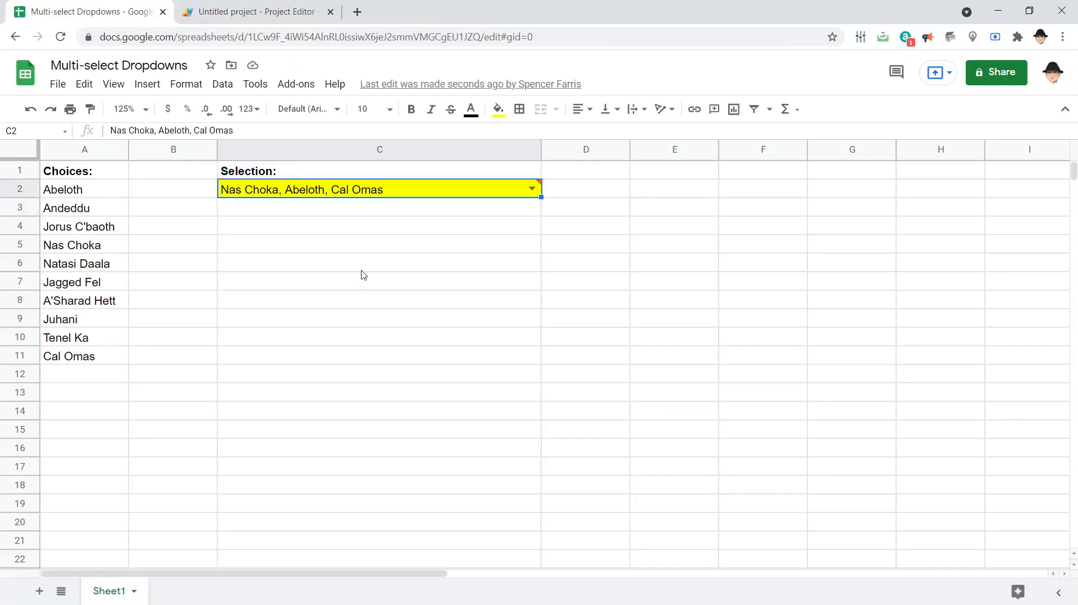
pyautogui.moveTo(531, 189)
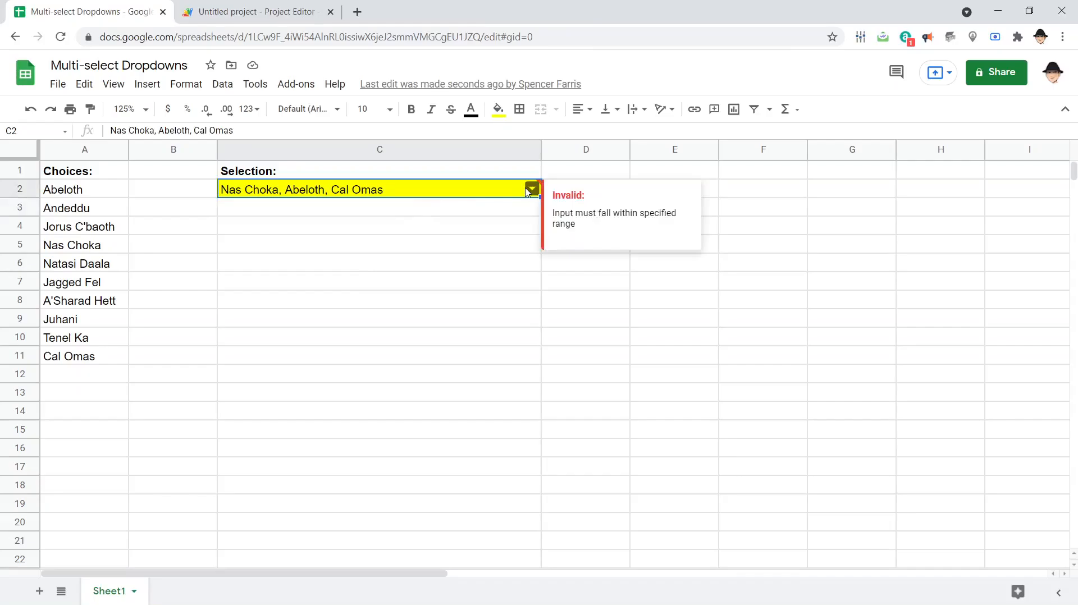
# Step: Verify C2's data validation uses Show warning on invalid data, showing the warning triangle
pyautogui.click(530, 189)
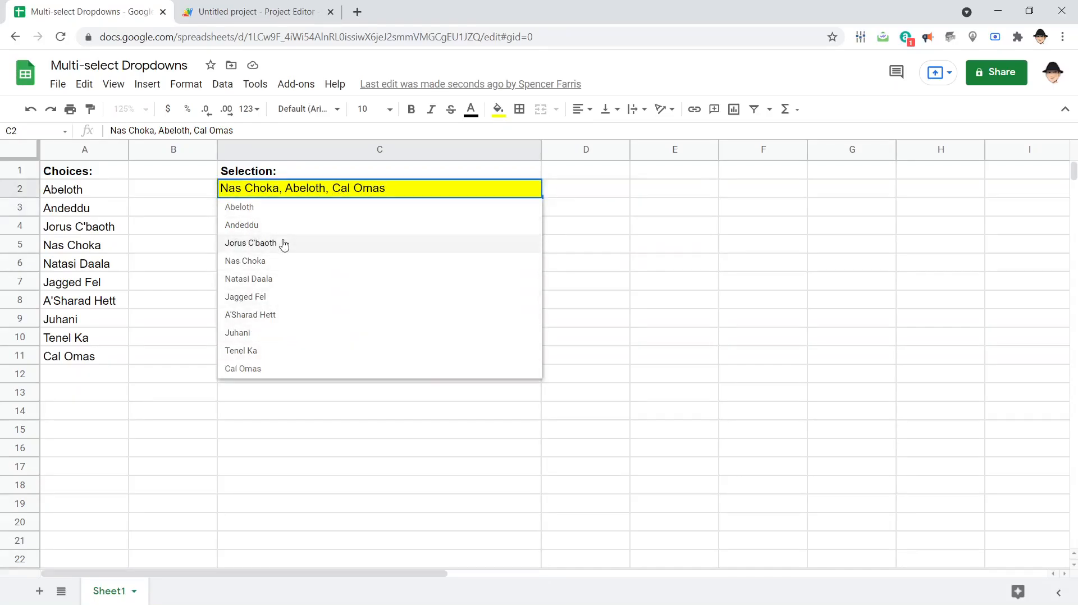
pyautogui.rightClick(314, 189)
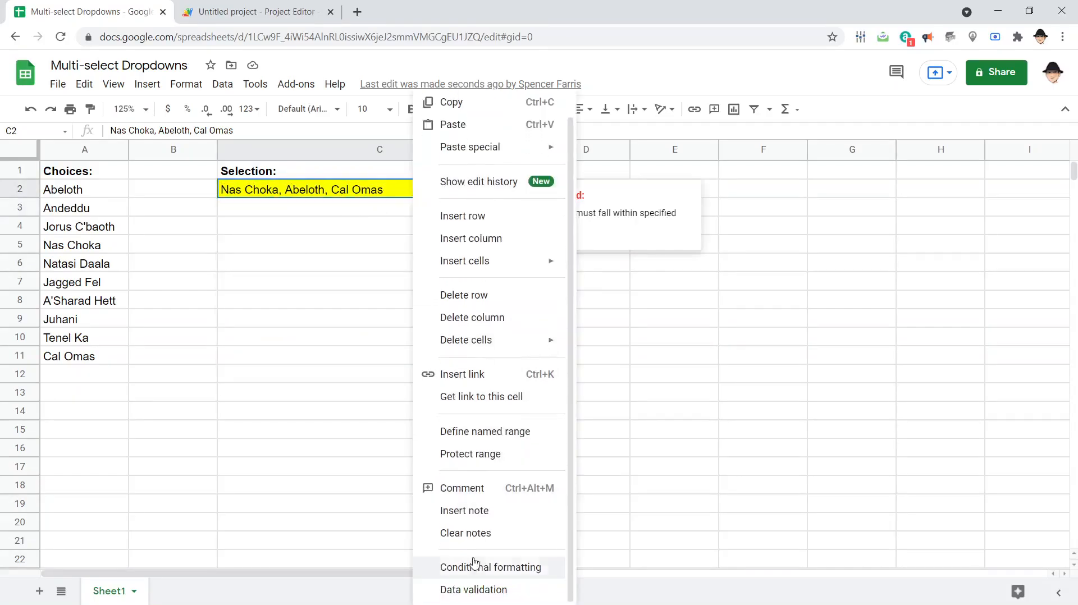
pyautogui.click(473, 590)
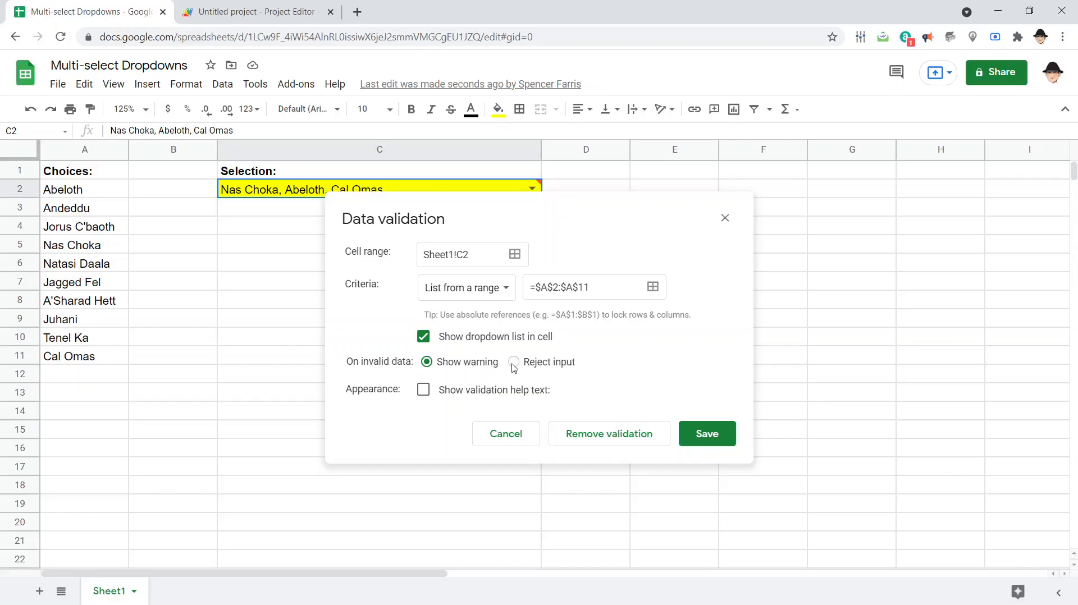
pyautogui.moveTo(543, 334)
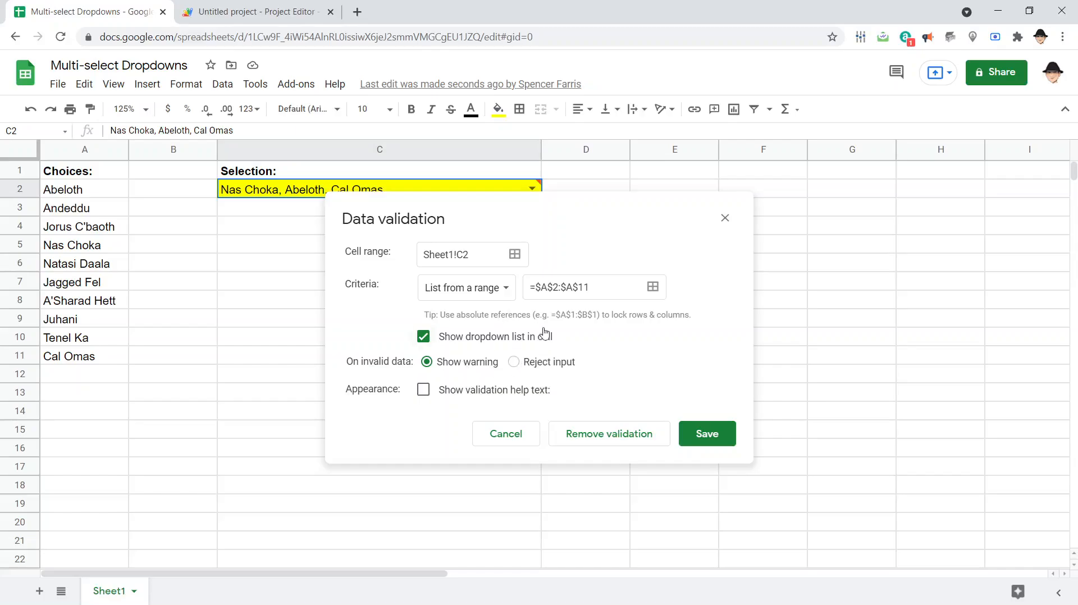
pyautogui.moveTo(533, 361)
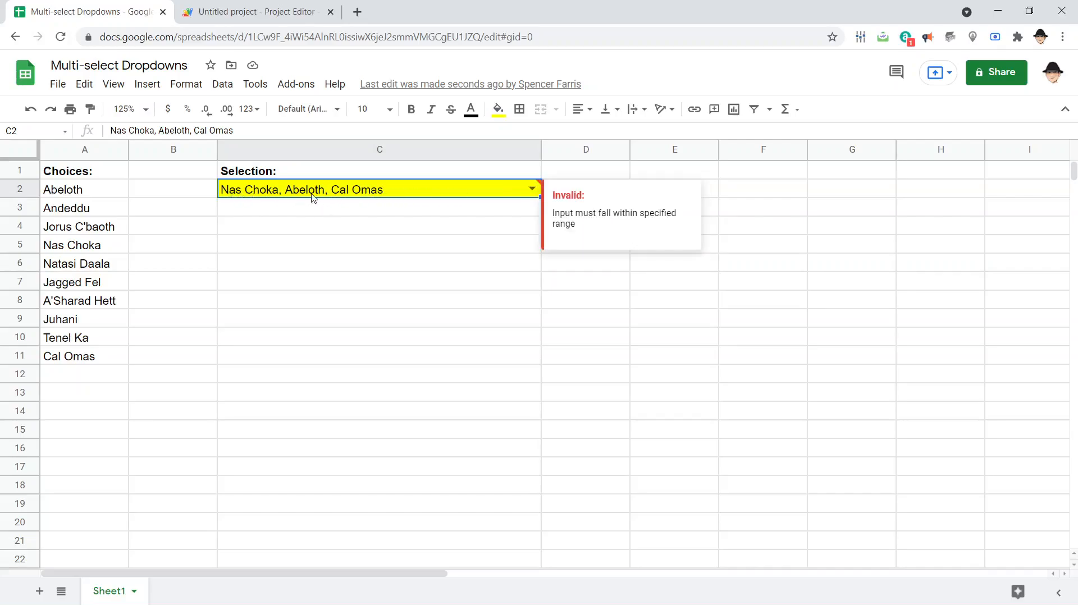
pyautogui.moveTo(119, 194)
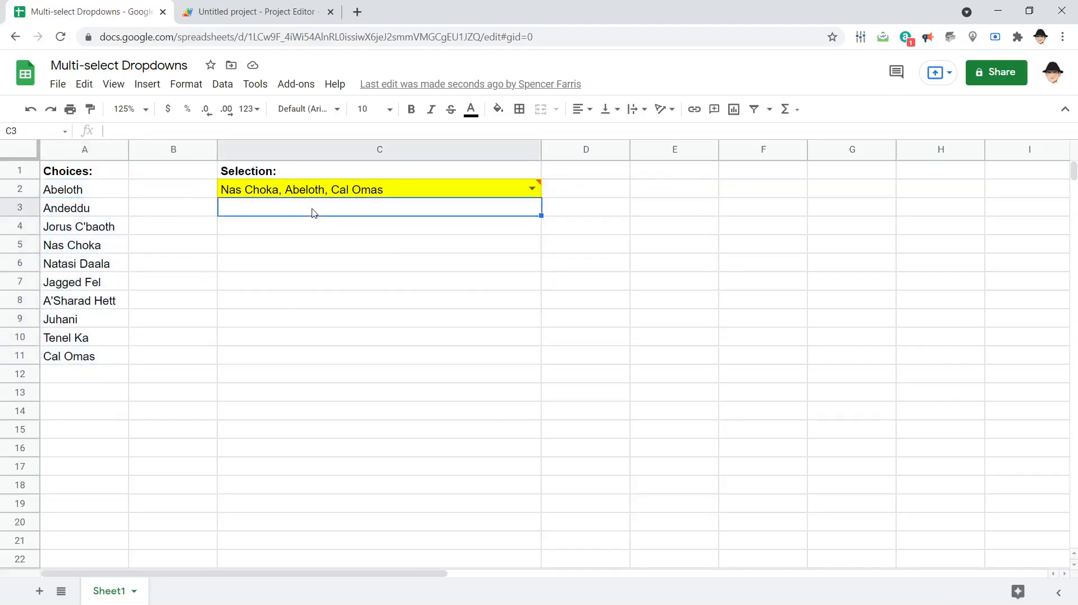
pyautogui.click(380, 189)
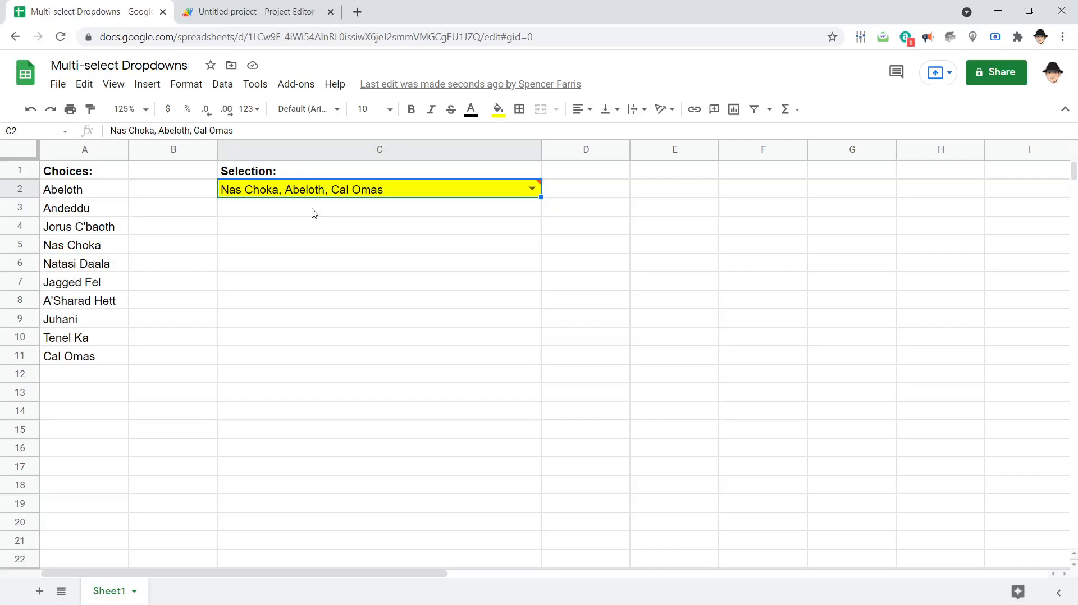
pyautogui.click(252, 12)
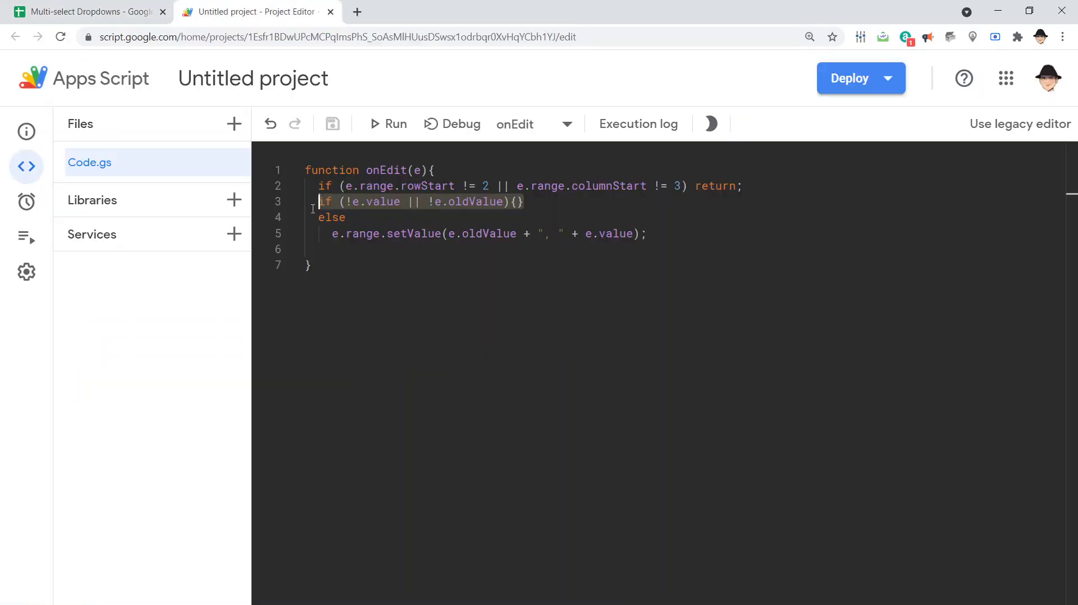
# Step: Run onEdit manually and view the log's TypeError: Cannot read property 'range' of undefined
pyautogui.click(429, 170)
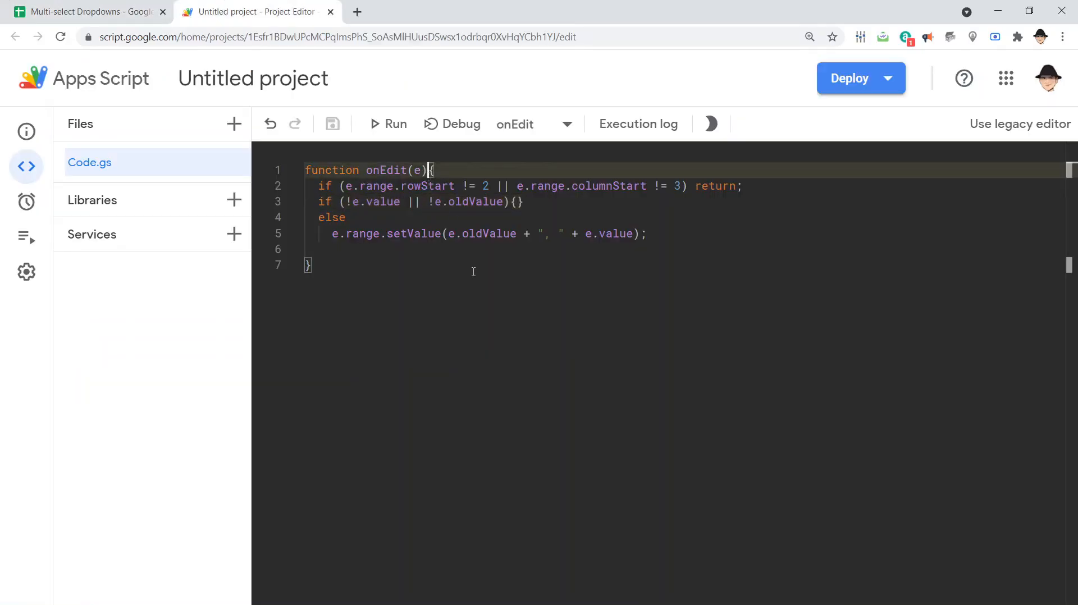
pyautogui.click(420, 186)
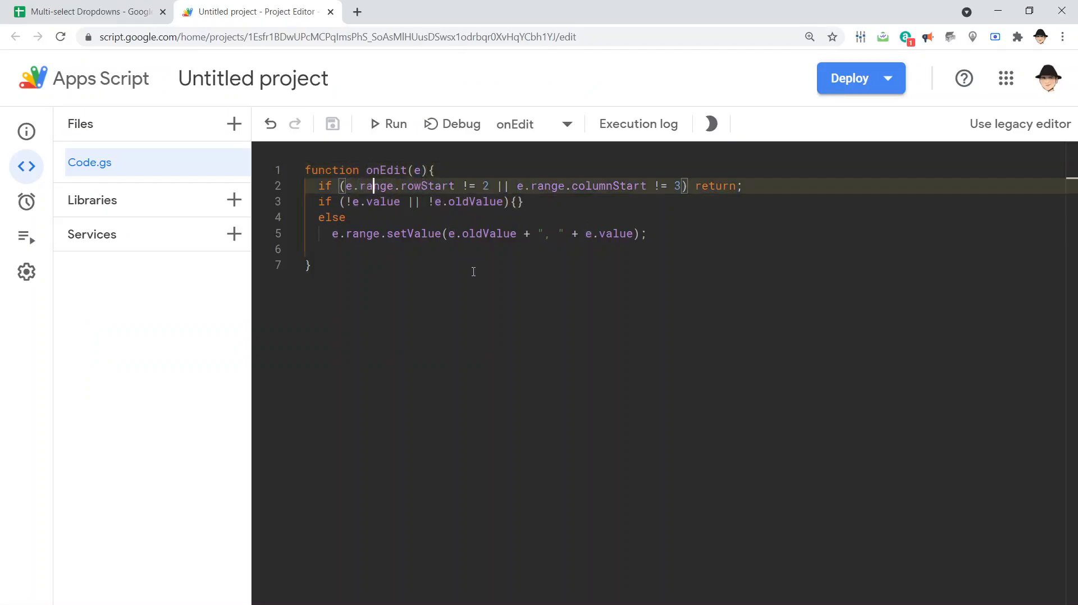
pyautogui.doubleClick(521, 185)
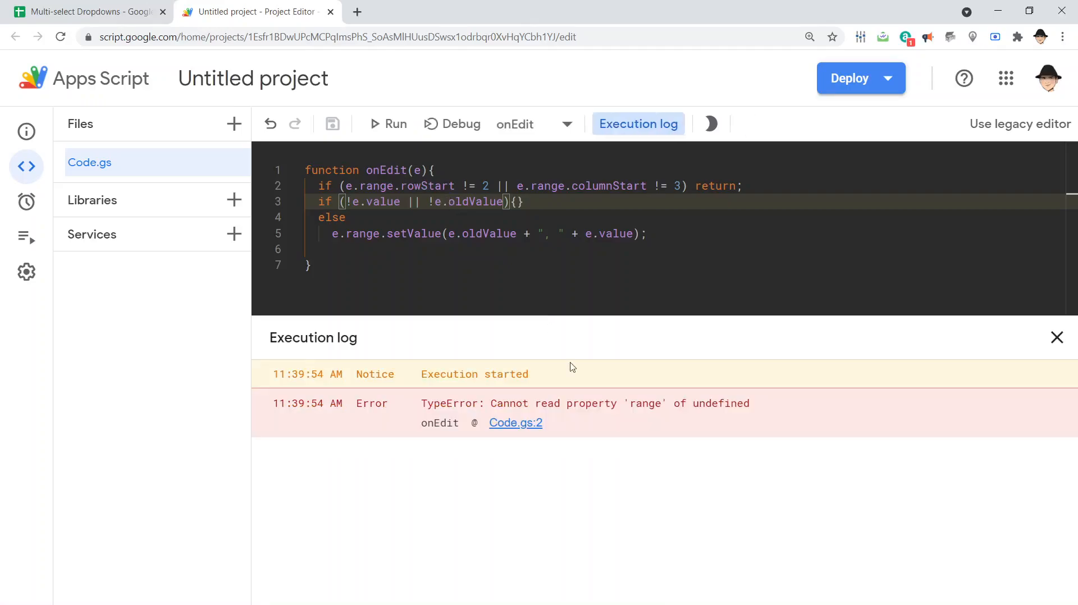
pyautogui.moveTo(645, 418)
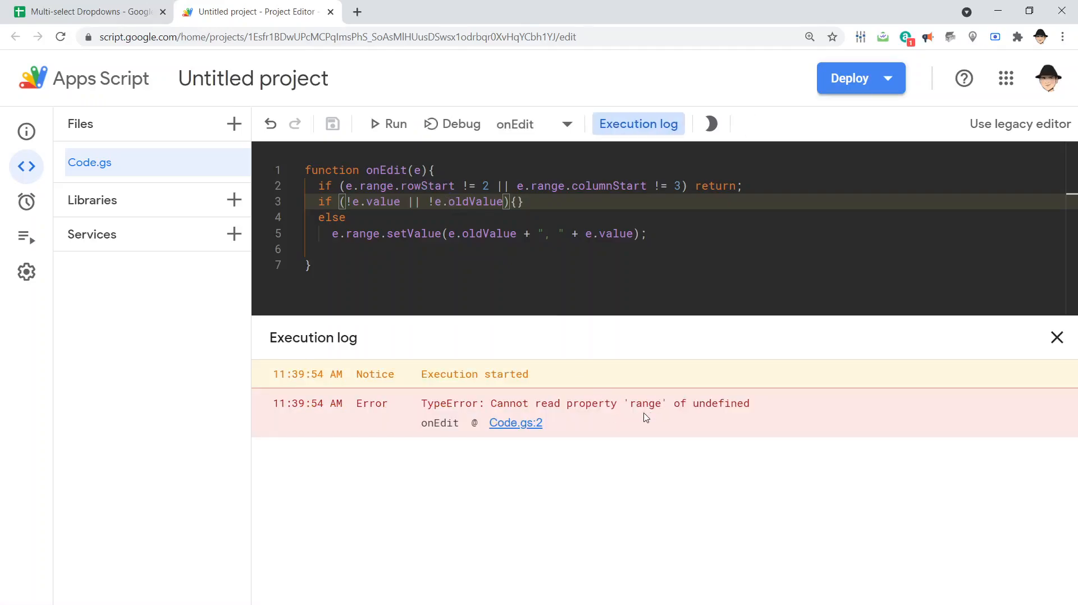